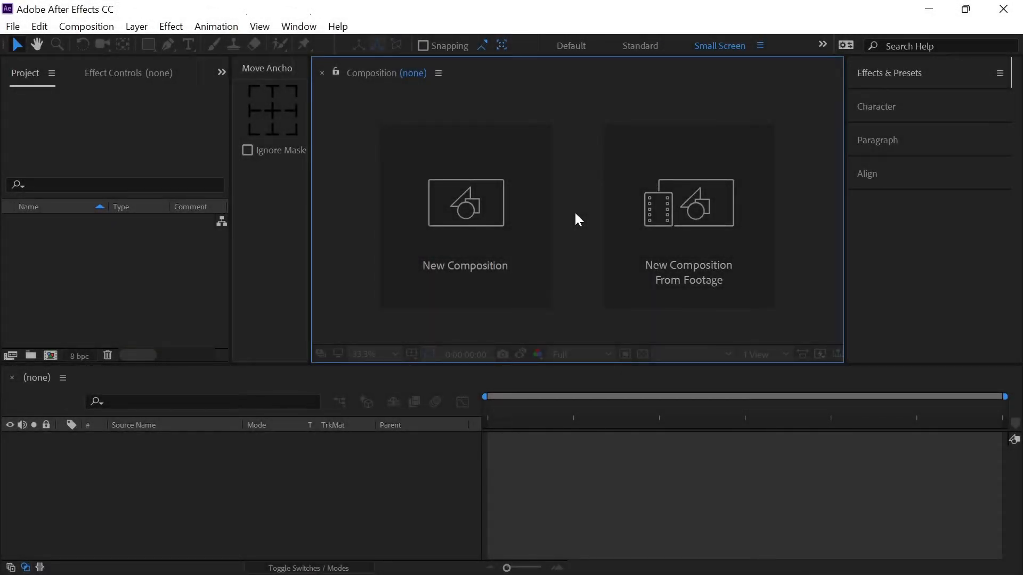
- Create a composition named BG with a black background
left_click(465, 216)
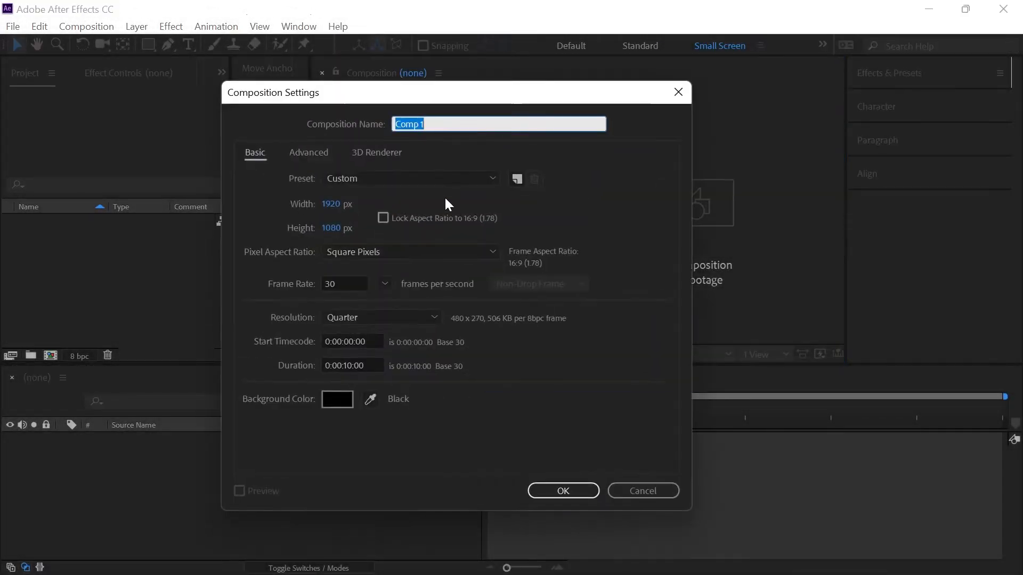
type("BG")
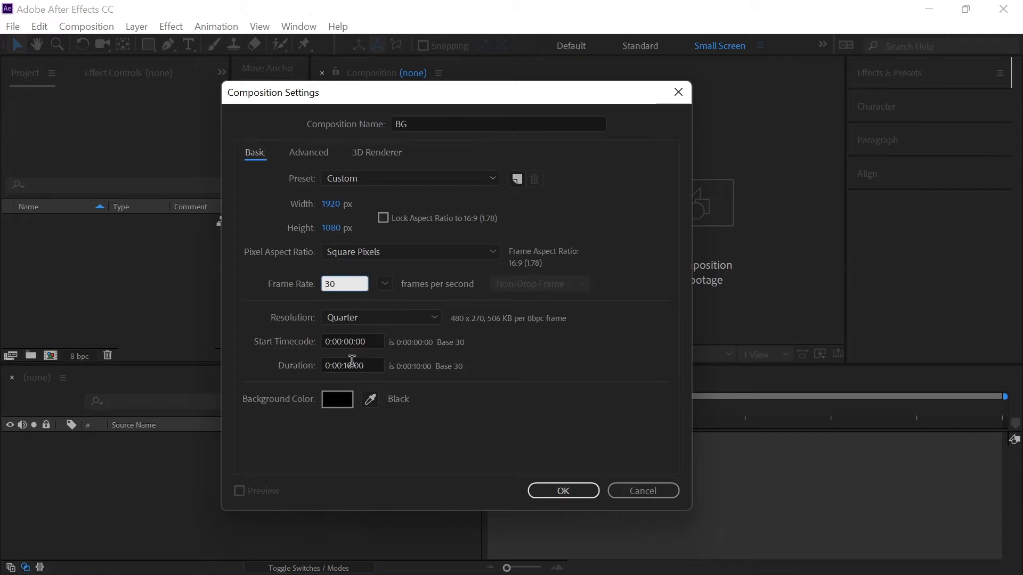
left_click(337, 399)
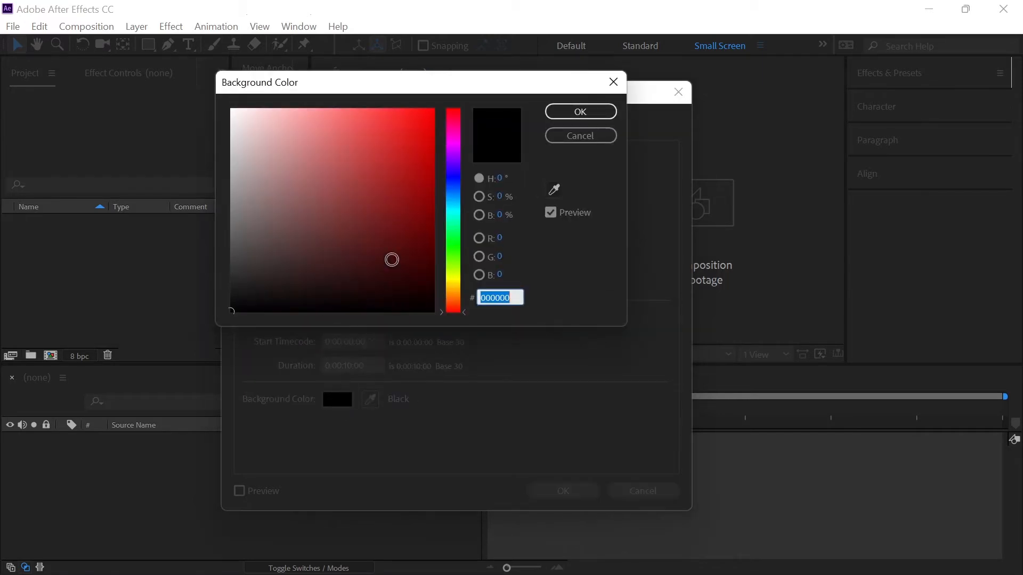
left_click(578, 111)
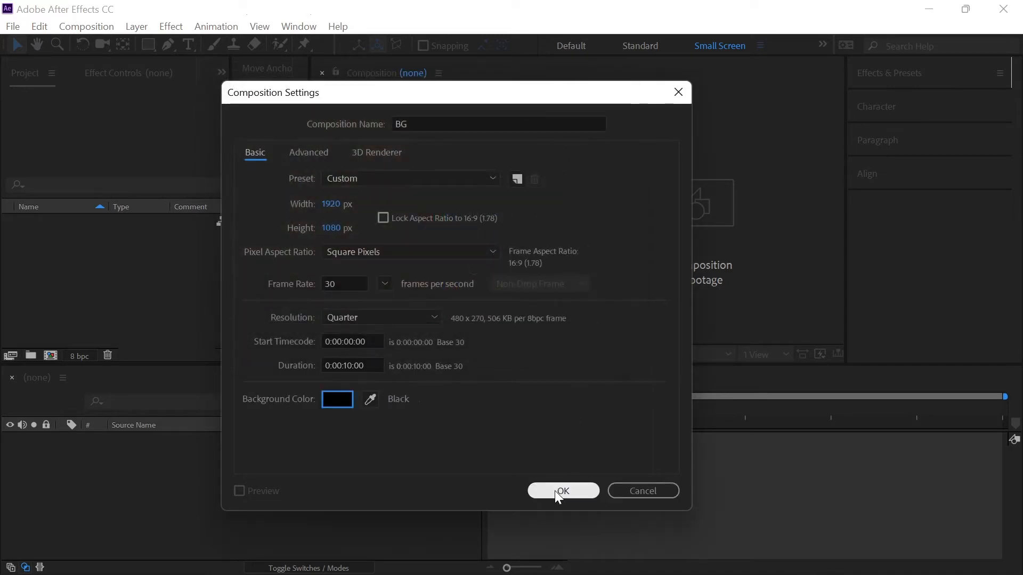
left_click(563, 491)
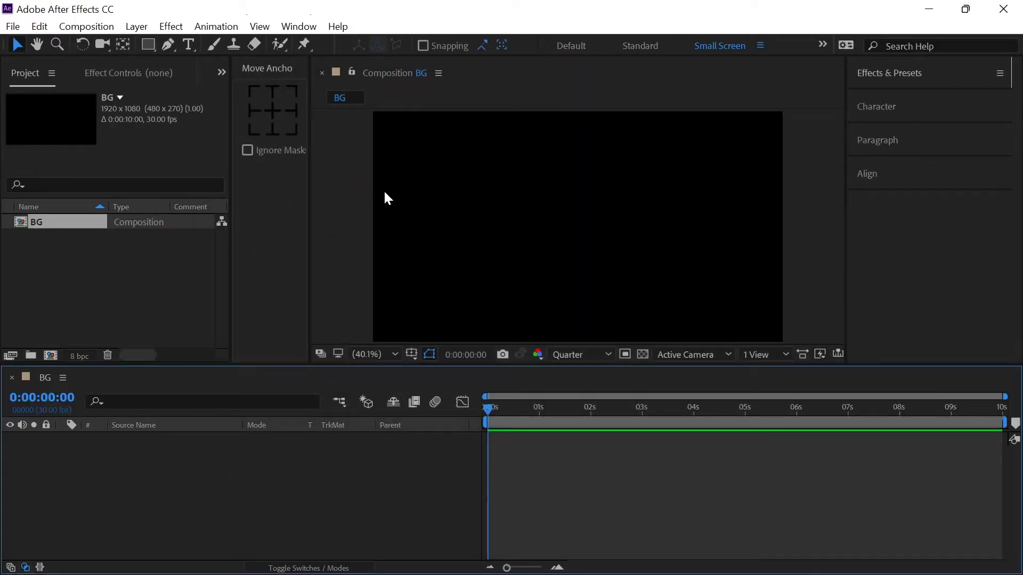
mouse_move(107, 59)
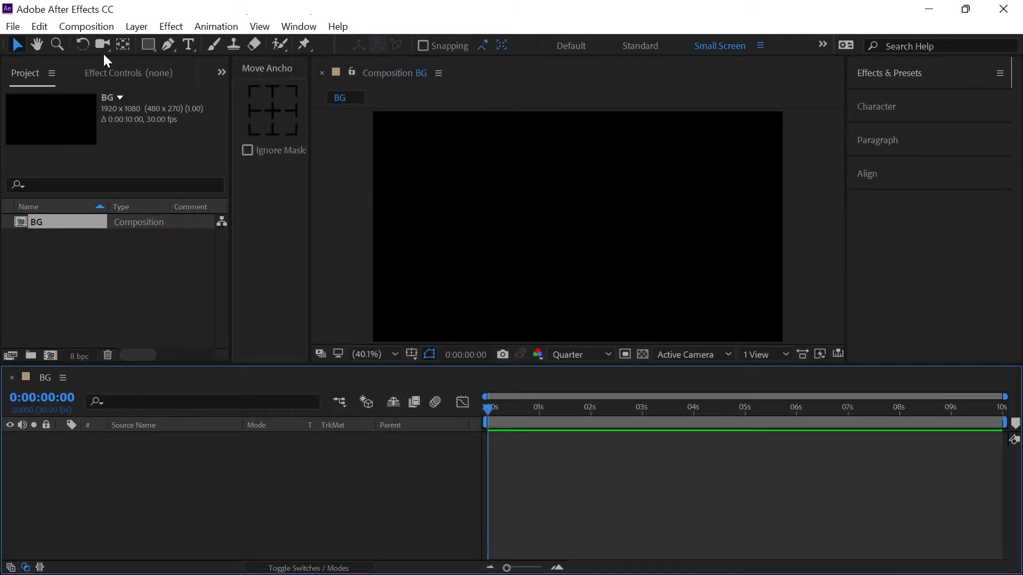
- Add two more compositions named Text and Main
left_click(86, 26)
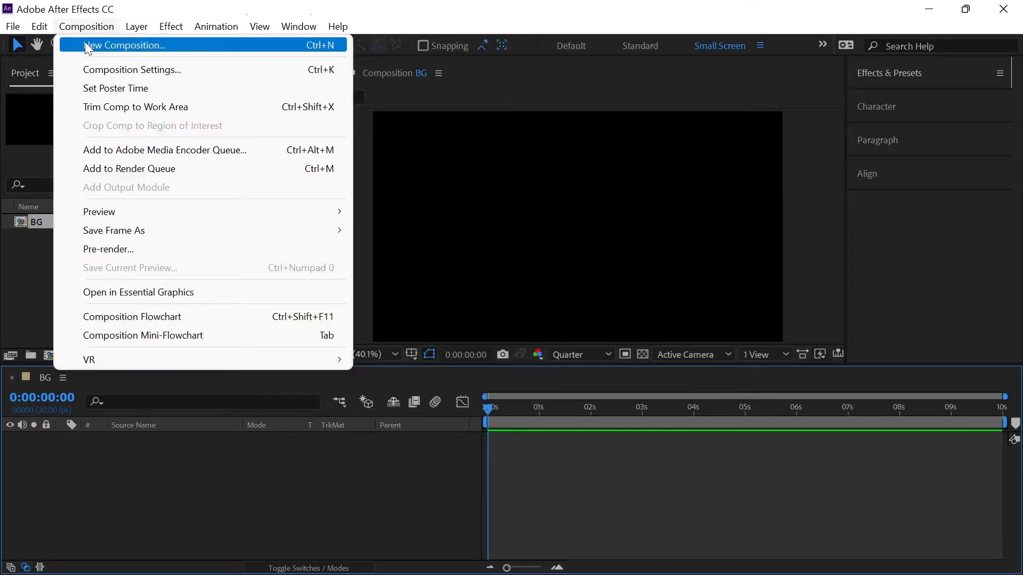
left_click(131, 69)
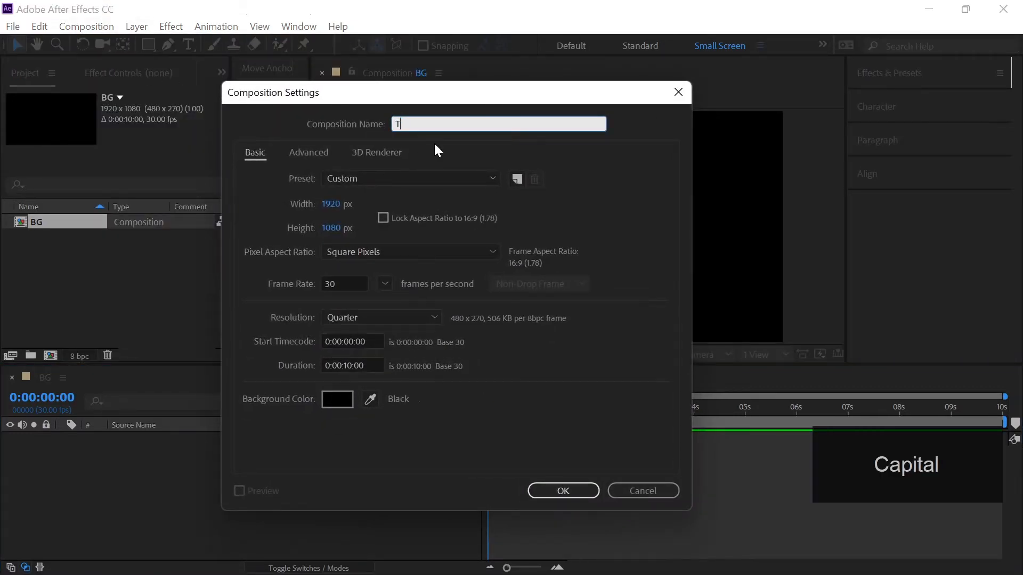
type("ext")
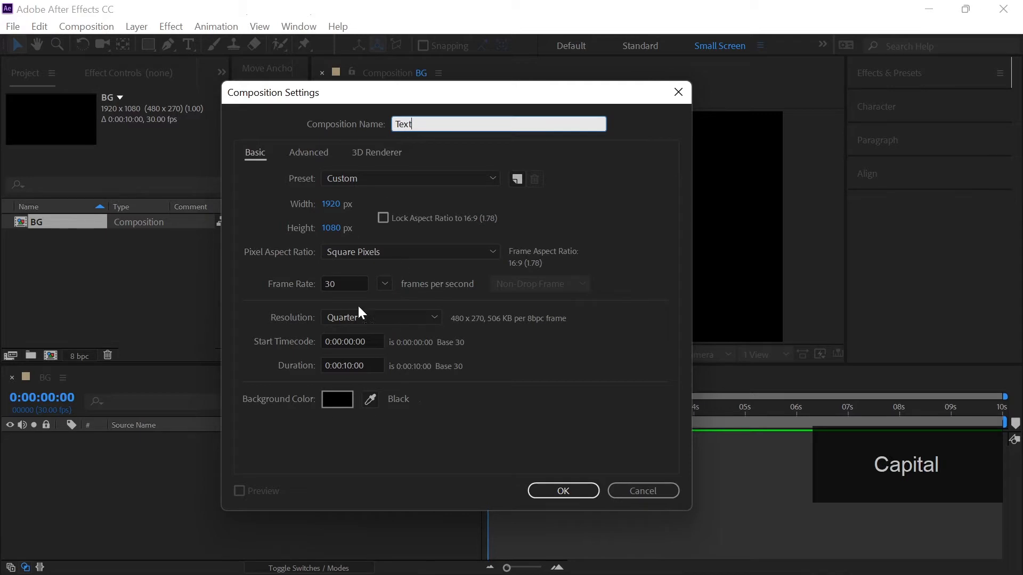
left_click(562, 490)
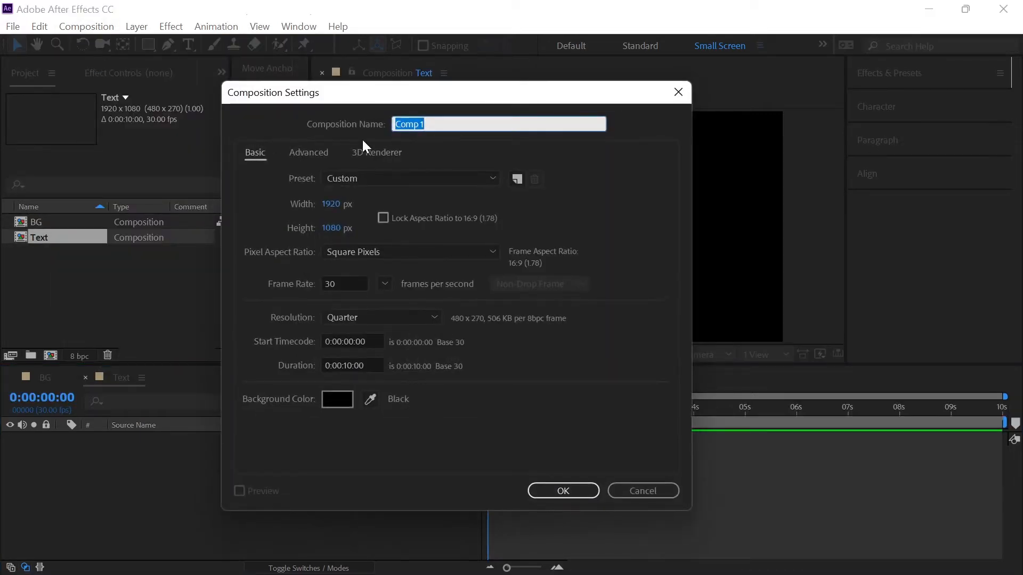
type("Main")
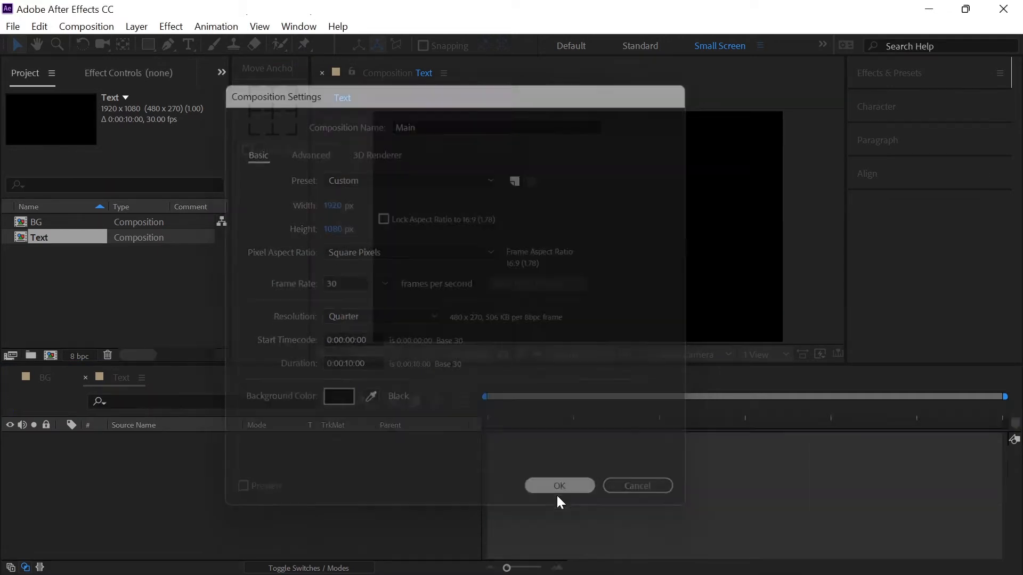
left_click(558, 485)
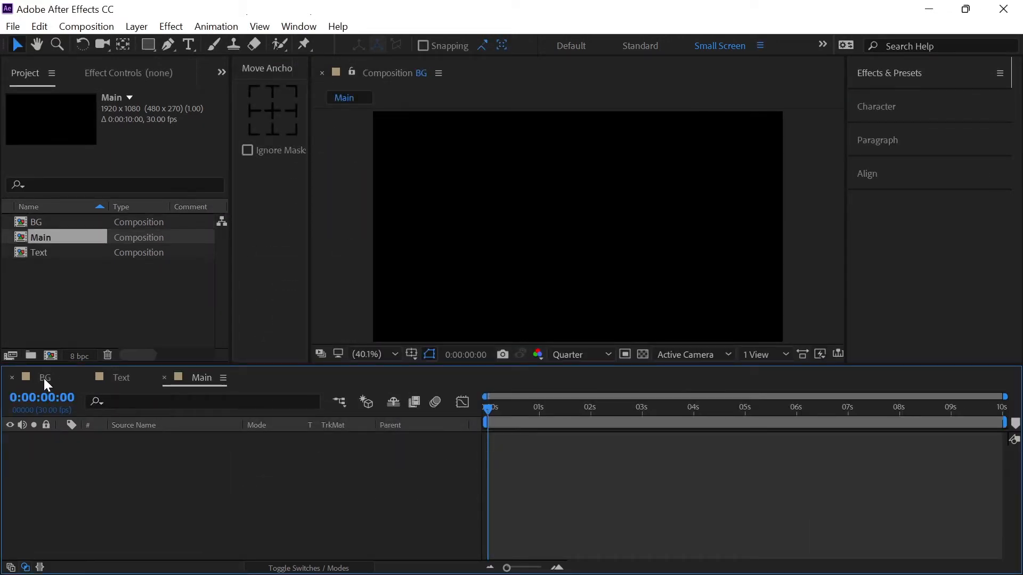
- Add a full-frame solid named BG in hot pink FC287B to the BG comp
left_click(44, 377)
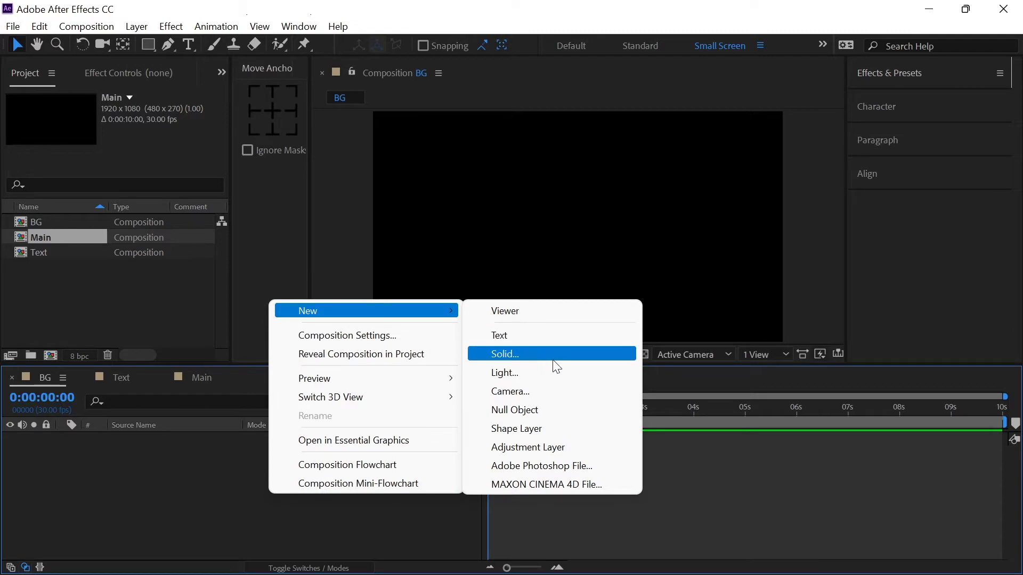
left_click(506, 354)
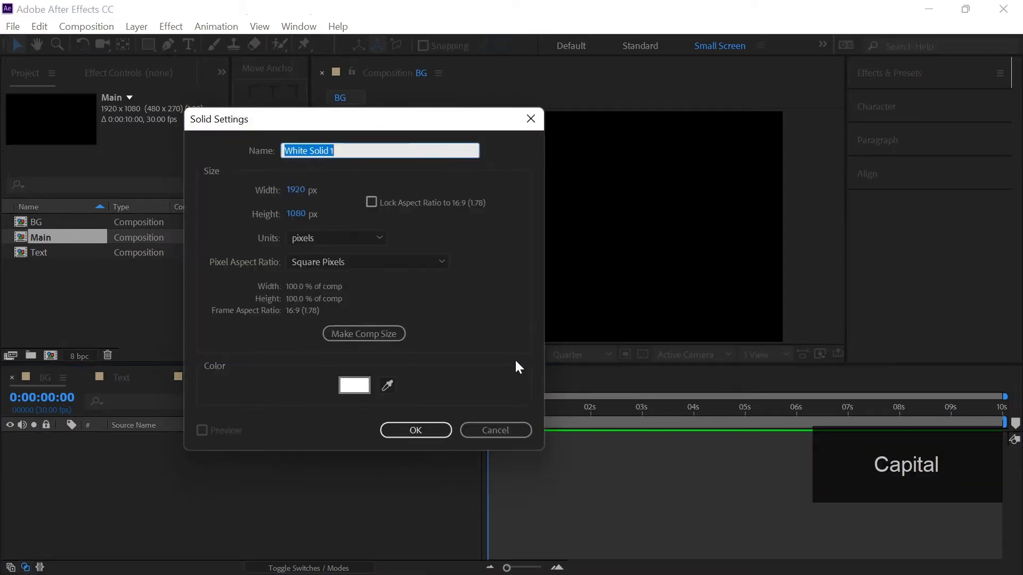
type("BG")
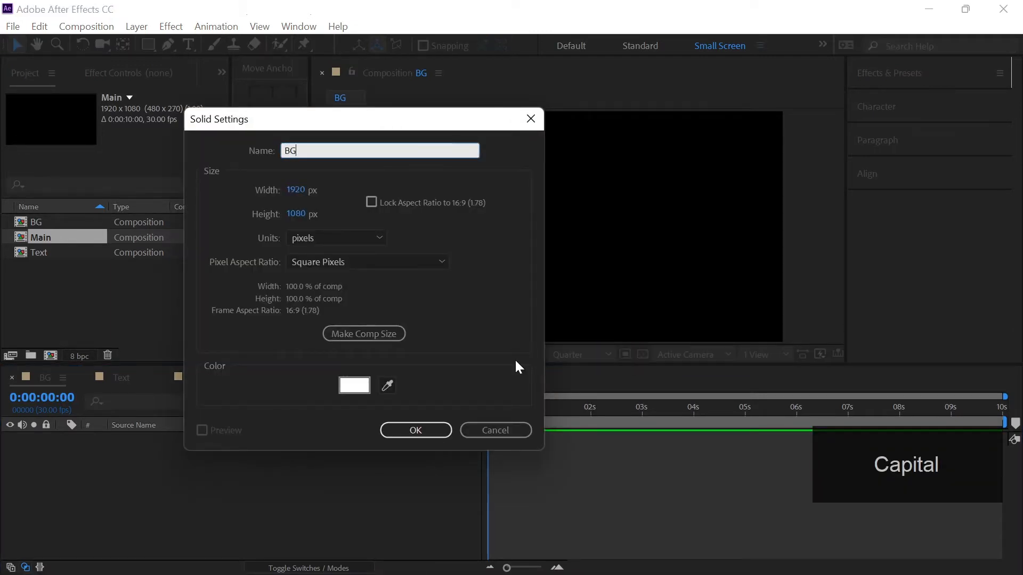
left_click(354, 385)
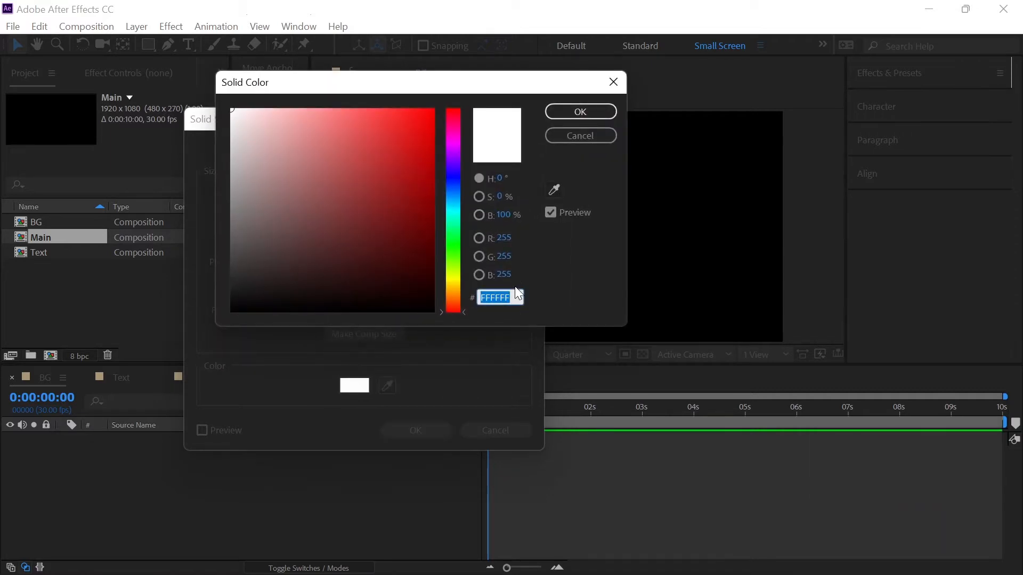
type("FC287B")
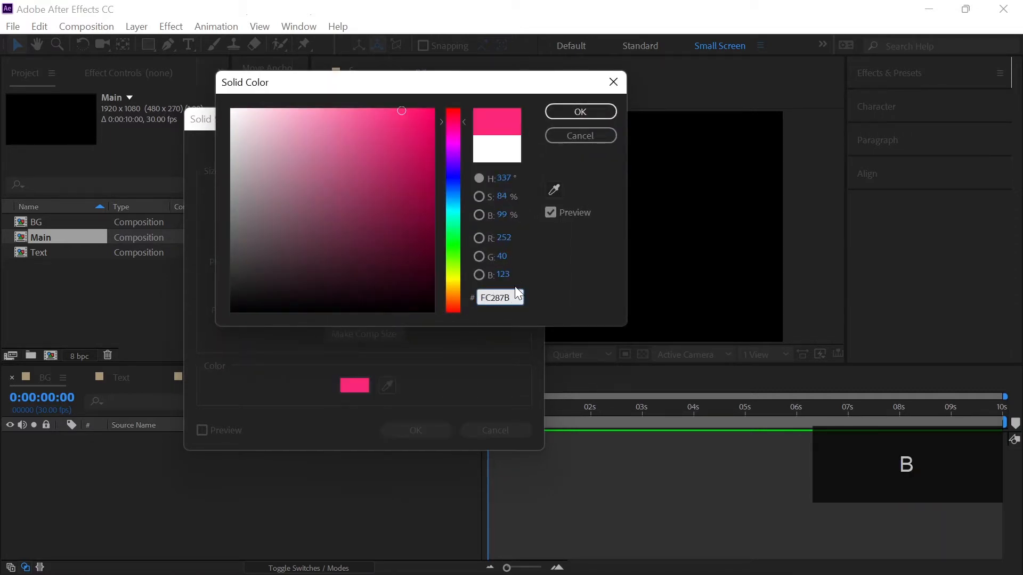
left_click(579, 111)
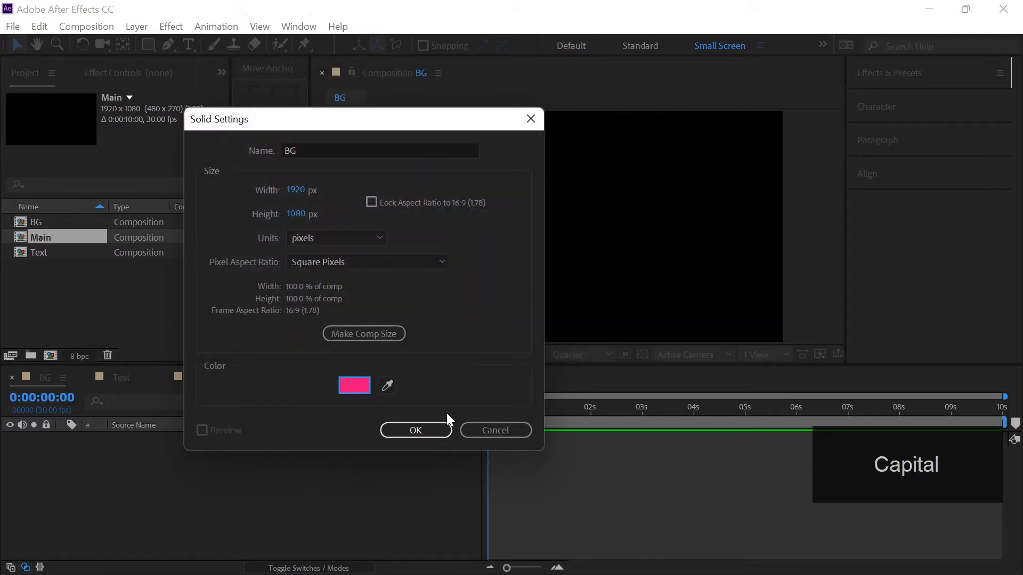
left_click(415, 431)
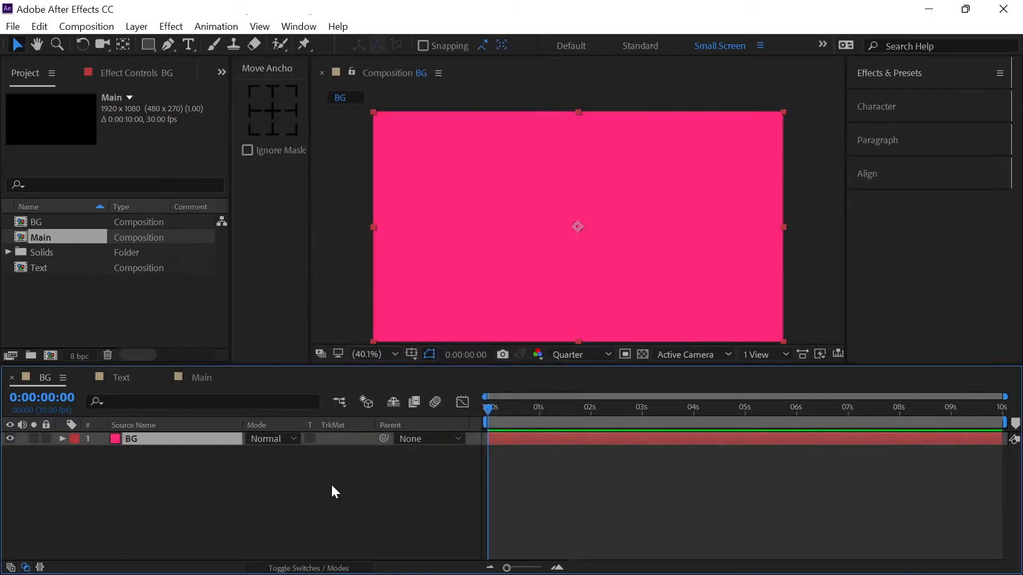
mouse_move(464, 259)
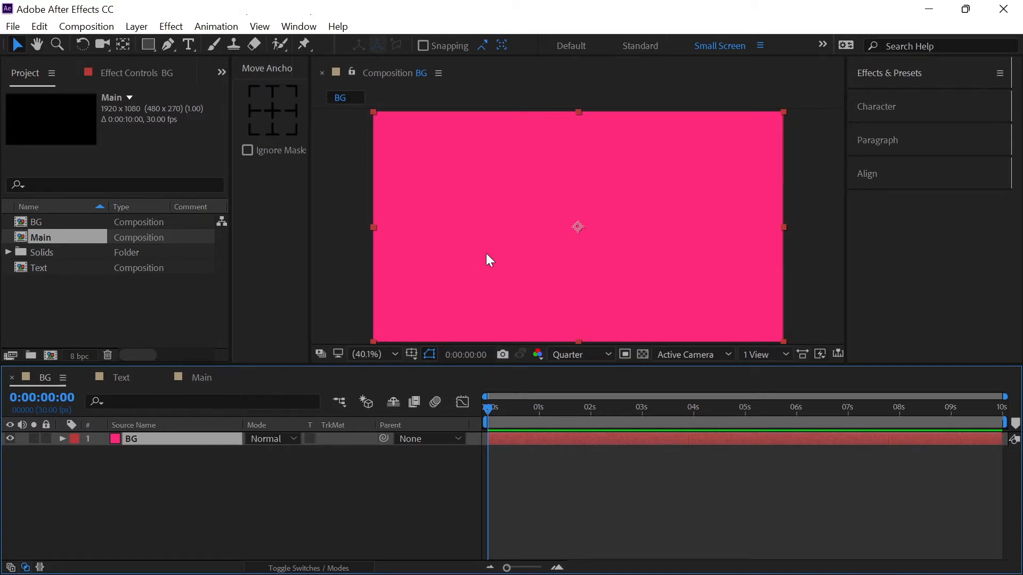
mouse_move(538, 216)
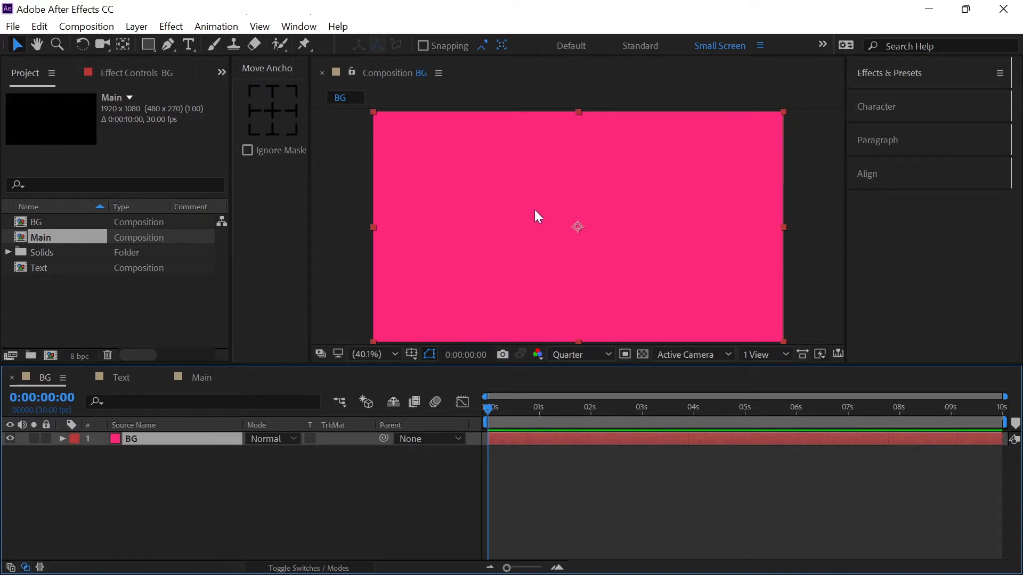
mouse_move(540, 299)
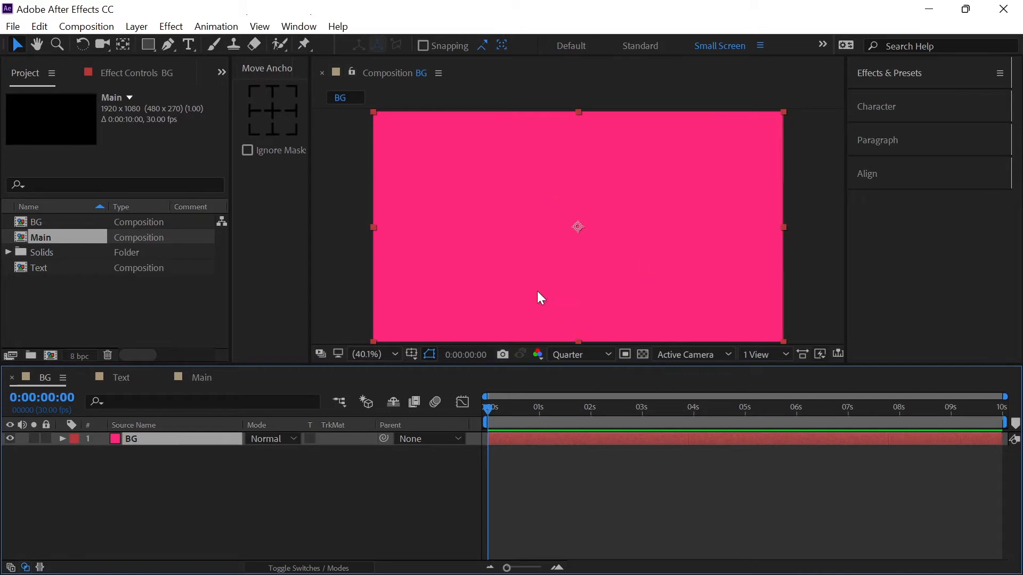
mouse_move(570, 194)
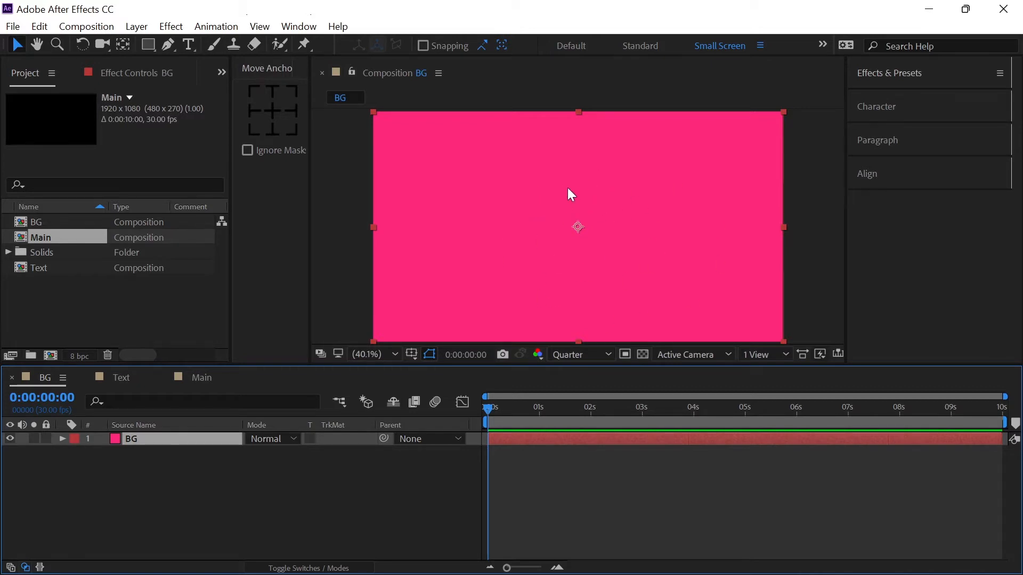
mouse_move(514, 196)
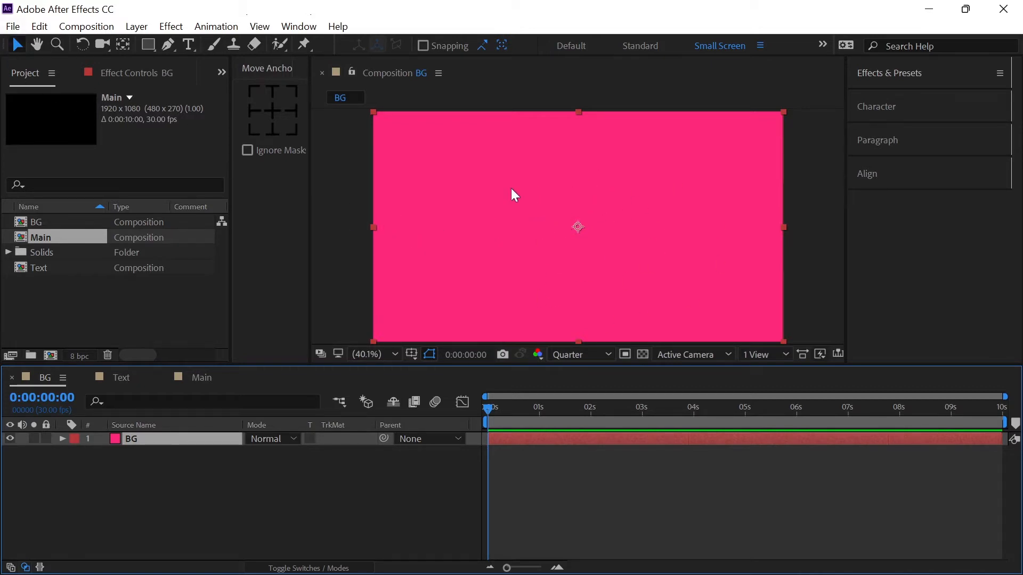
mouse_move(14, 31)
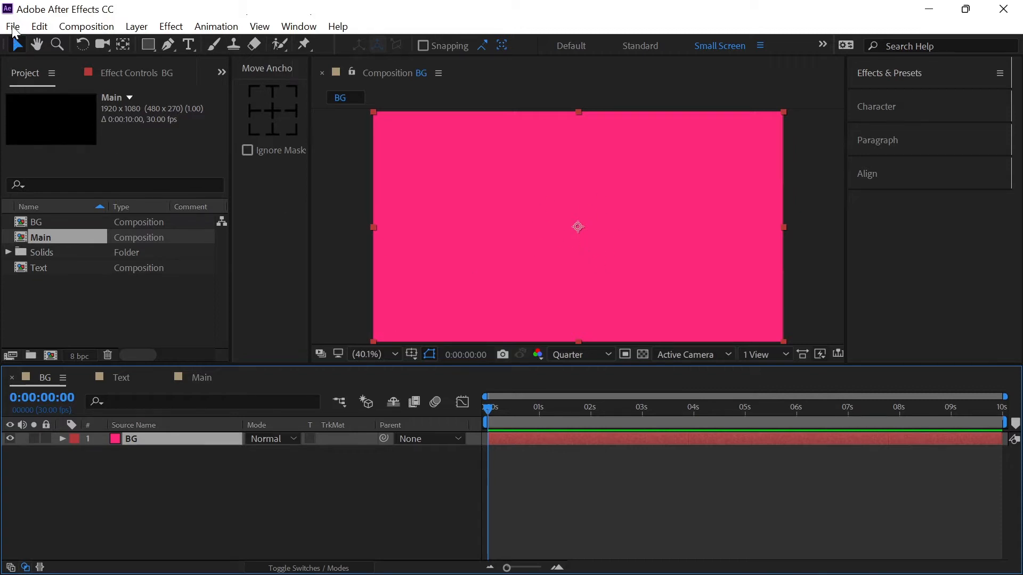
- Import the Texture.jpg grunge image and open its auto-created Texture composition
left_click(12, 26)
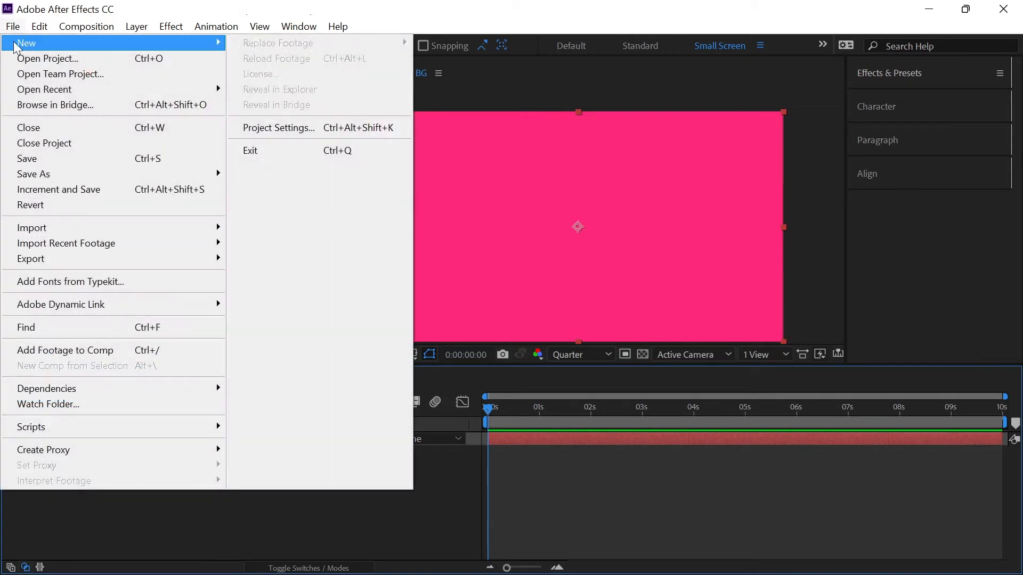
mouse_move(31, 227)
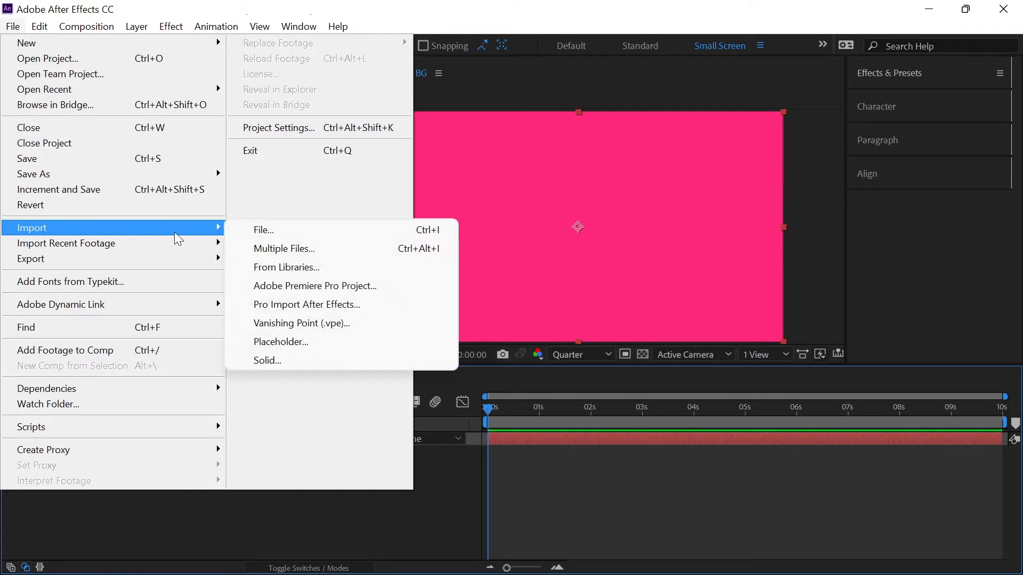
left_click(264, 229)
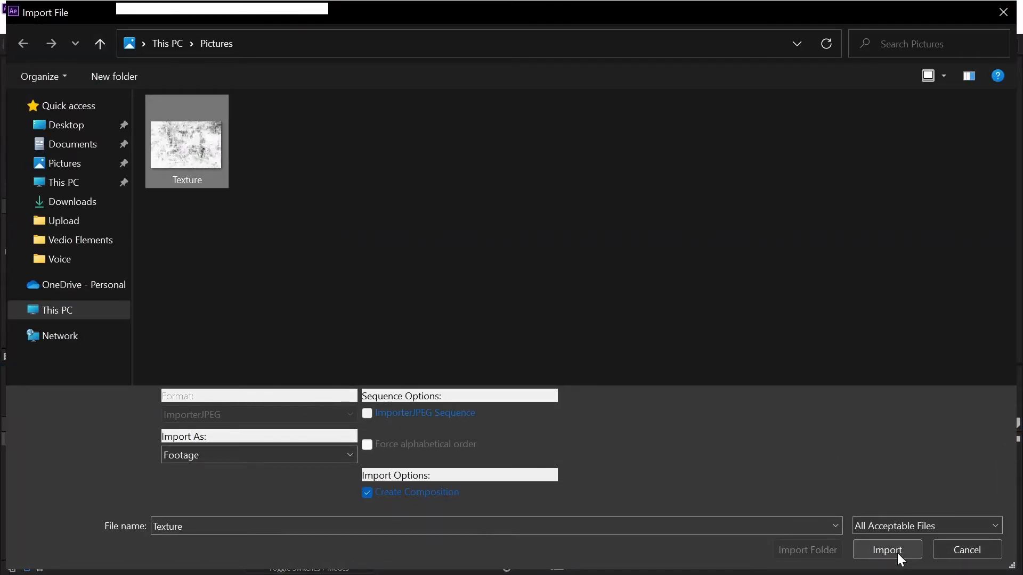
left_click(887, 550)
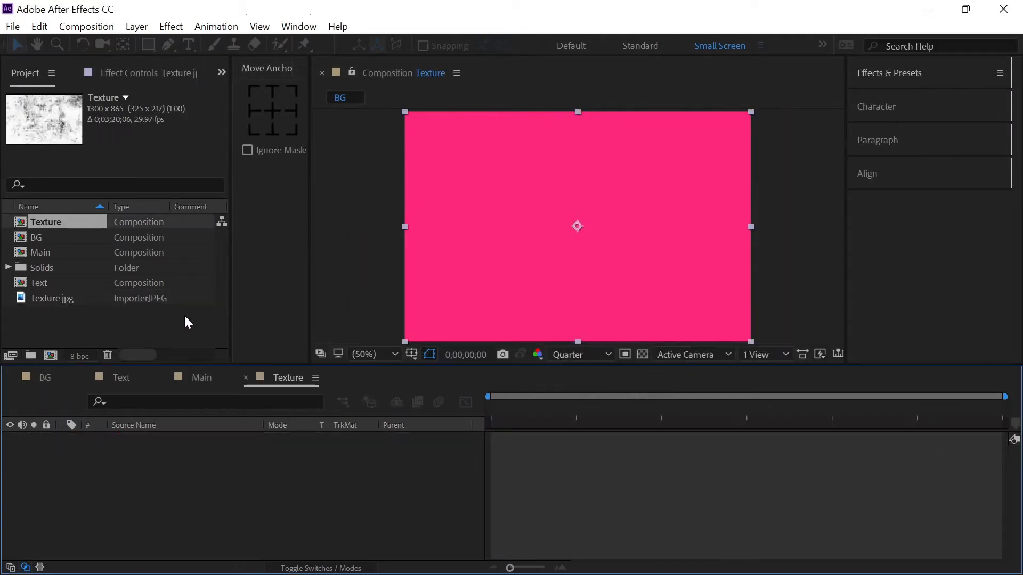
double_click(46, 222)
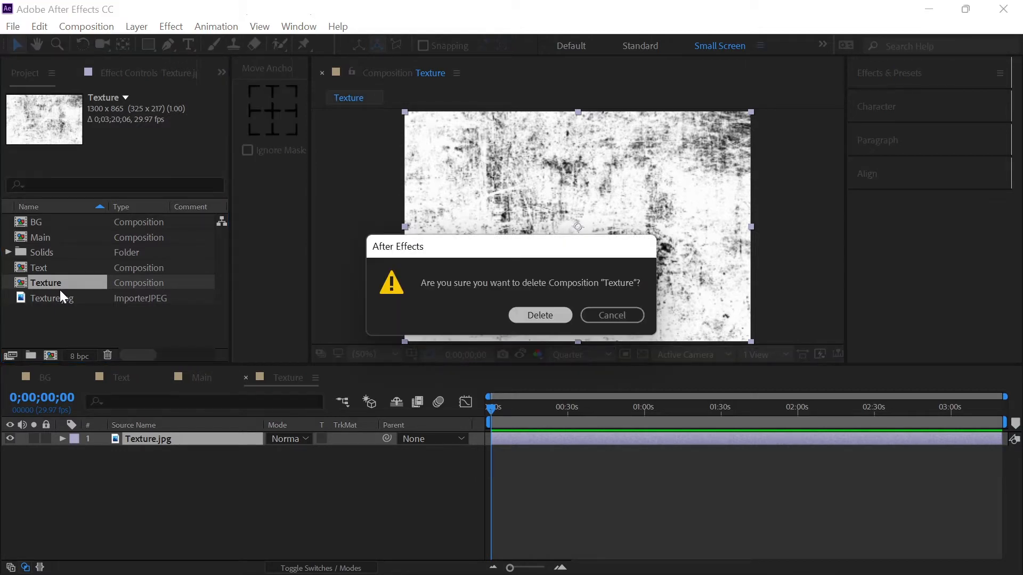
- Delete the auto-created Texture composition and set the viewer zoom to Fit
left_click(539, 315)
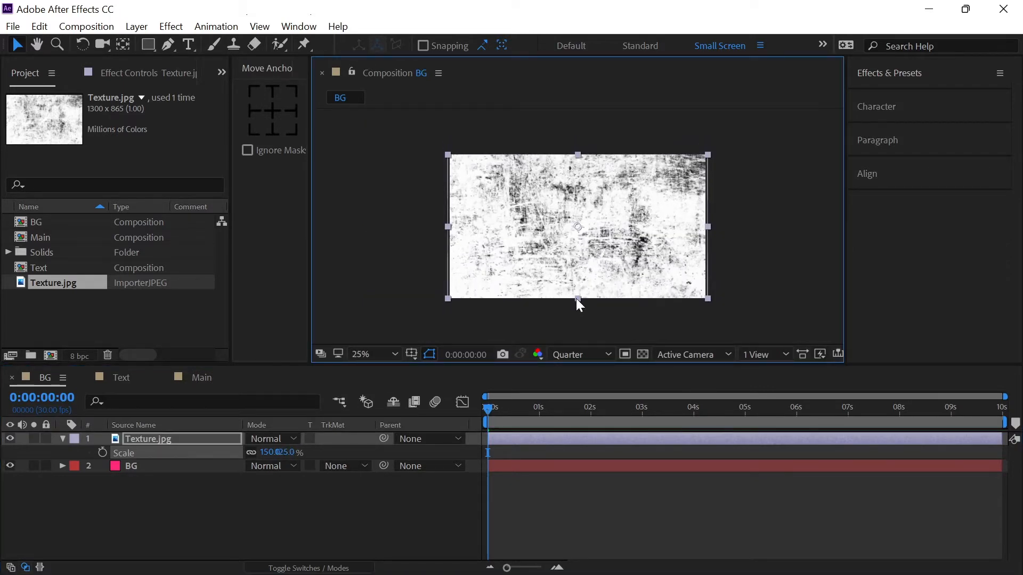
left_click(377, 354)
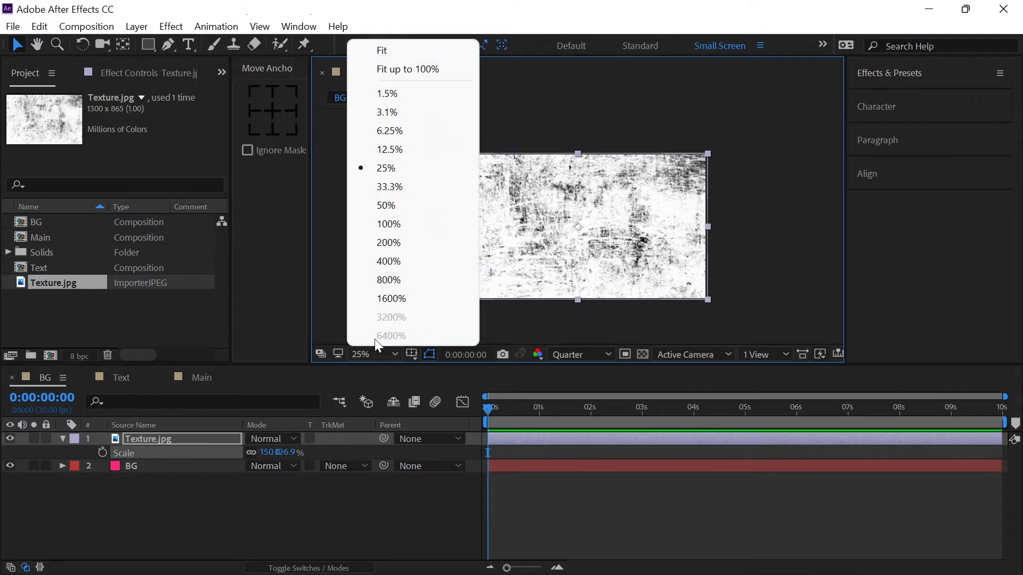
left_click(381, 50)
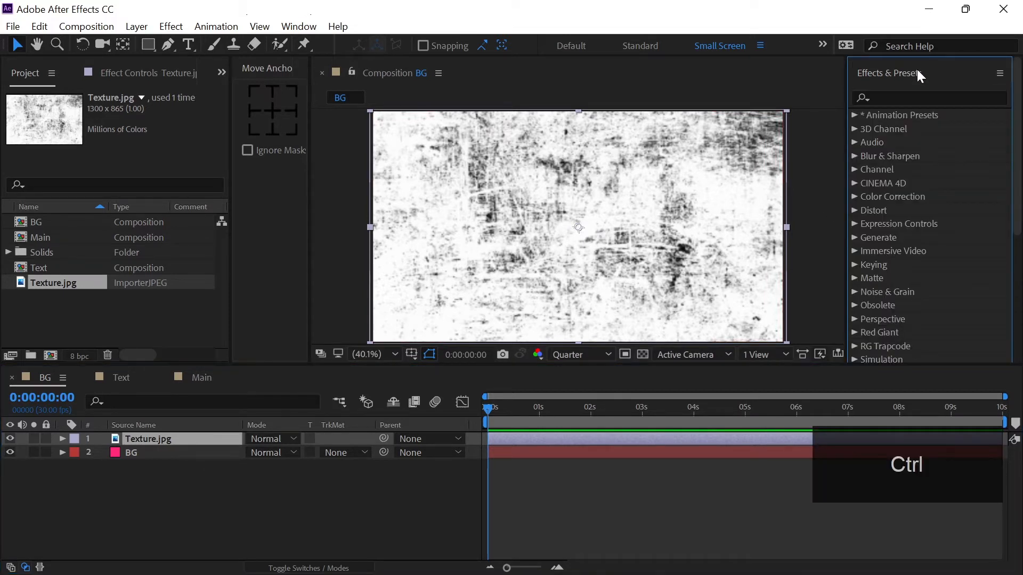
- Apply the Invert effect to the texture and close the Effects & Presets panel
left_click(926, 98)
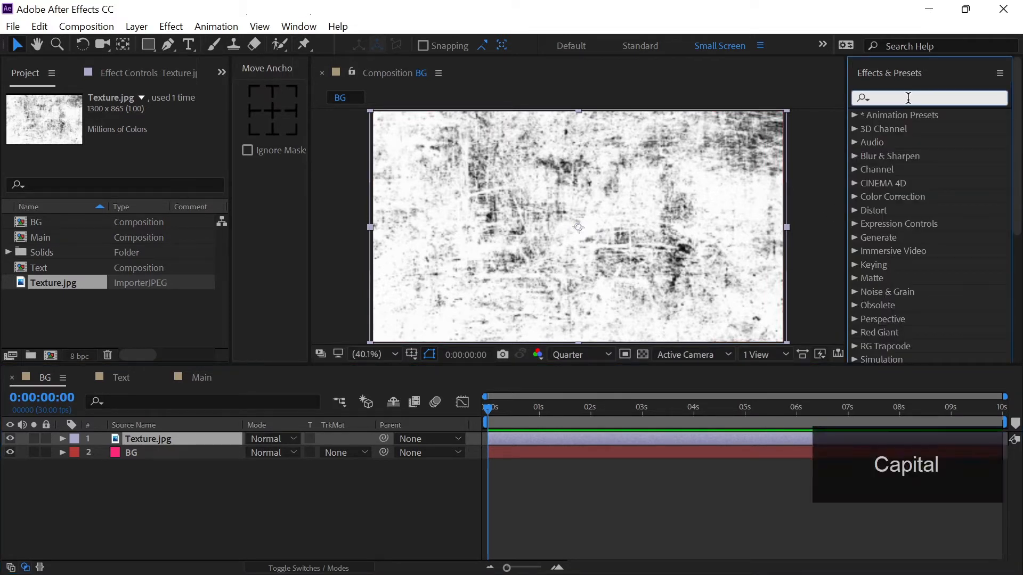
type("Invert")
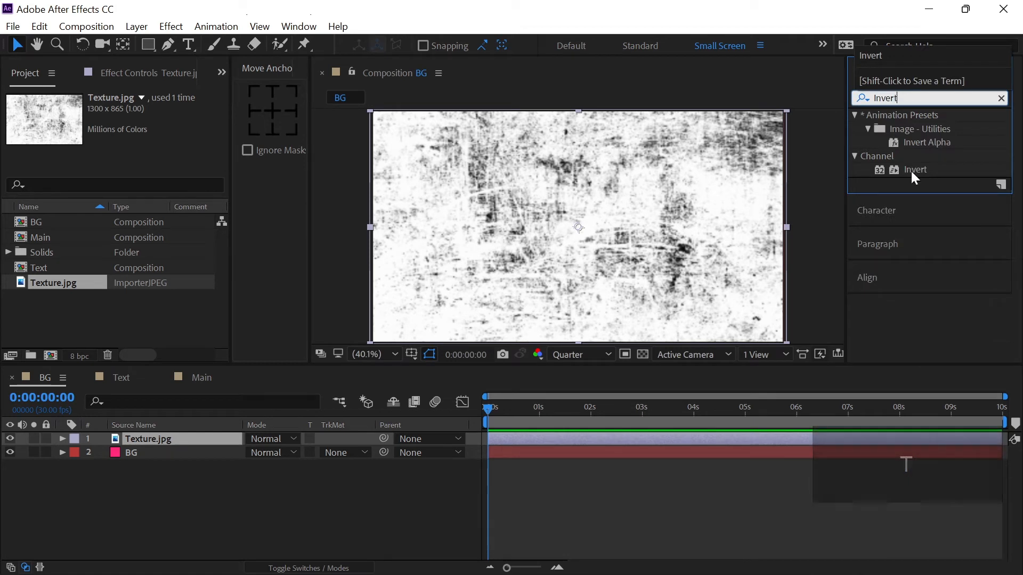
double_click(916, 169)
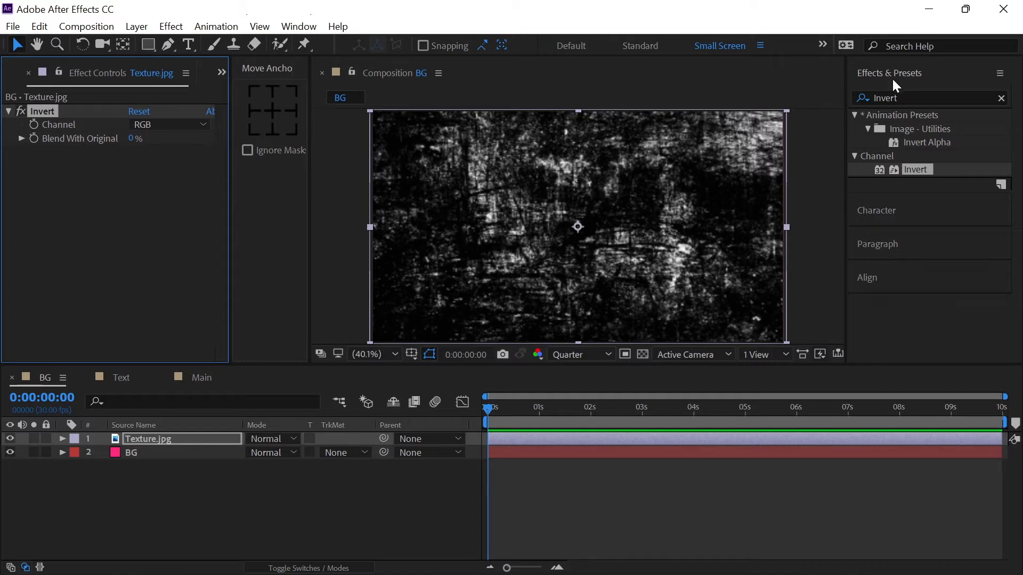
left_click(298, 26)
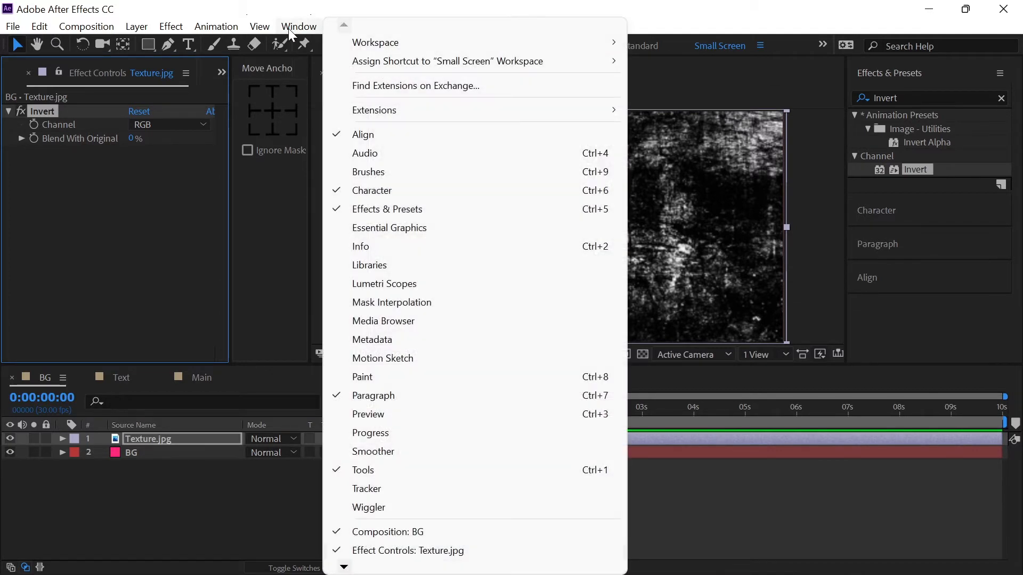
mouse_move(387, 209)
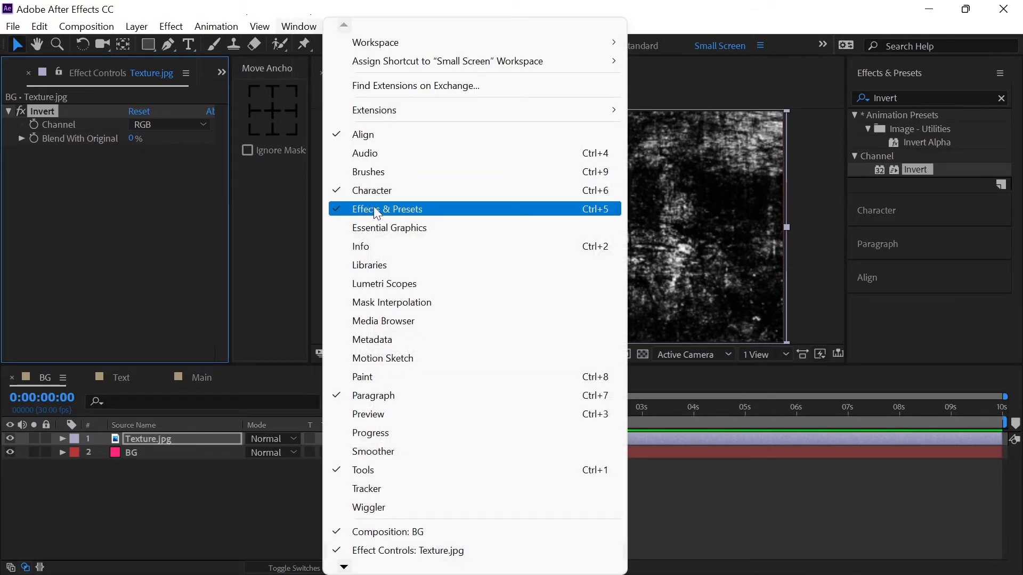
left_click(388, 208)
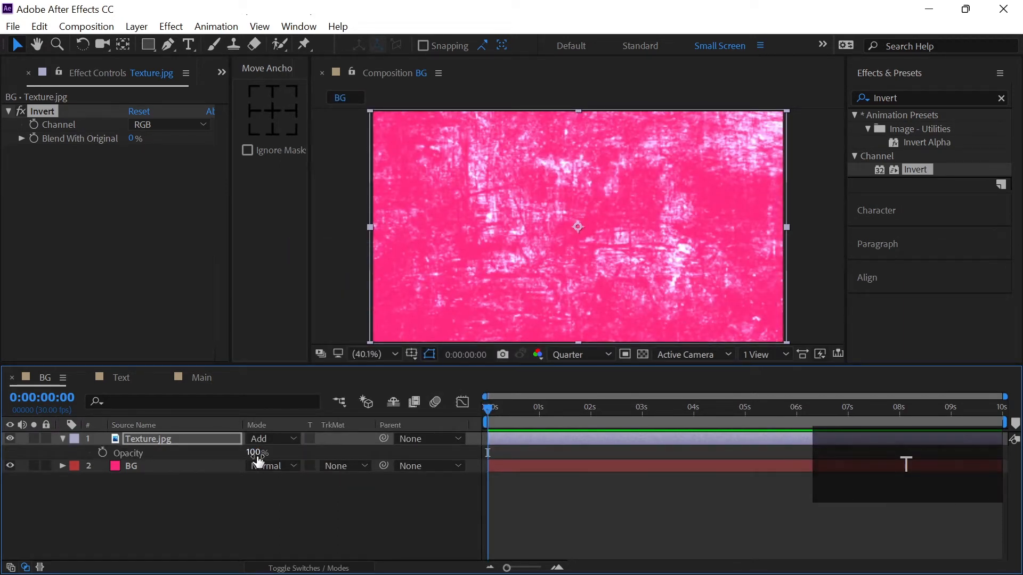
type("2")
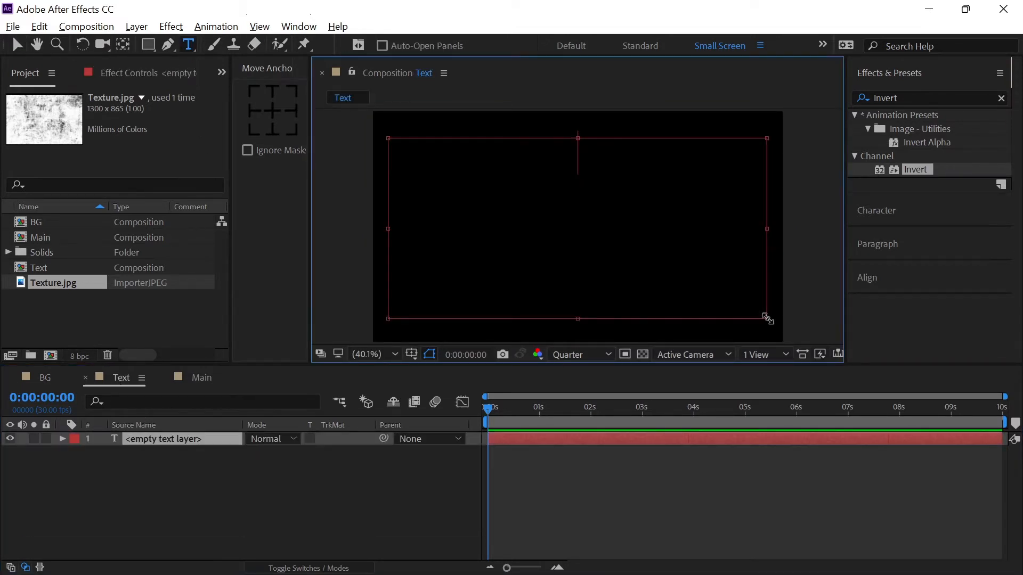
- Type the title SQUID GAME, hide the Character panel, and create shapes from the text
type("SQUID")
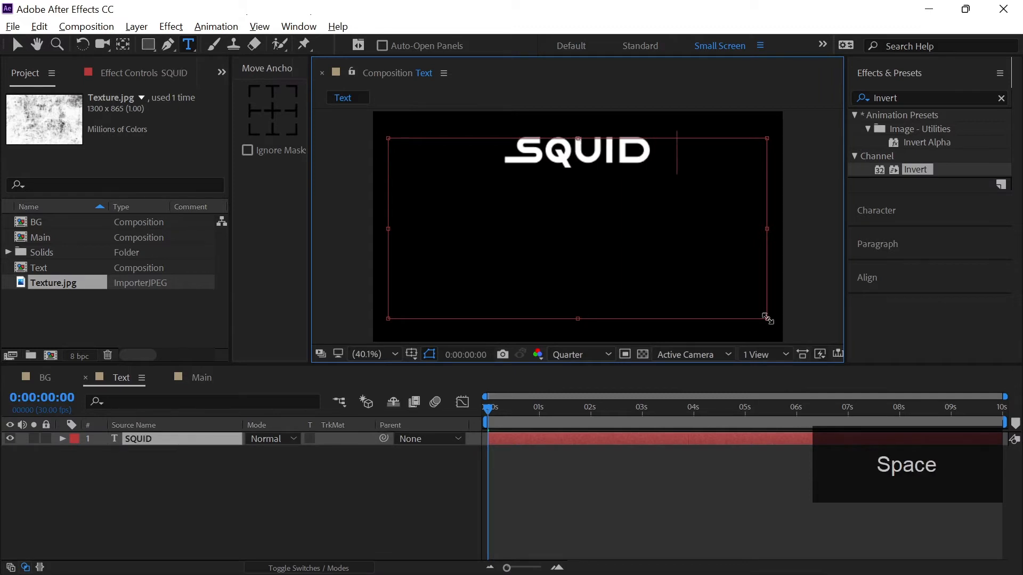
type("GAME")
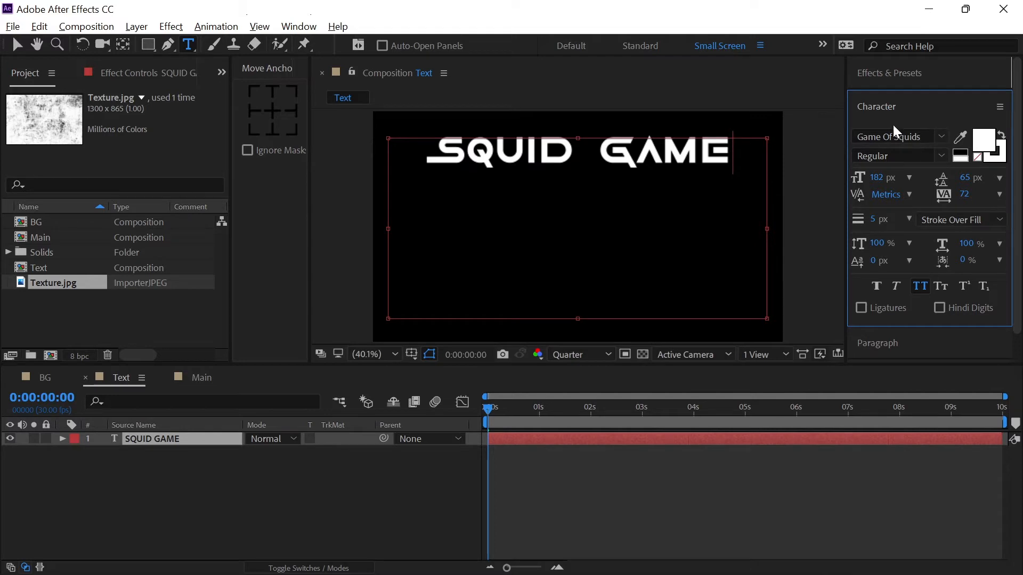
left_click(877, 106)
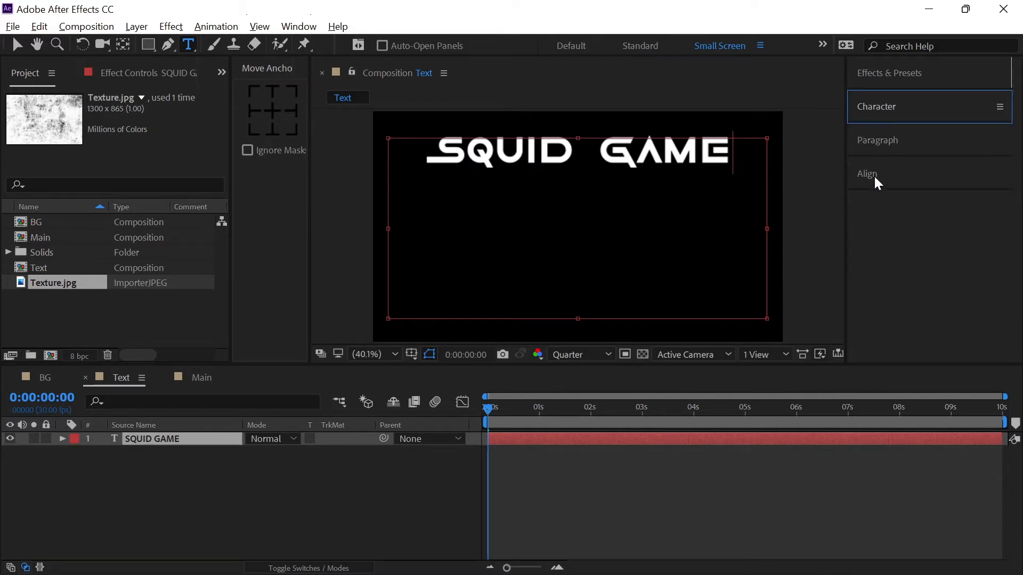
mouse_move(284, 33)
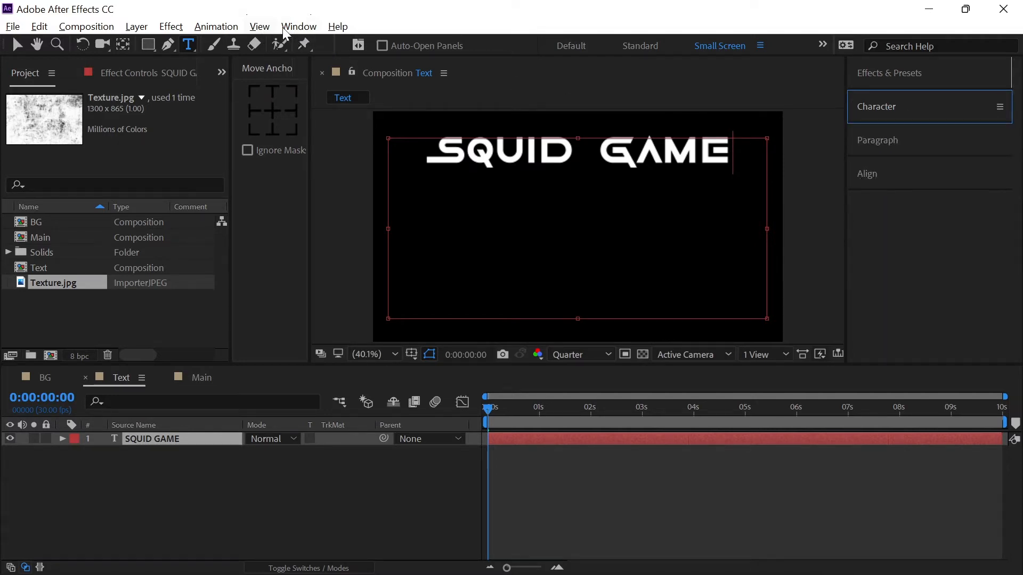
left_click(298, 26)
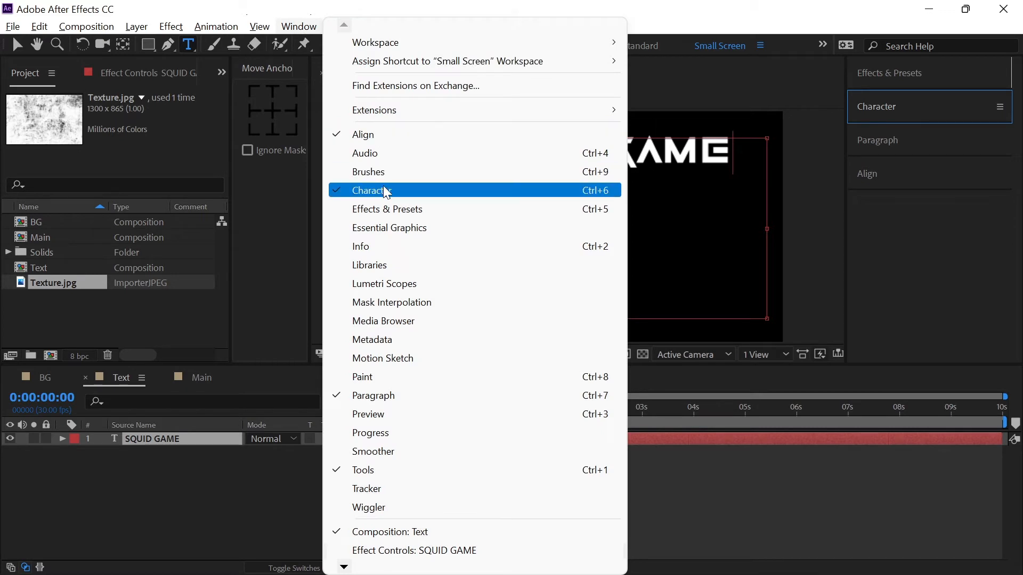
mouse_move(396, 396)
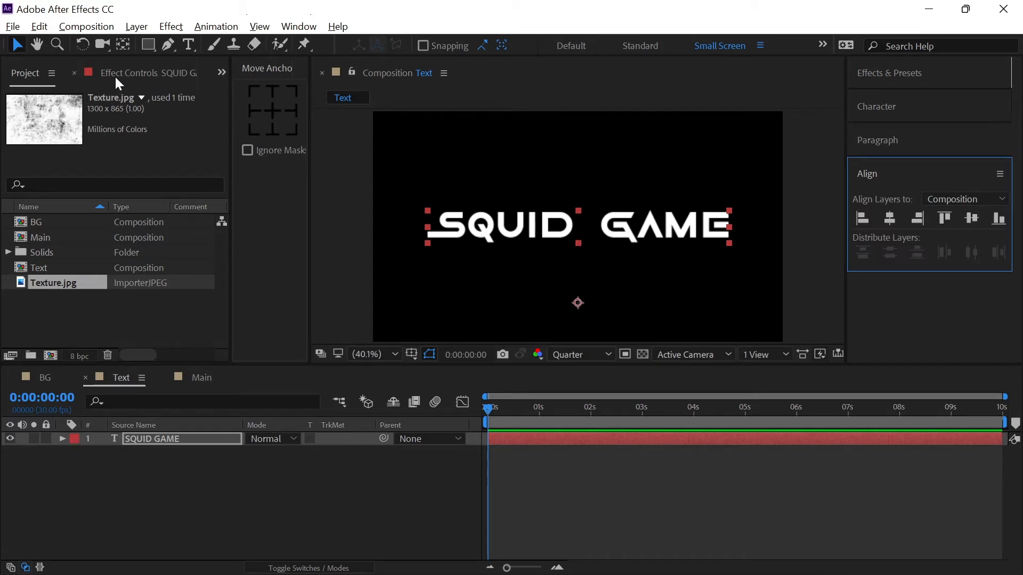
mouse_move(122, 44)
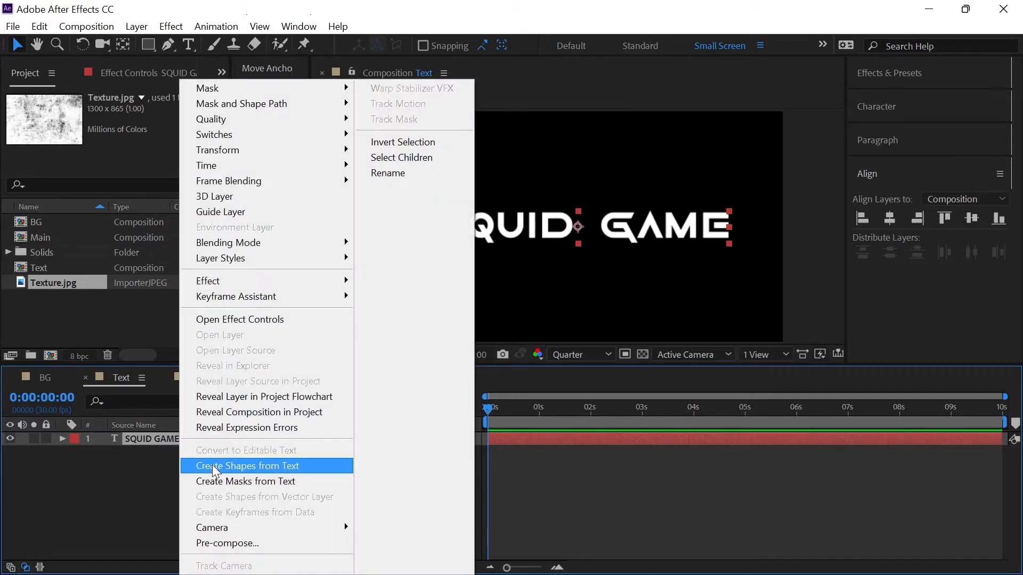
left_click(248, 466)
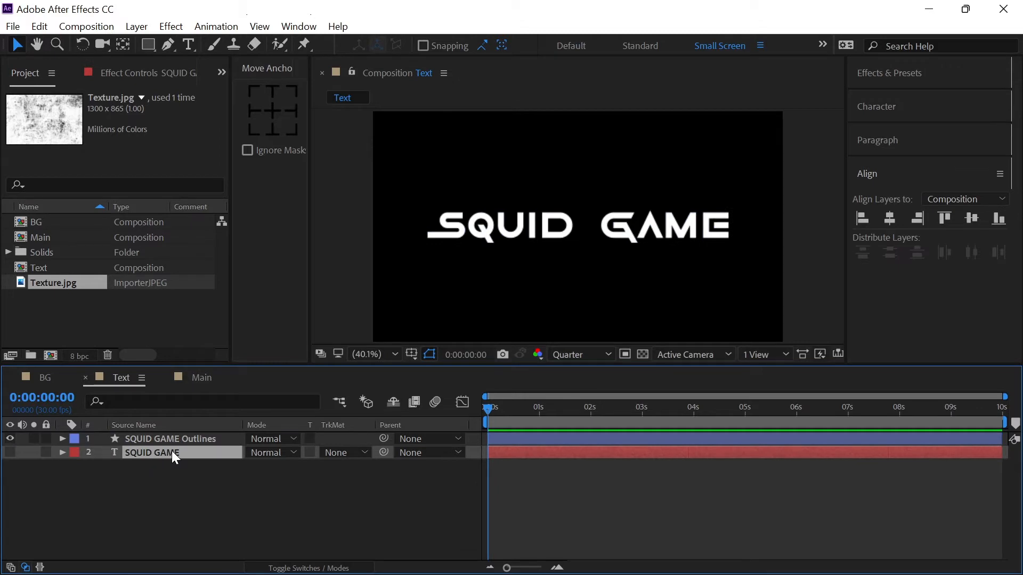
- Expand the SQUID GAME Outlines layer down to the S group and keyframe its Path
left_click(171, 438)
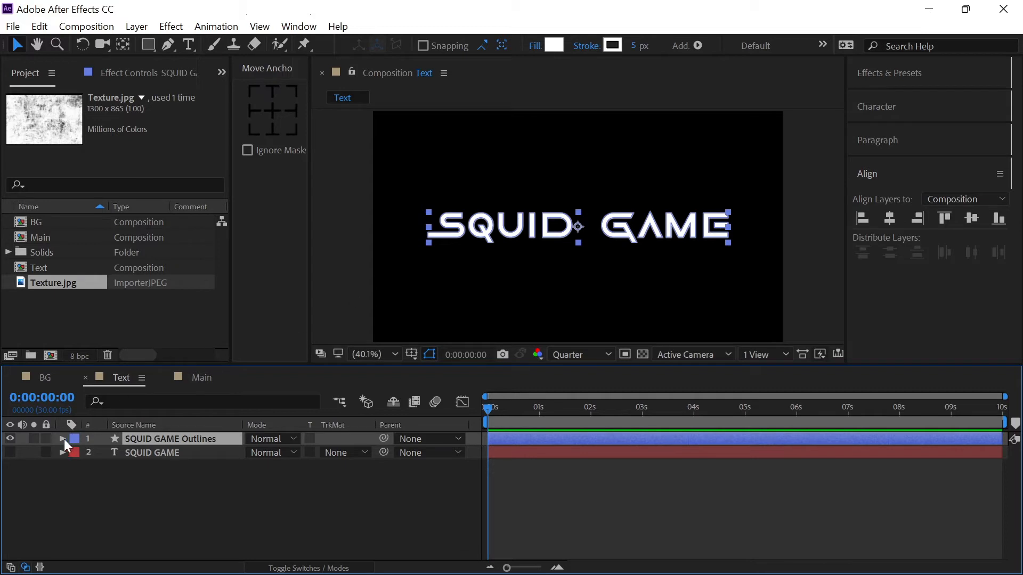
left_click(63, 439)
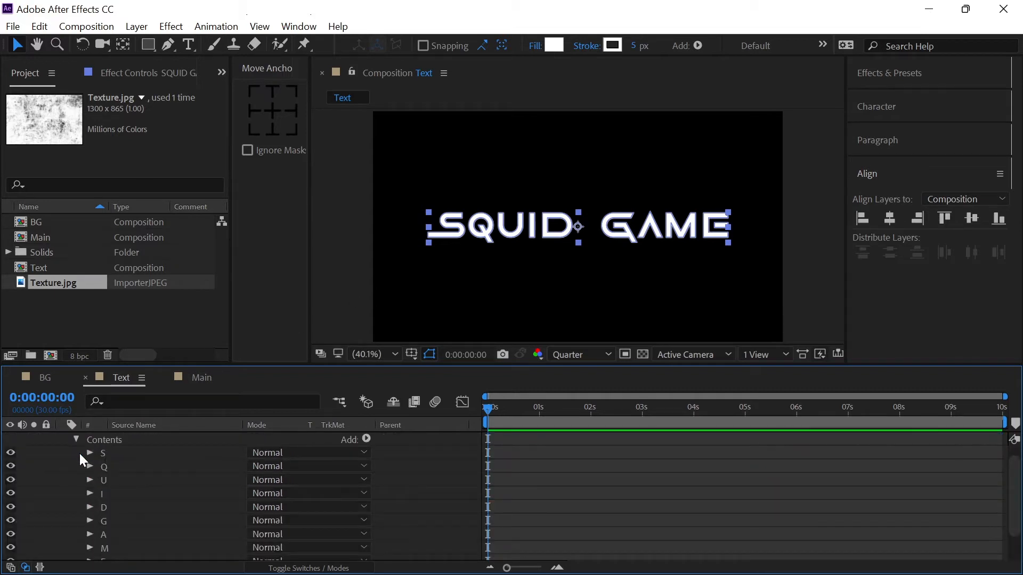
left_click(89, 452)
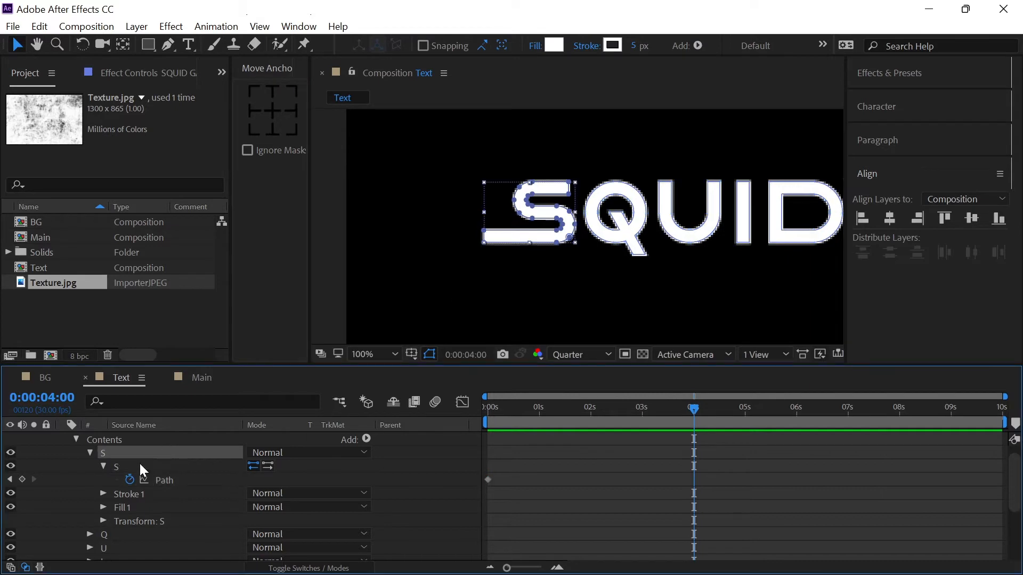
left_click(116, 467)
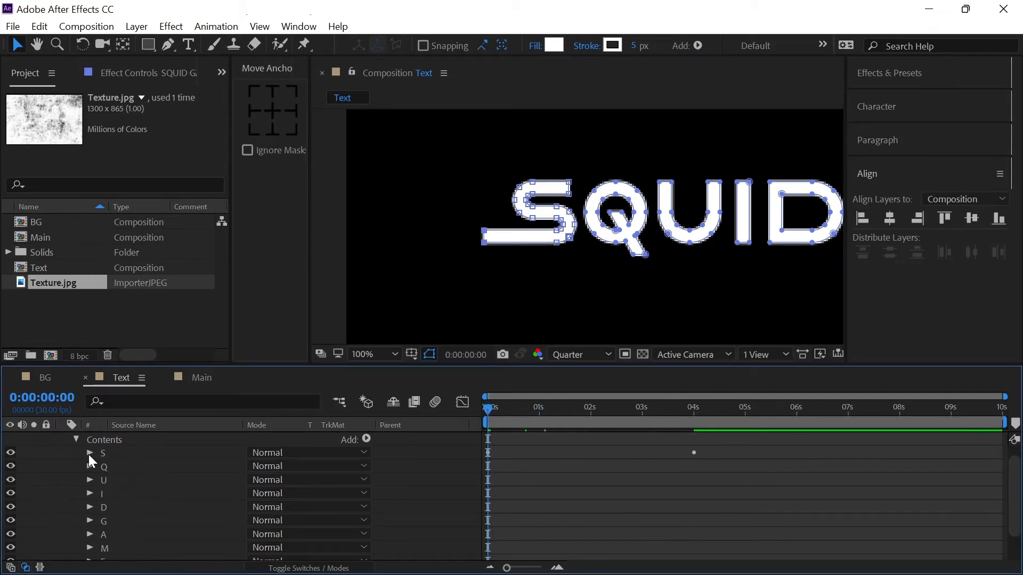
mouse_move(90, 486)
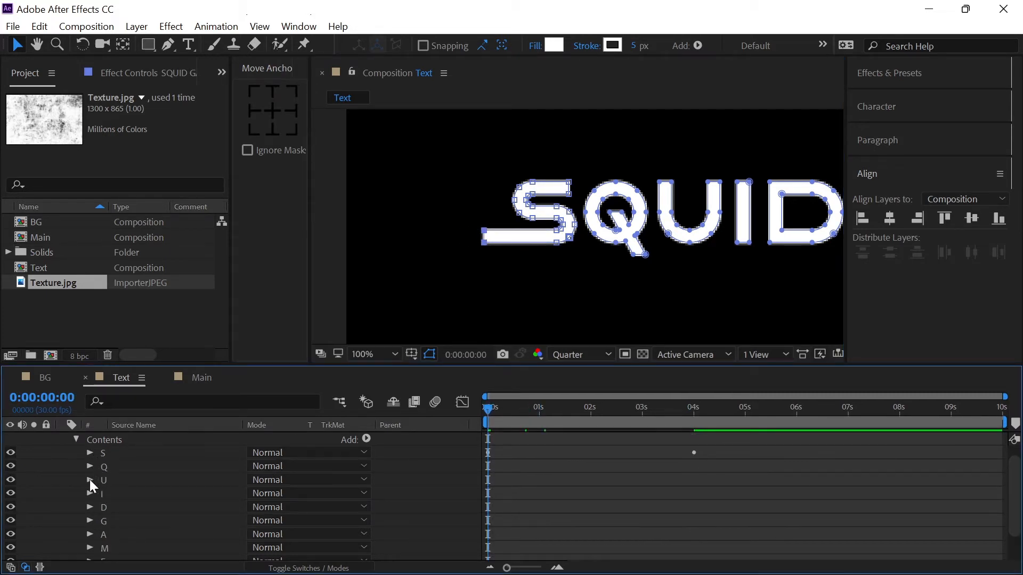
- Expose the U group's Path and stretch its right stroke straight upward
left_click(90, 480)
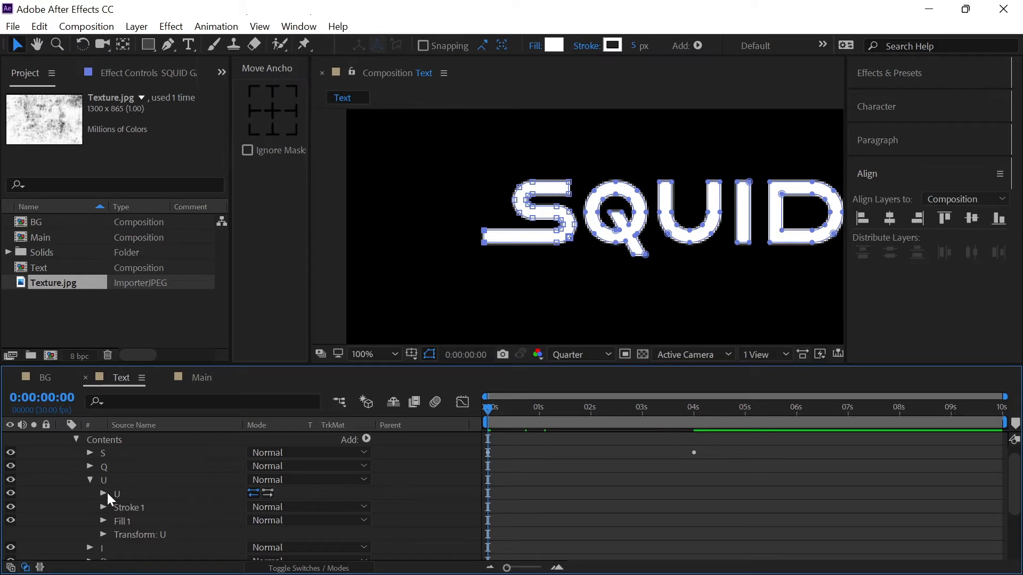
left_click(103, 494)
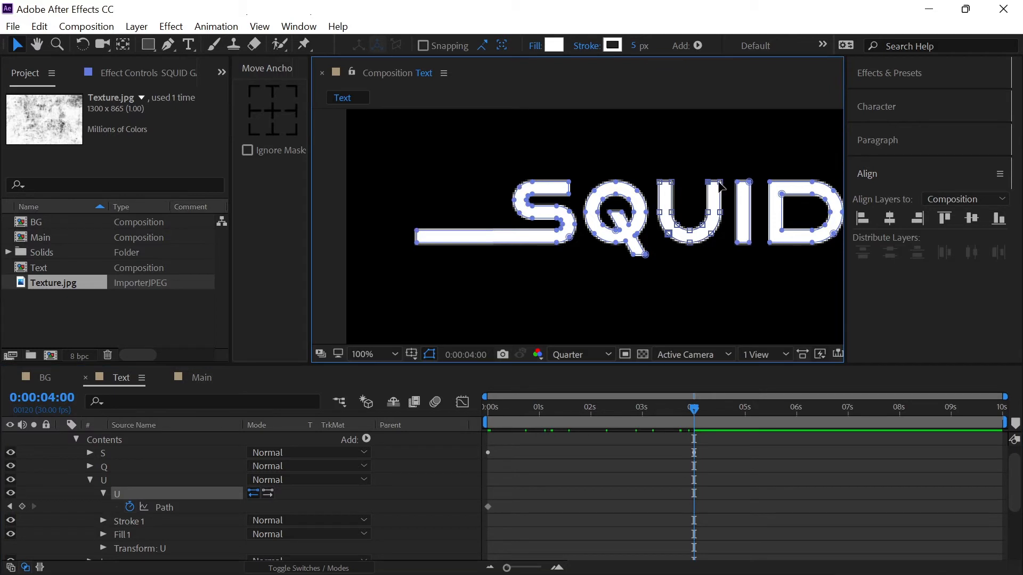
key("shift")
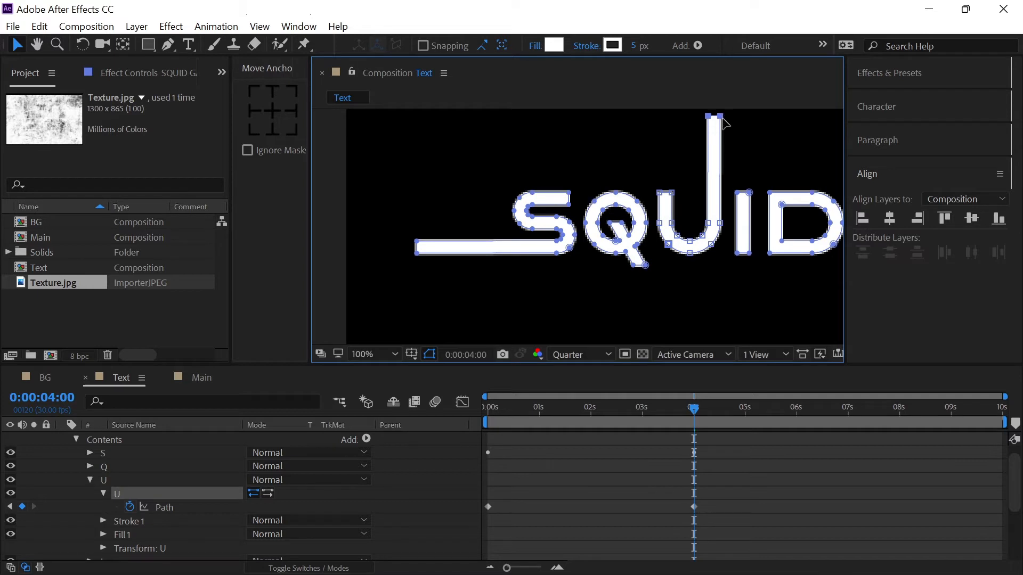
key("shift")
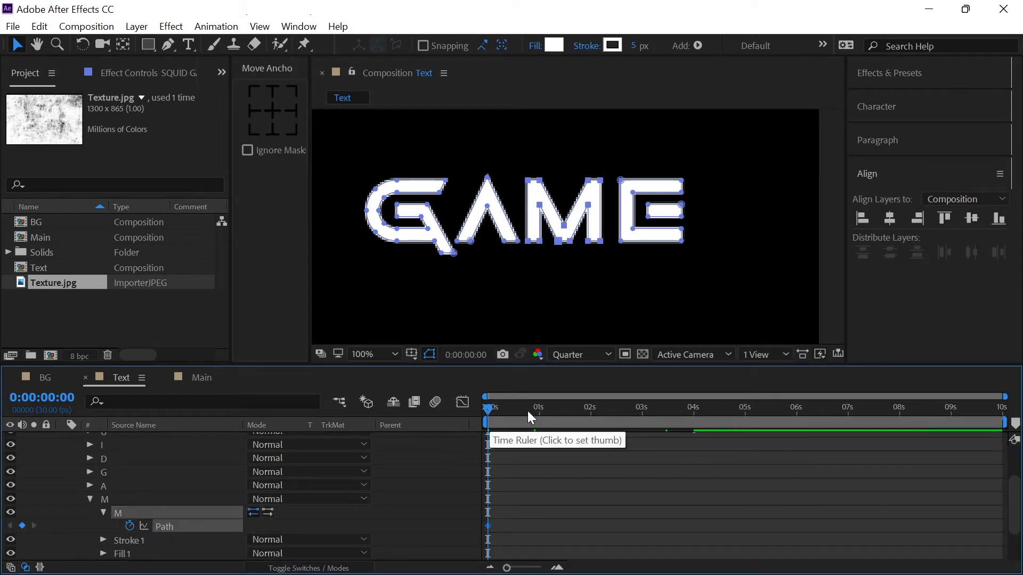
- At 4 seconds, pull the M's right leg straight down below the word
left_click(692, 408)
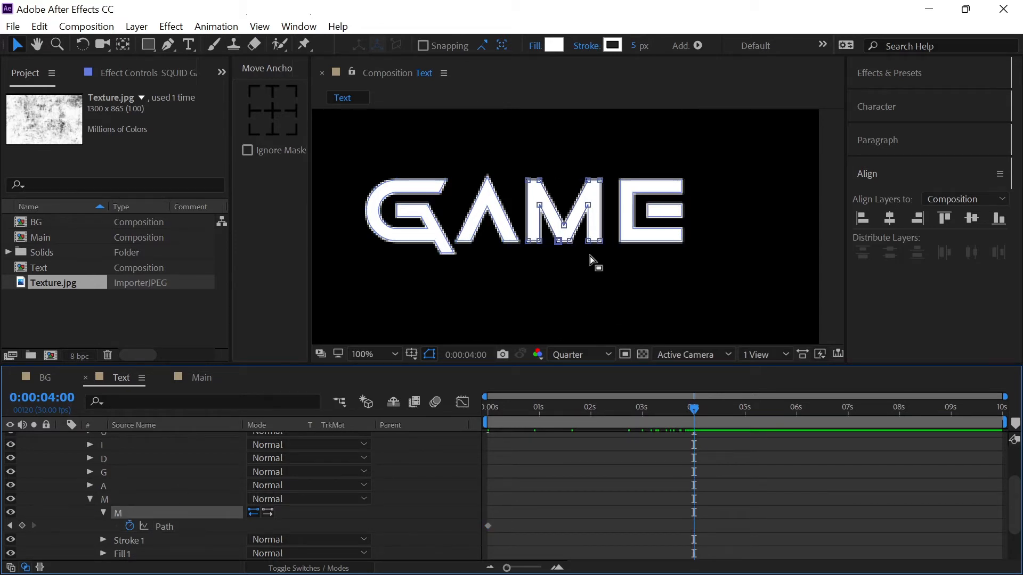
key("shift")
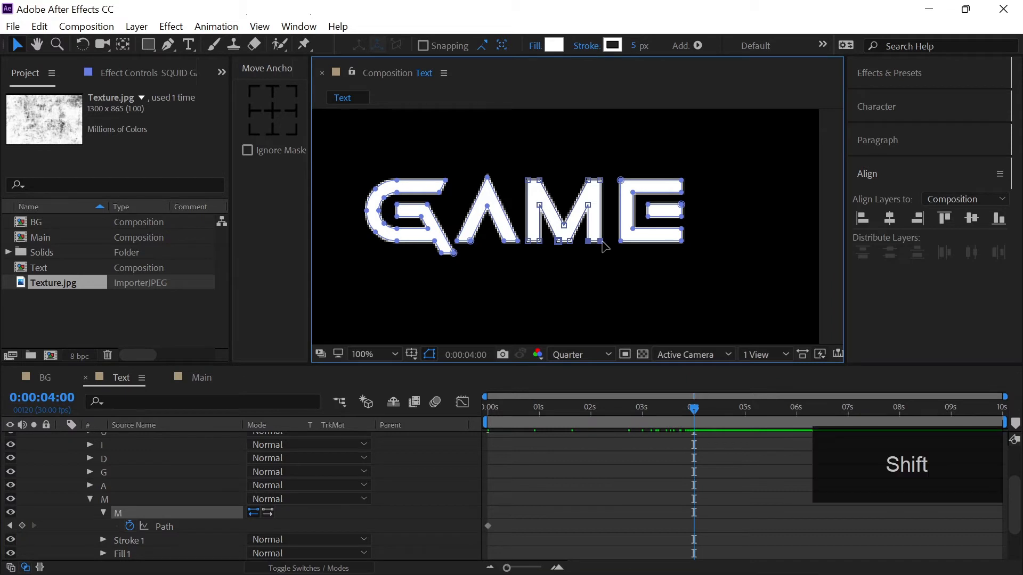
left_click_drag(593, 246, 593, 299)
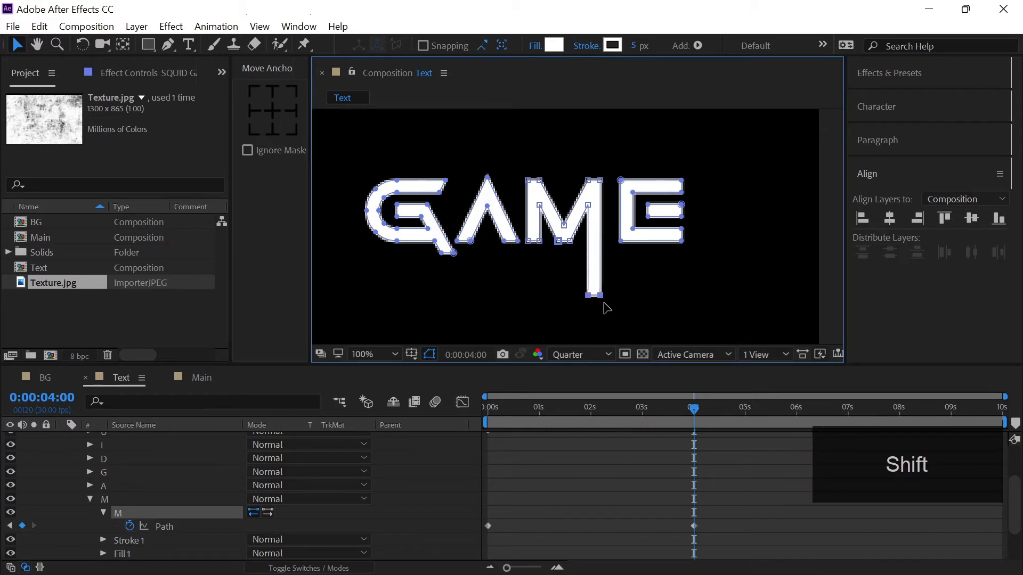
left_click_drag(600, 297, 597, 333)
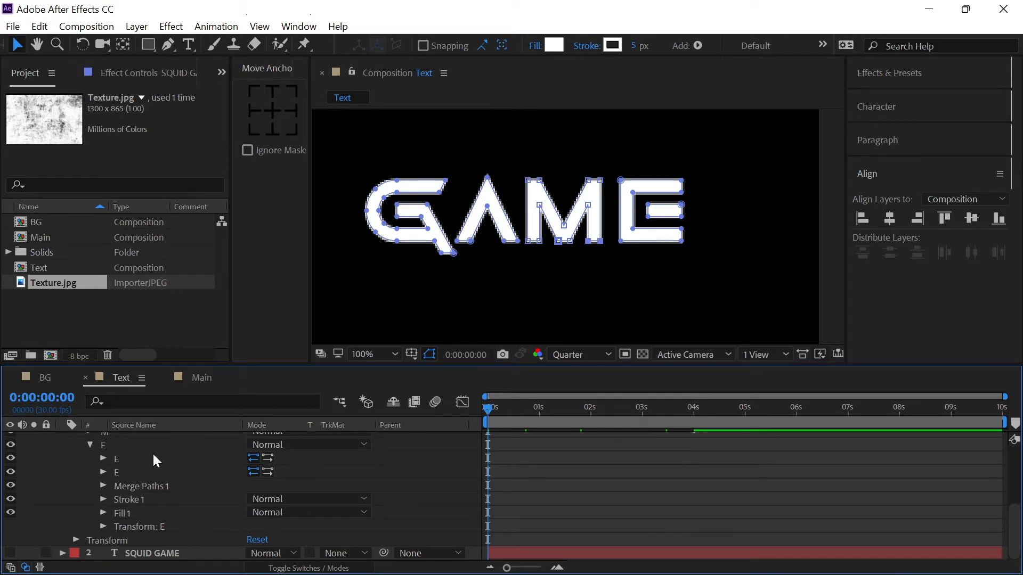
- Keyframe the E's Path, stretch its middle bar right, and fit the viewer
left_click(102, 459)
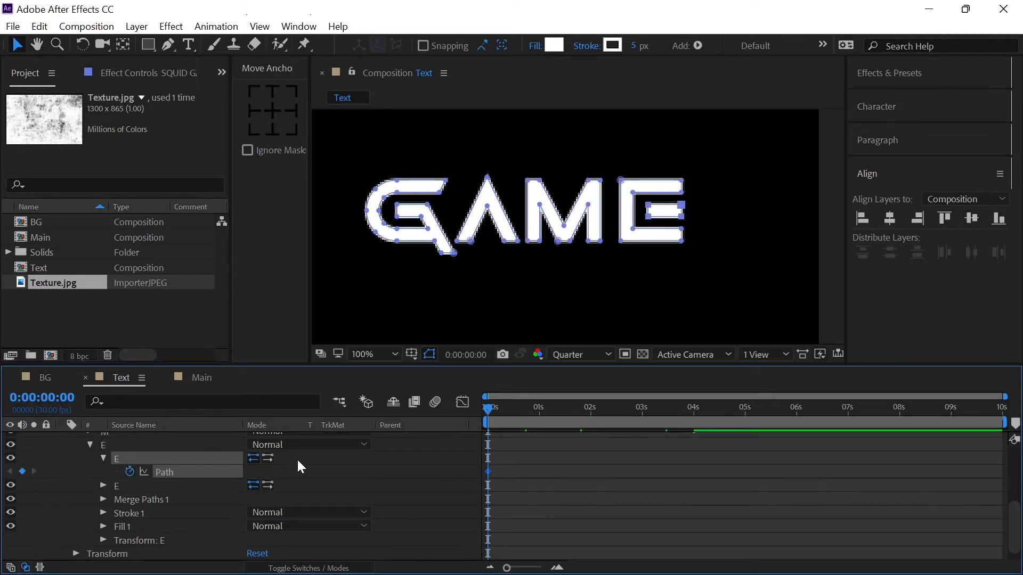
left_click(692, 407)
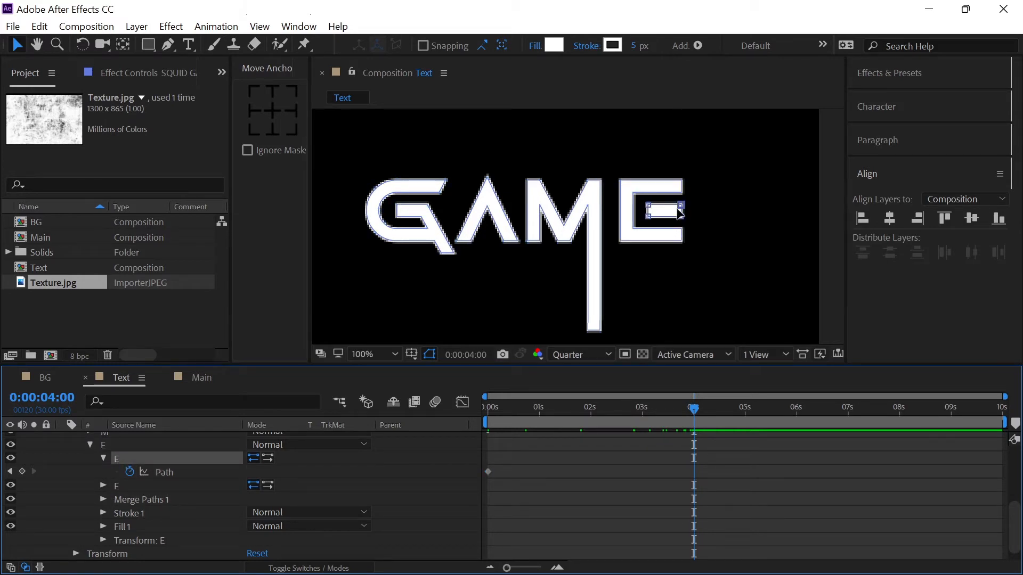
key("shift")
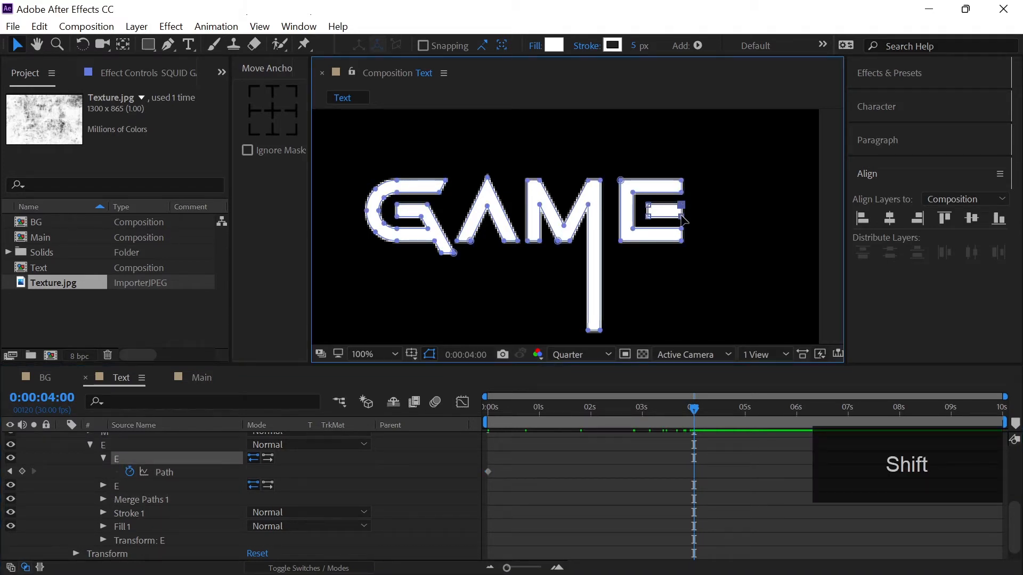
left_click_drag(682, 221, 747, 209)
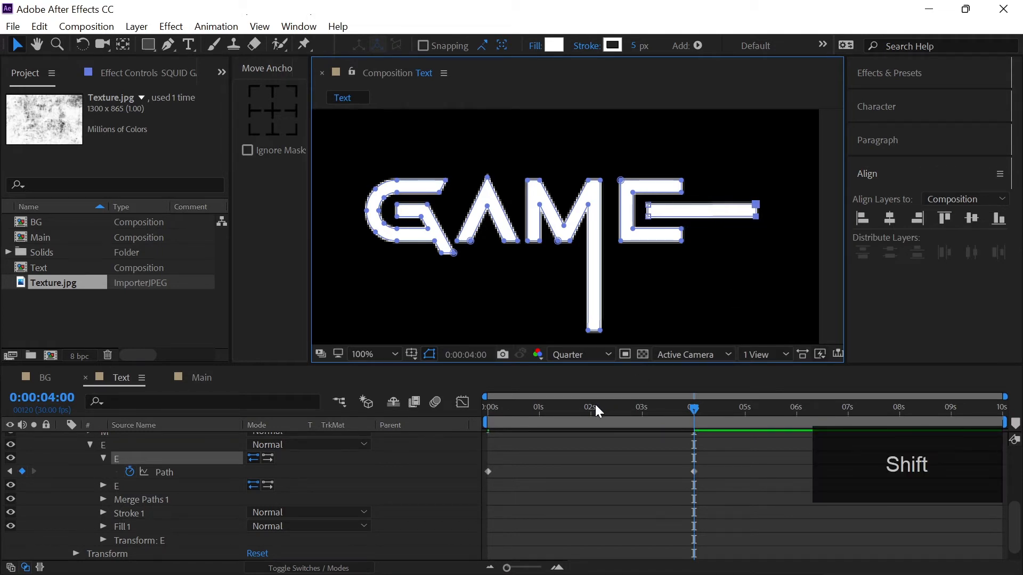
left_click(363, 354)
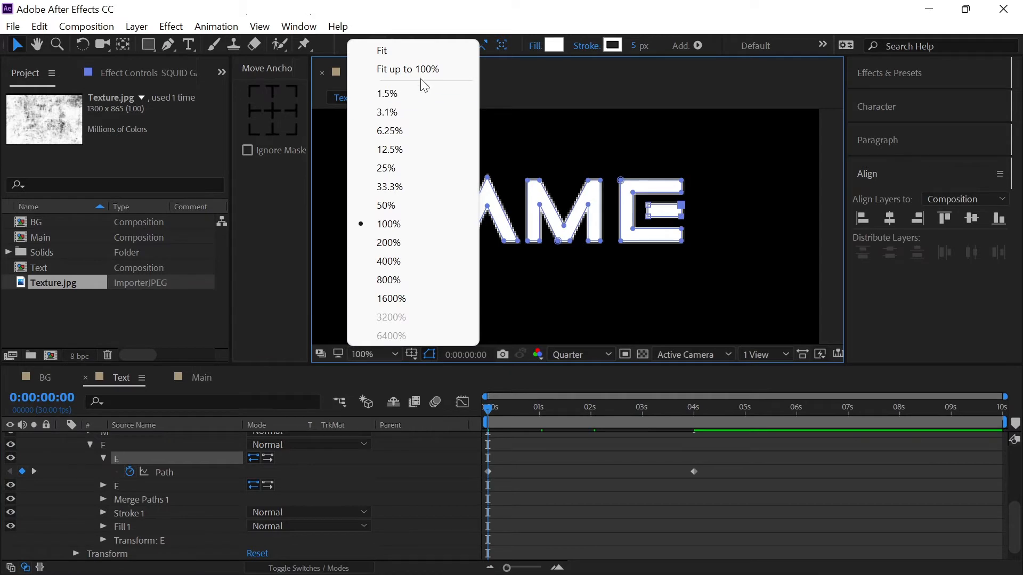
left_click(381, 50)
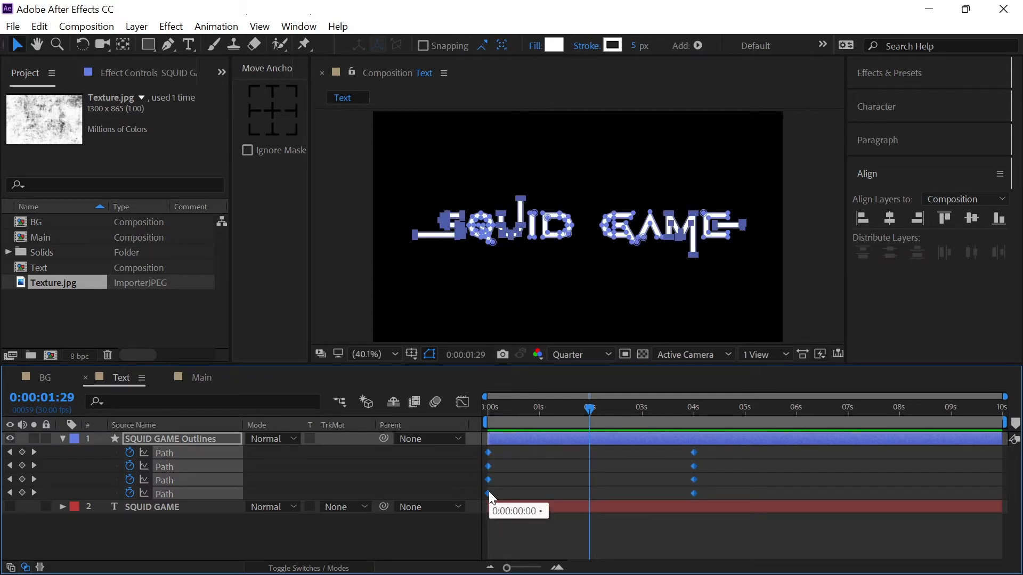
- Apply Easy Ease to the letter Path keyframes and sharpen their speed curve in the Graph Editor
right_click(488, 494)
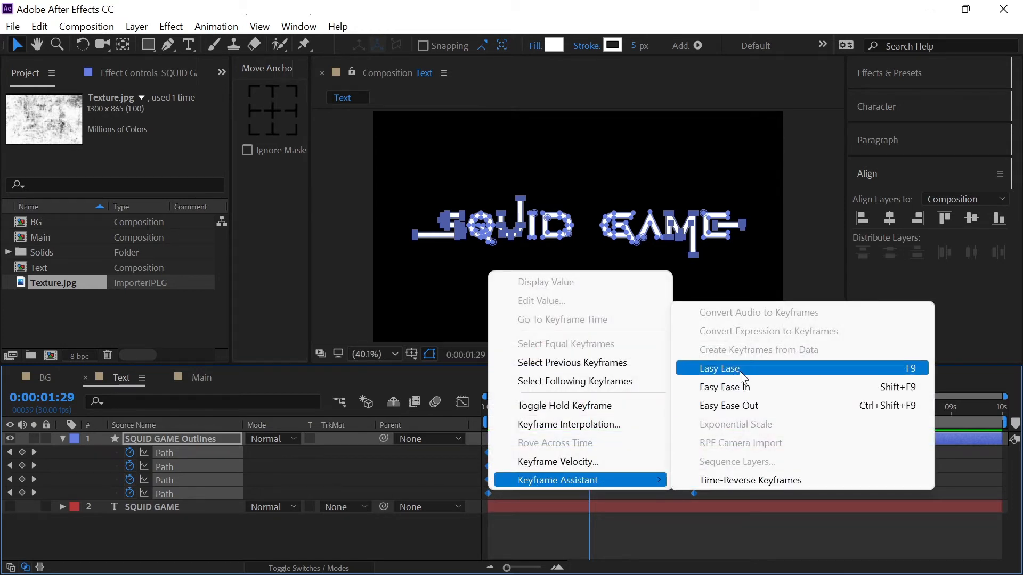
left_click(718, 368)
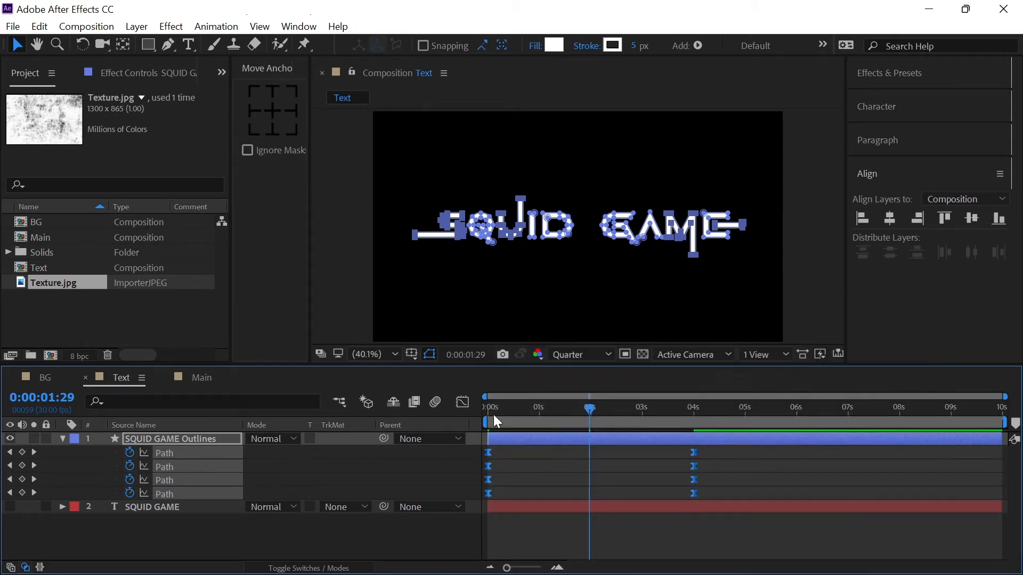
left_click(462, 401)
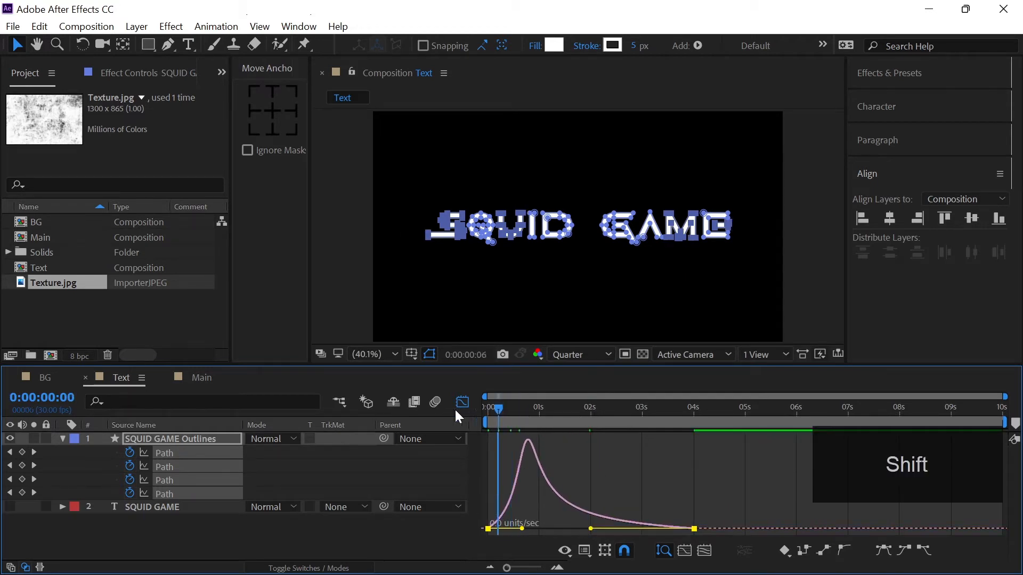
key("space")
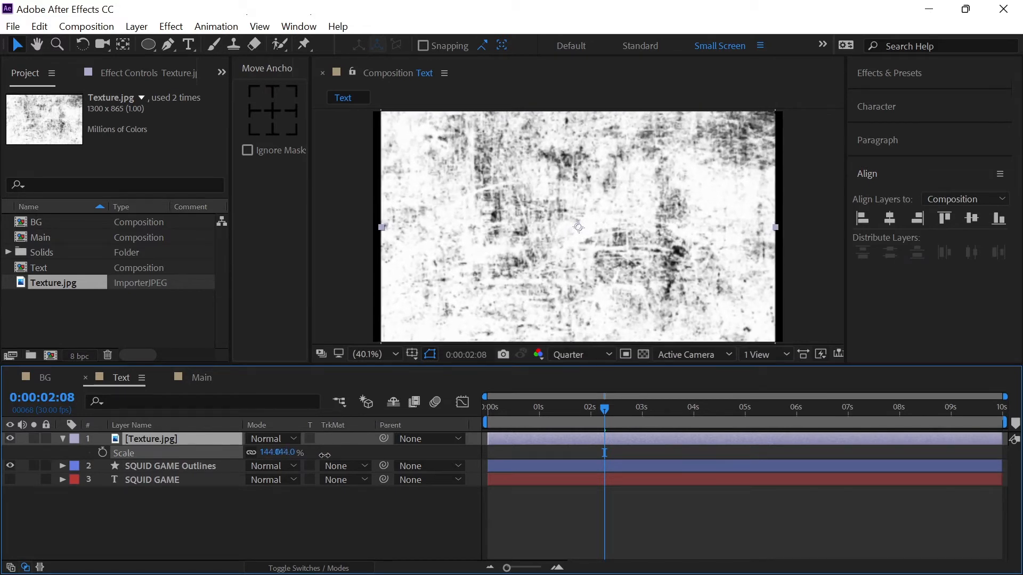
- Scale up Texture.jpg and set SQUID GAME Outlines' track matte to Luma Matte
left_click_drag(276, 452, 287, 452)
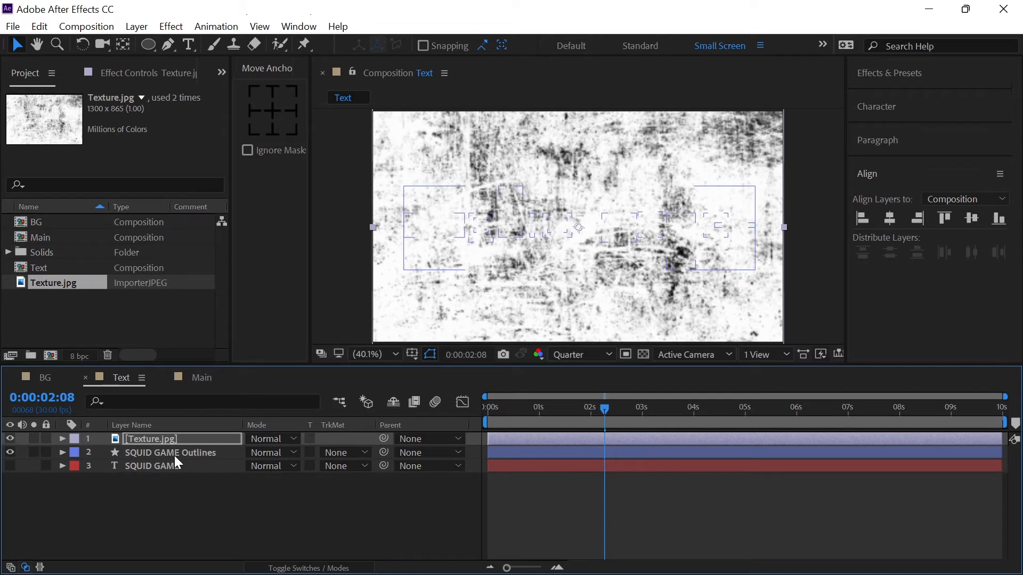
left_click(171, 452)
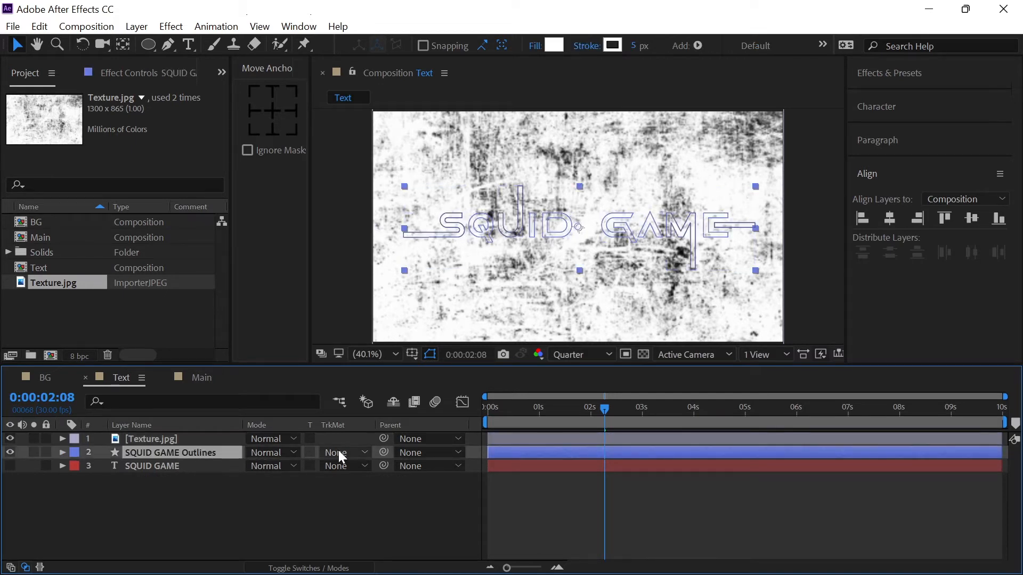
left_click(343, 453)
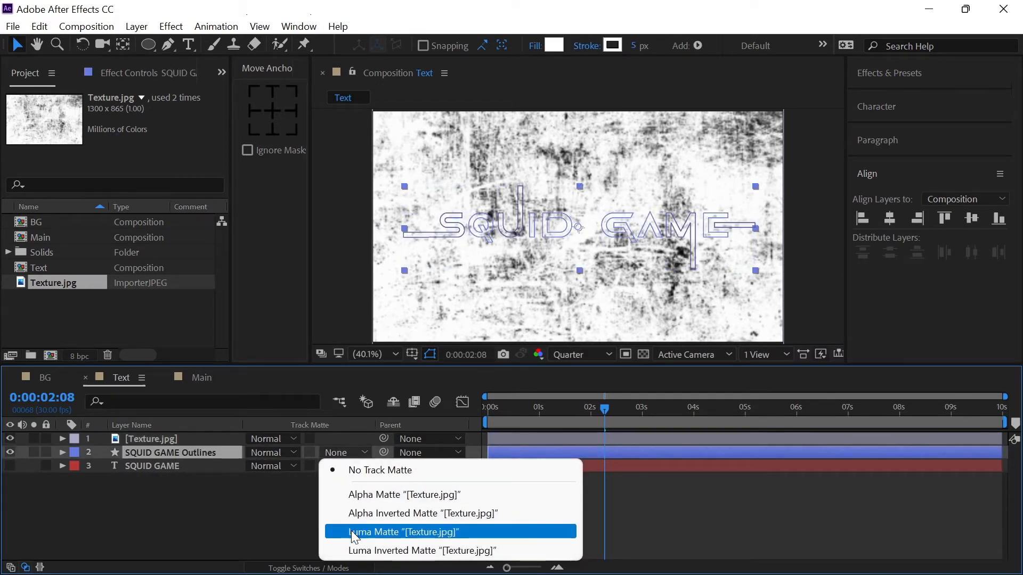
left_click(402, 532)
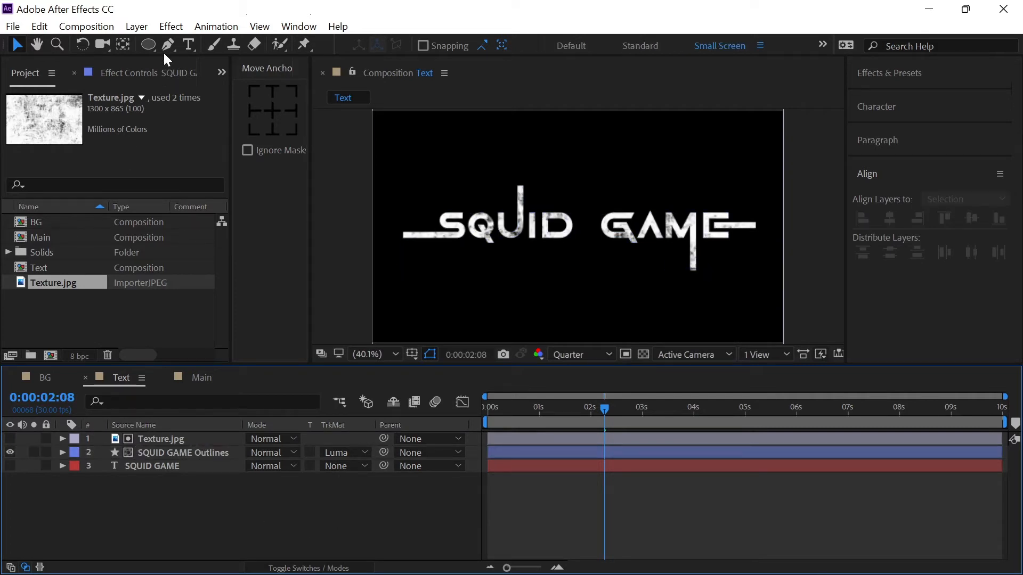
left_click(147, 44)
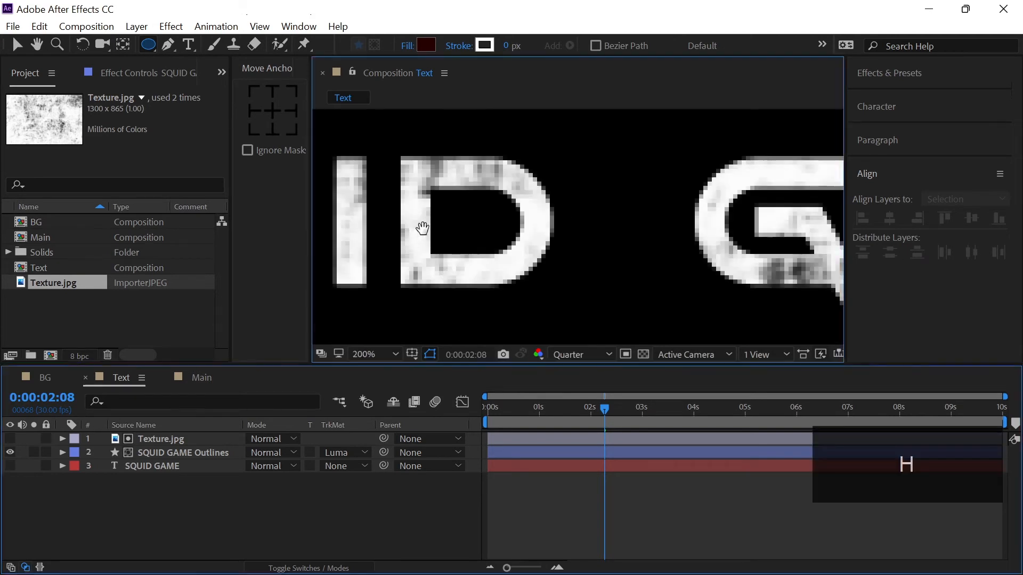
- Set the preview to Full resolution and draw a dark ellipse and a triangle inside the A
left_click(576, 354)
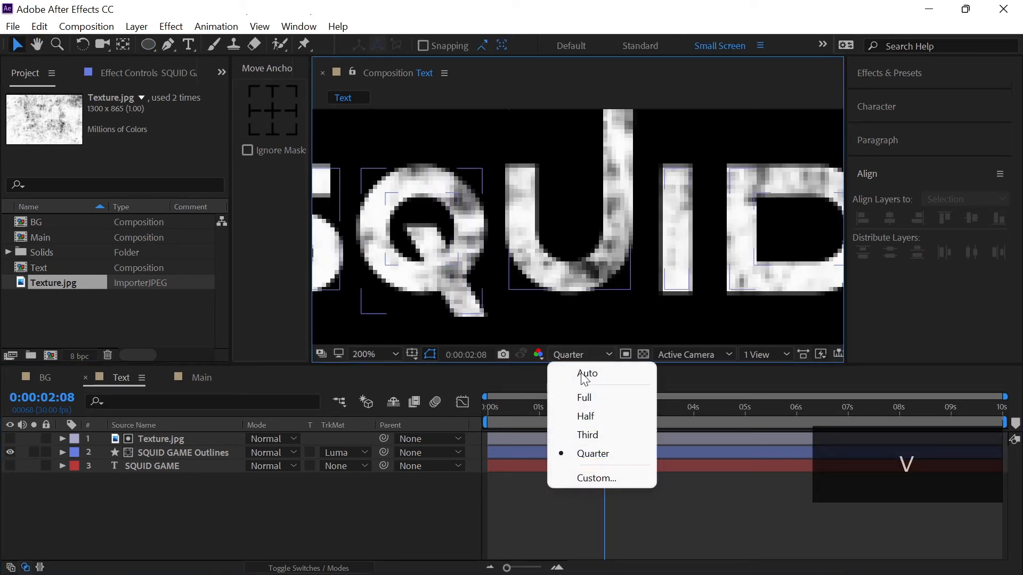
left_click(583, 398)
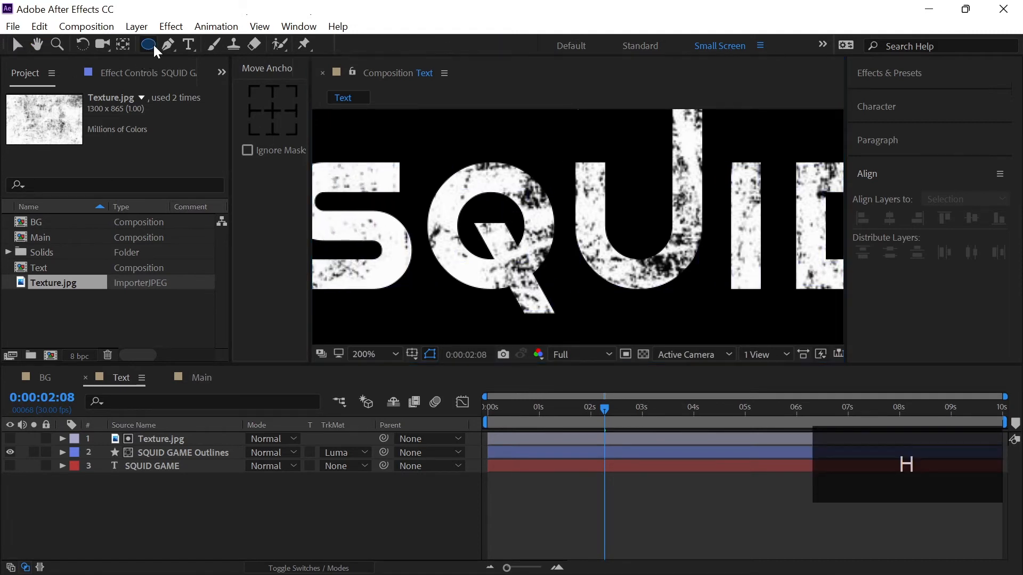
left_click(148, 44)
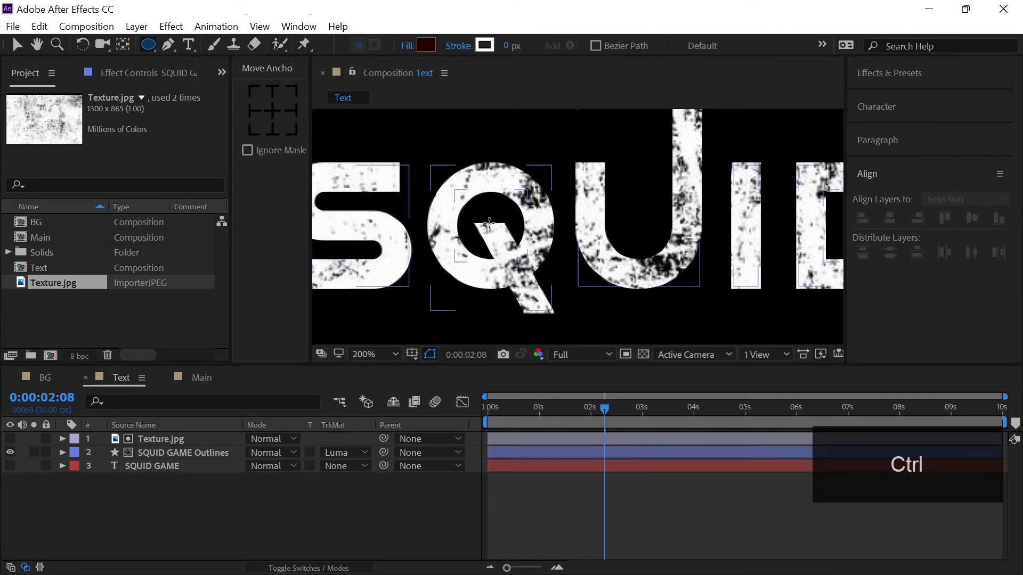
left_click_drag(459, 202, 518, 254)
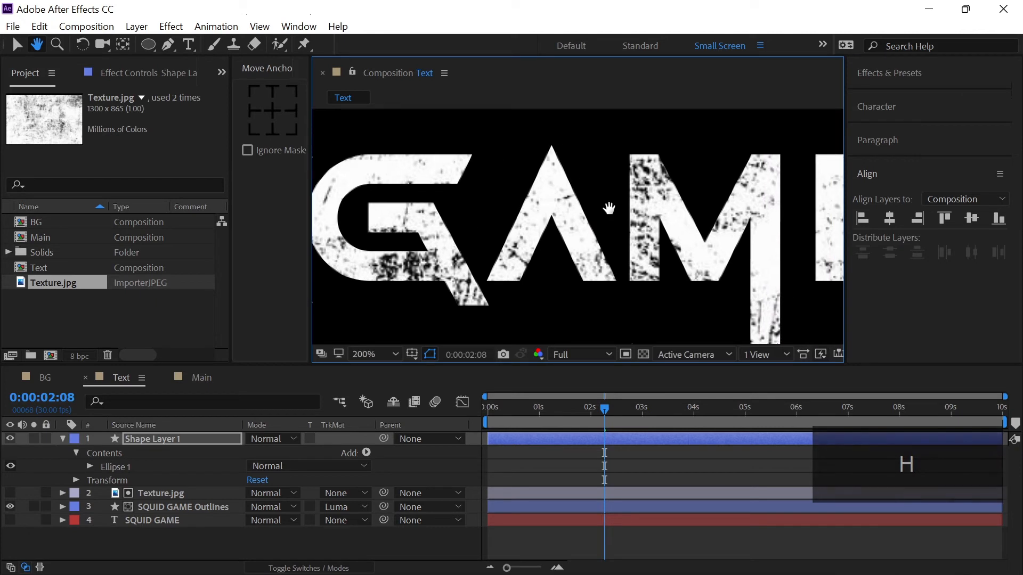
left_click(167, 44)
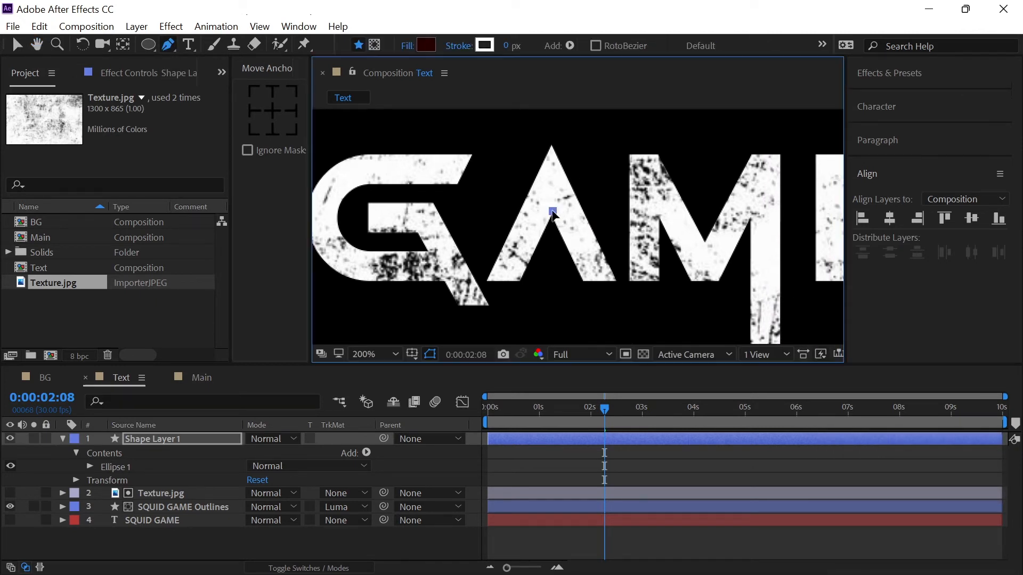
left_click_drag(552, 211, 517, 282)
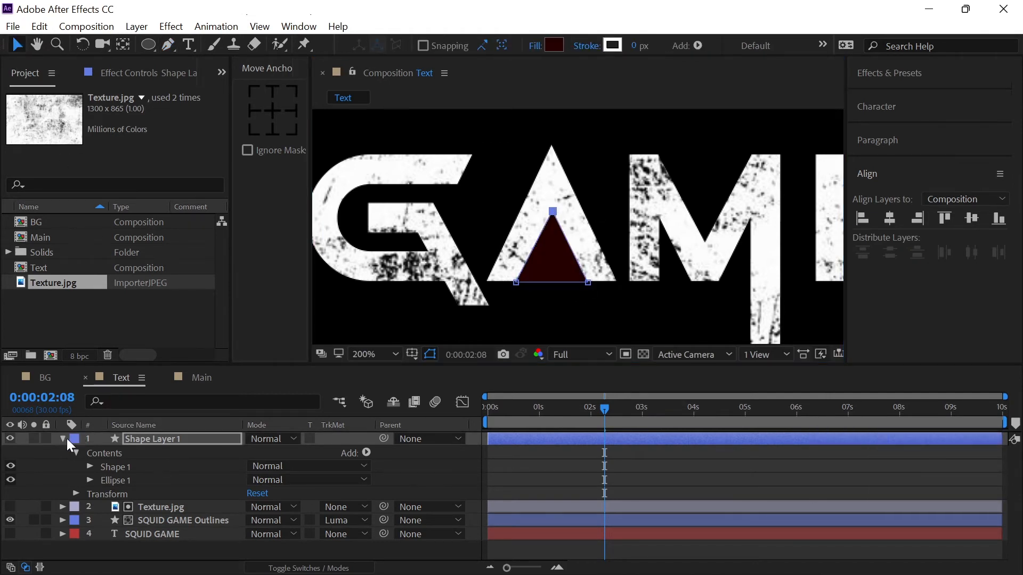
- Move the triangle shape layer lower in the stack and rename it Shapes
left_click(62, 438)
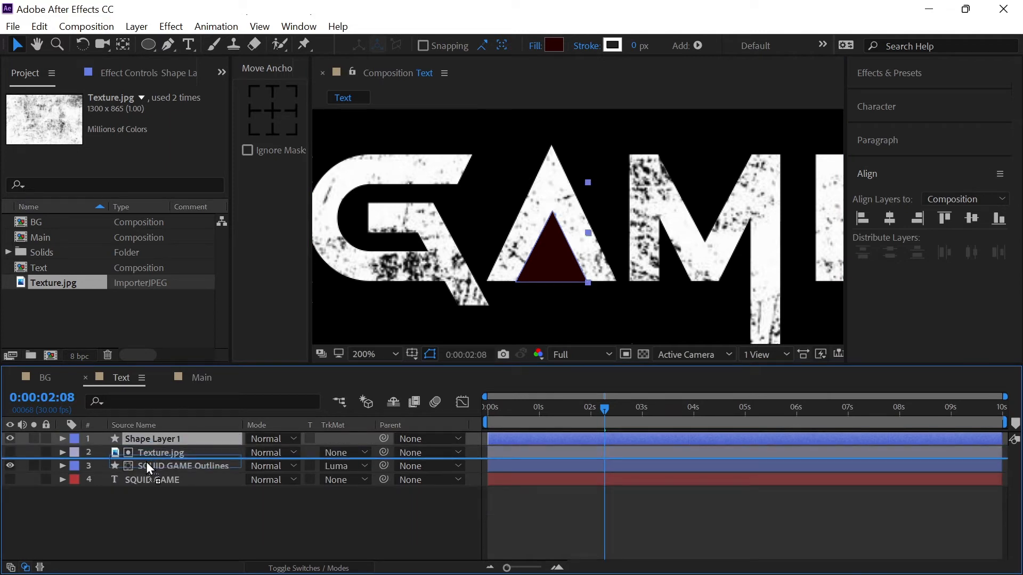
left_click(183, 466)
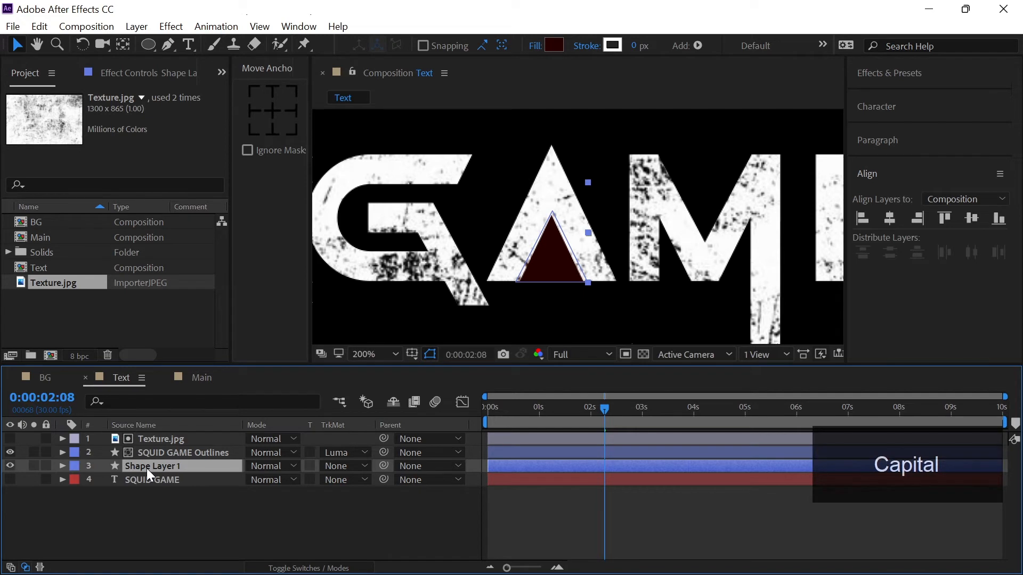
double_click(154, 465)
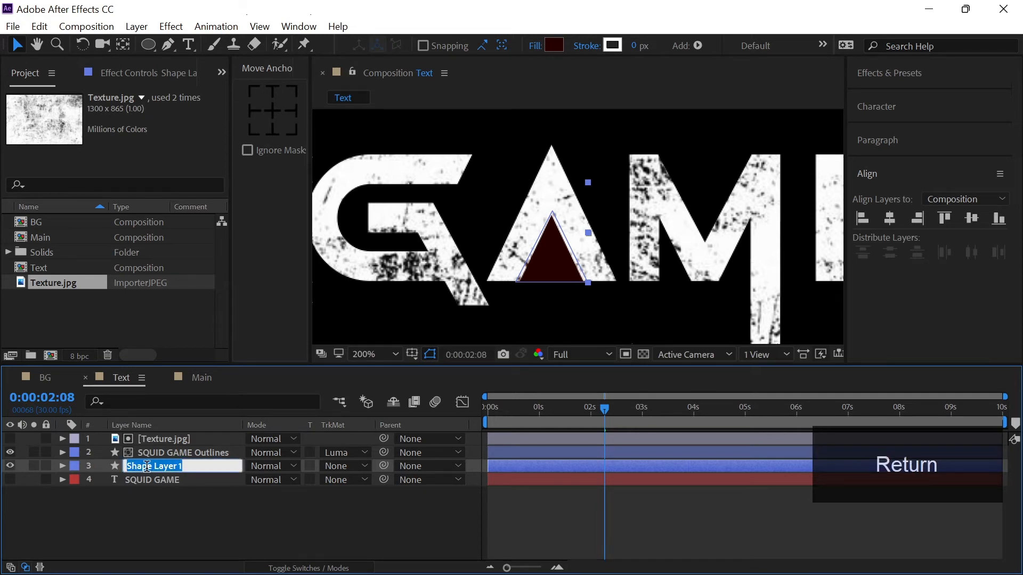
type("Shapes")
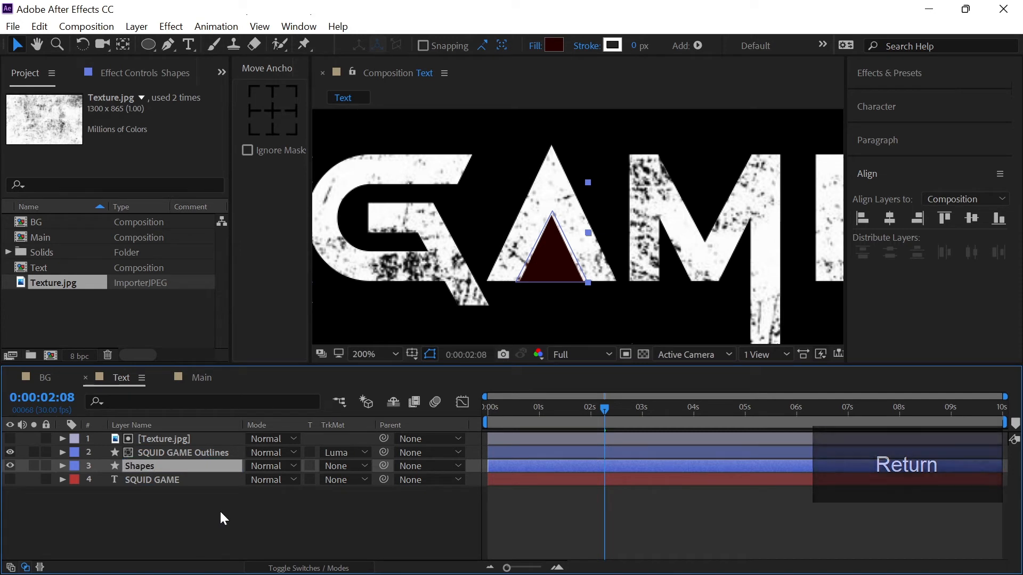
left_click(374, 354)
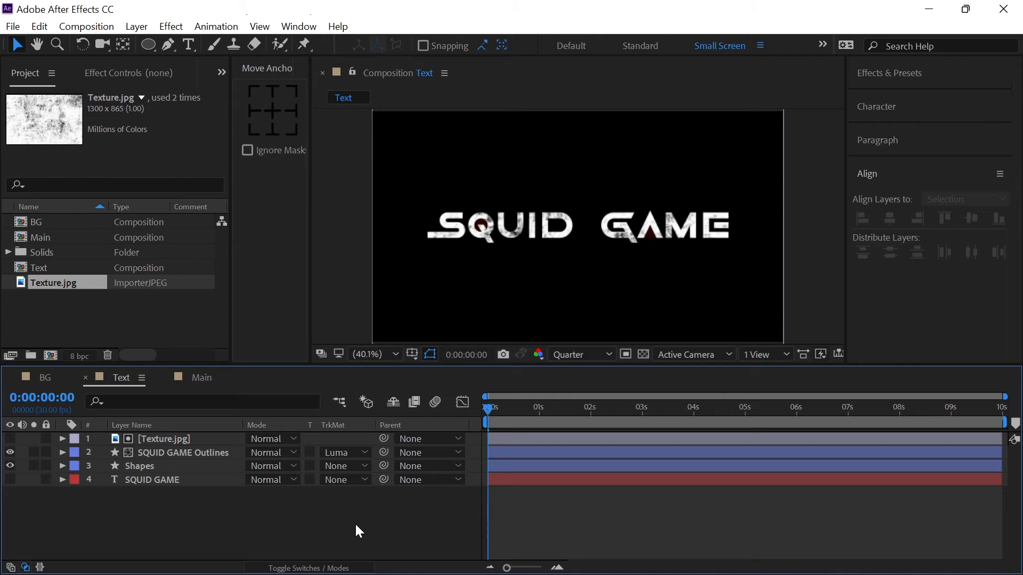
- Add the BG and Text compositions to Main and begin a black Crop solid
left_click(201, 377)
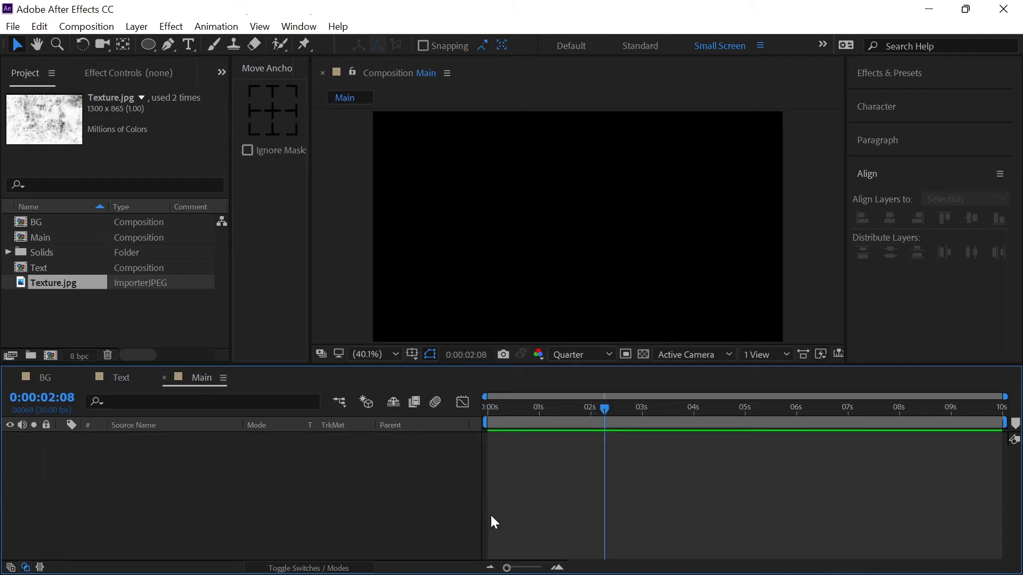
mouse_move(287, 492)
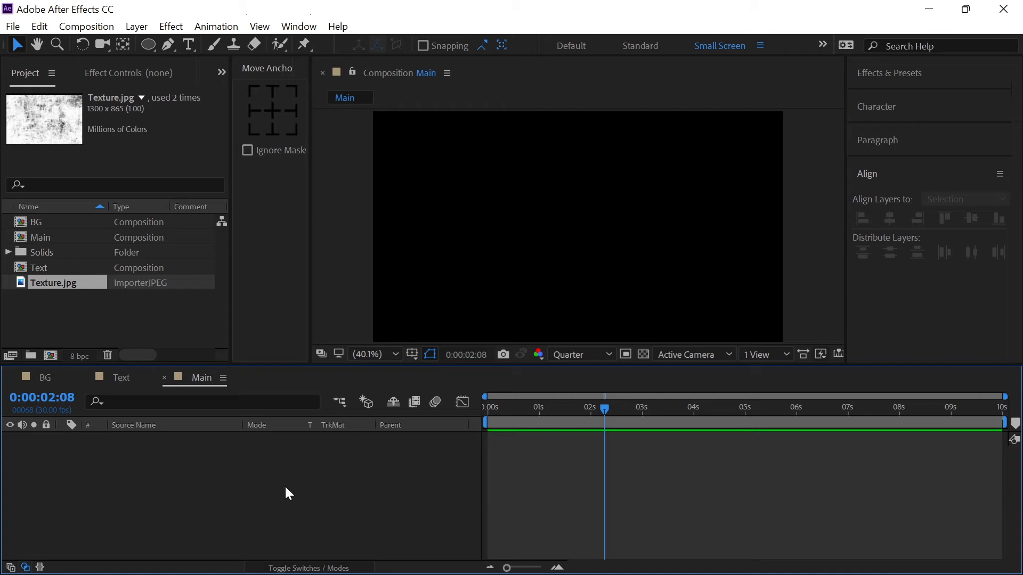
mouse_move(39, 228)
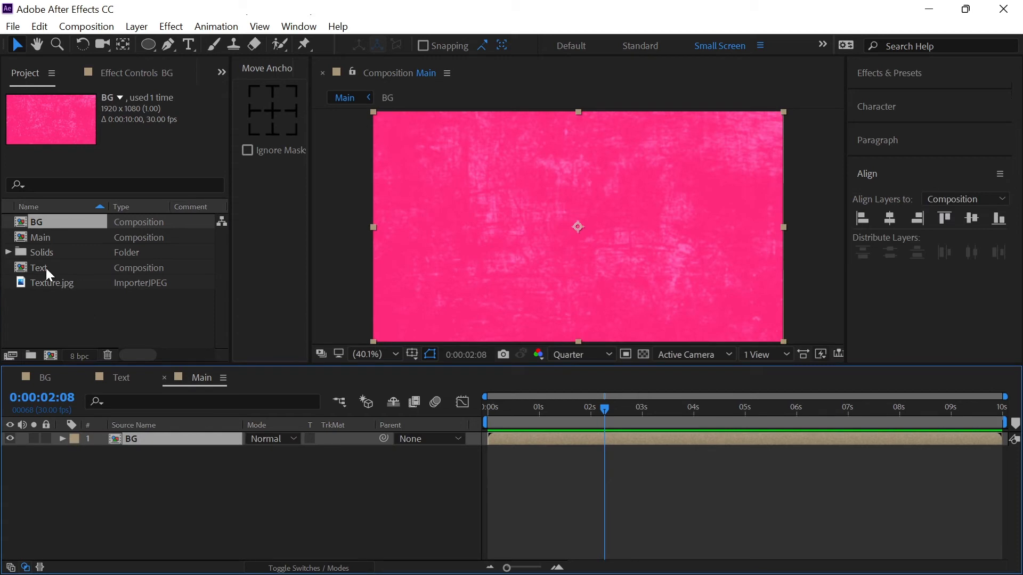
left_click(39, 268)
type("Crop")
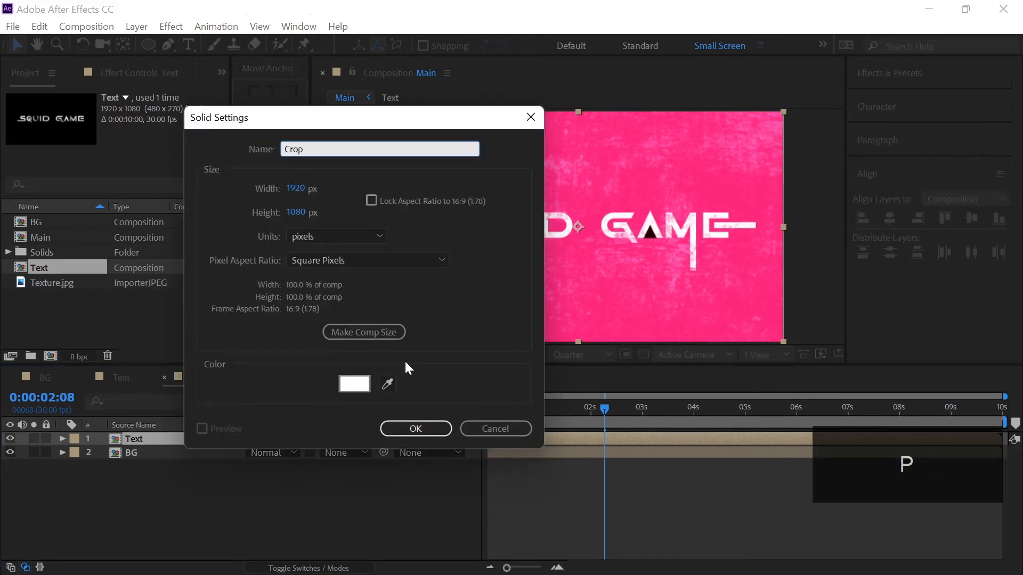
left_click(354, 383)
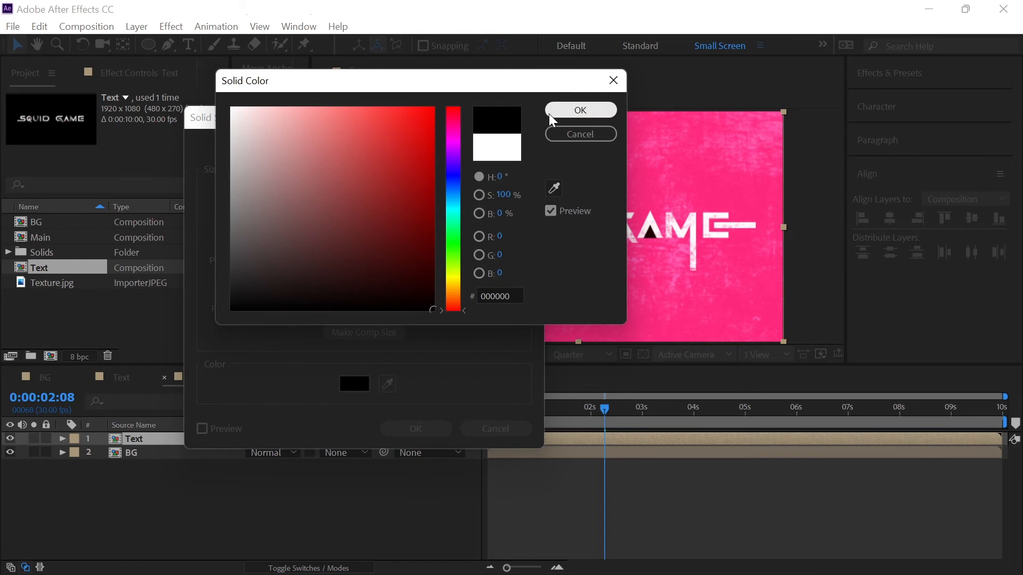
- Confirm the black Crop solid, draw an inverted rectangle mask, and collapse the layer
left_click(580, 110)
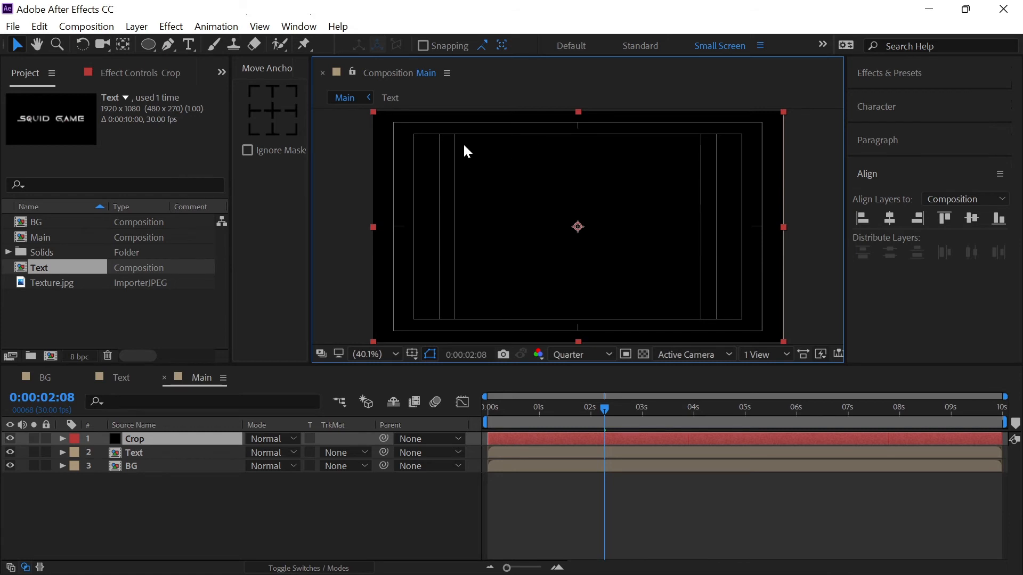
mouse_move(356, 134)
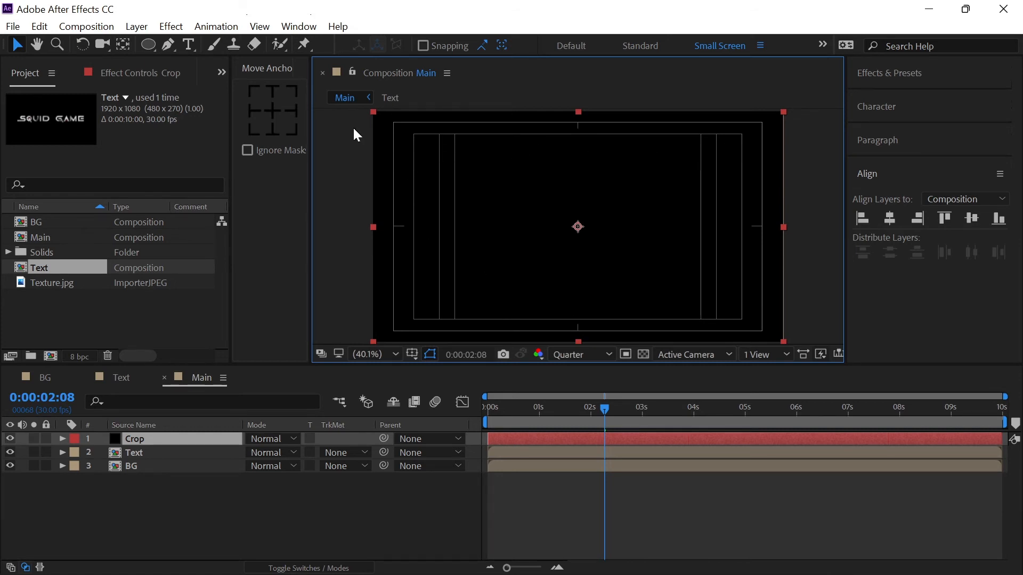
left_click(148, 45)
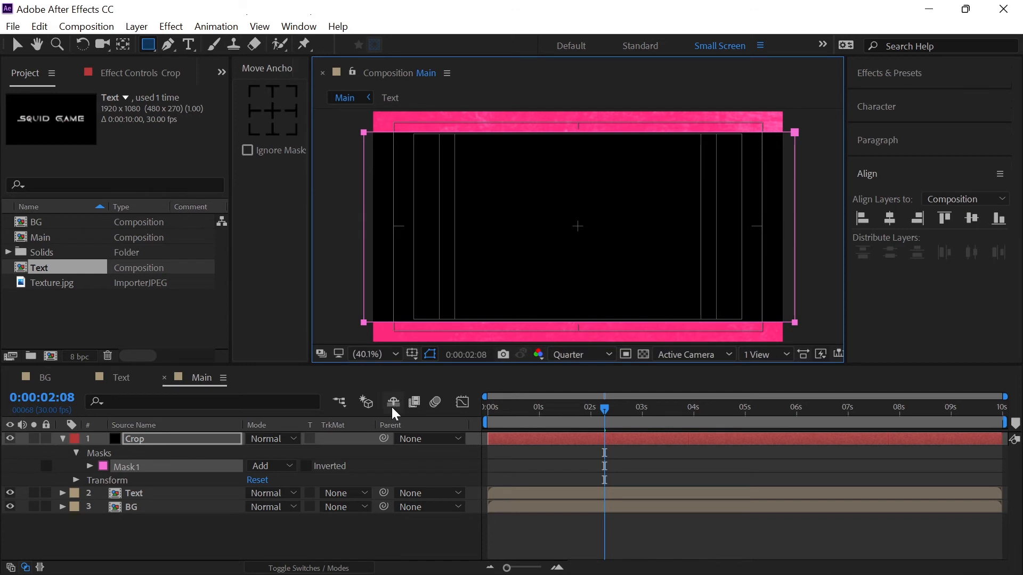
left_click(306, 466)
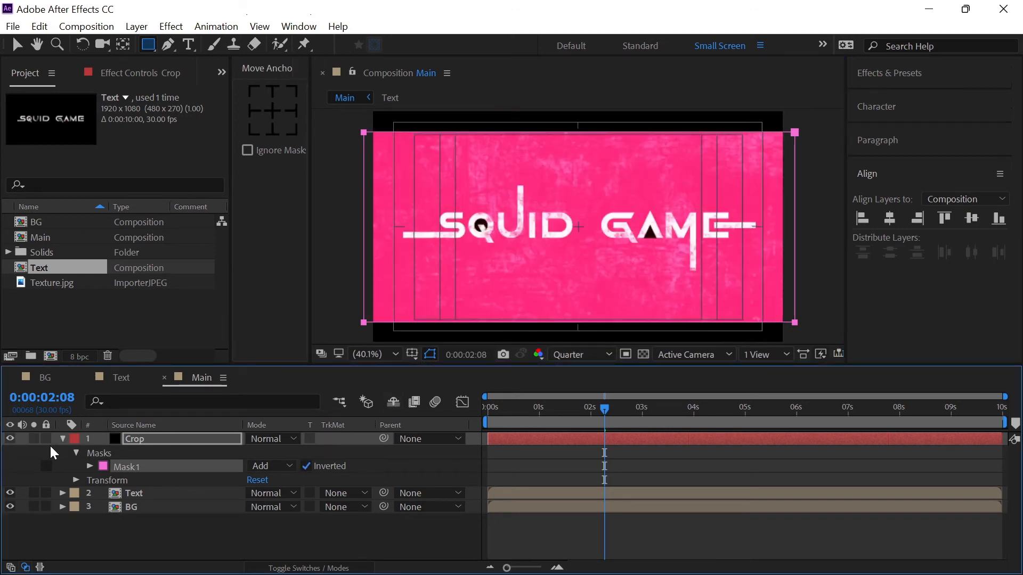
left_click(429, 355)
type("Light")
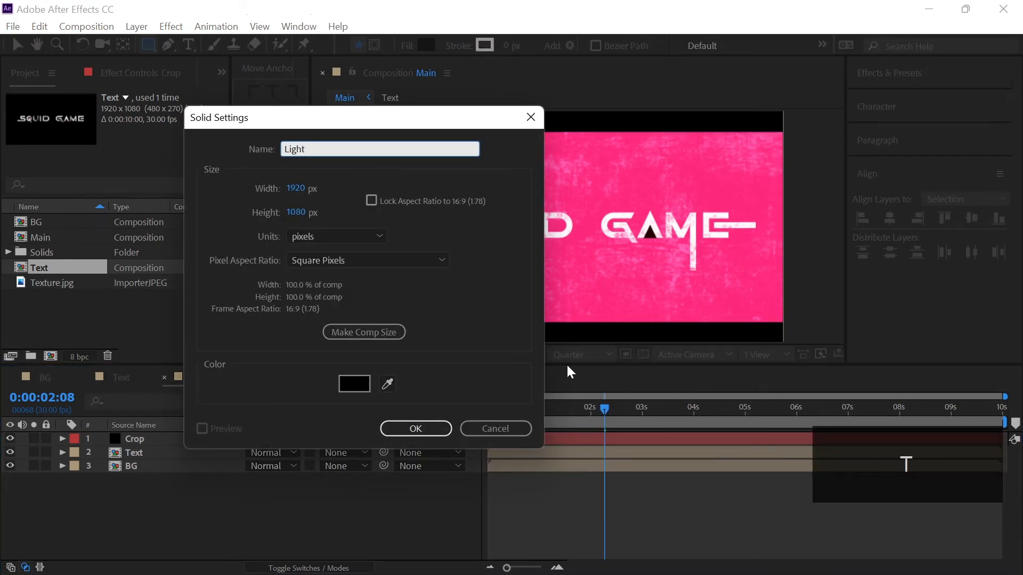
- Create a white Light solid with an elliptical mask and place it beneath Text
left_click(354, 383)
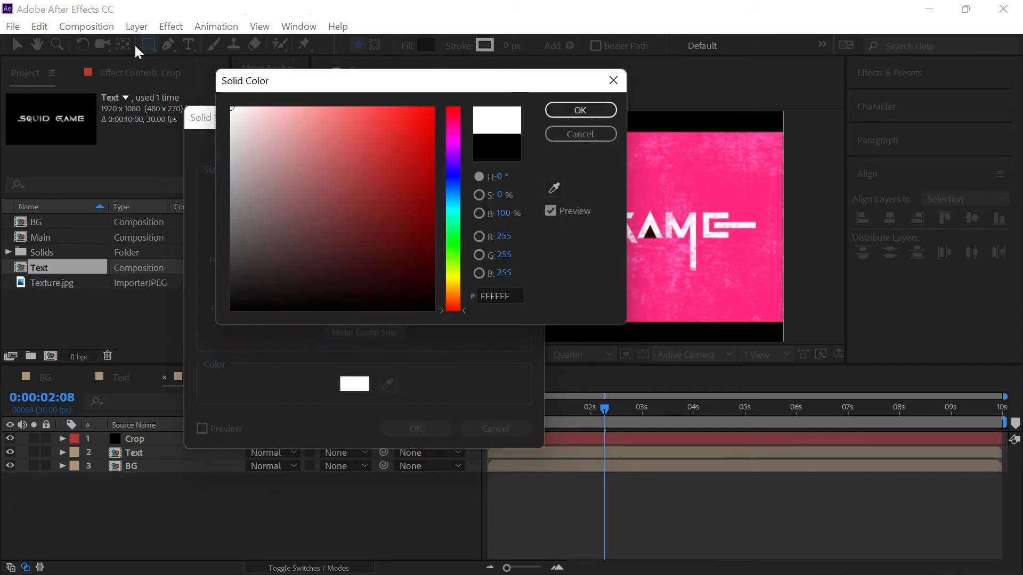
left_click(580, 110)
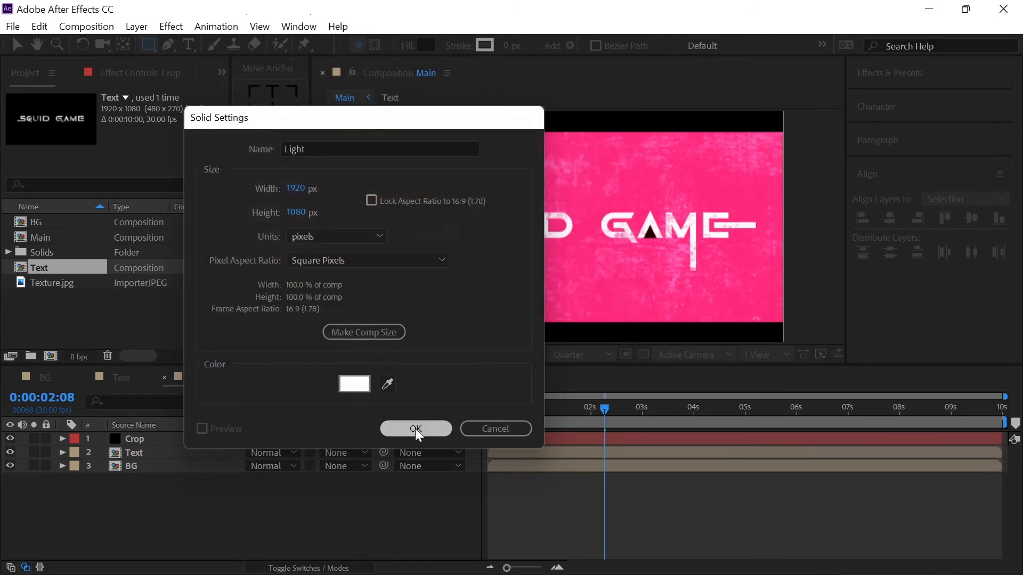
left_click(416, 428)
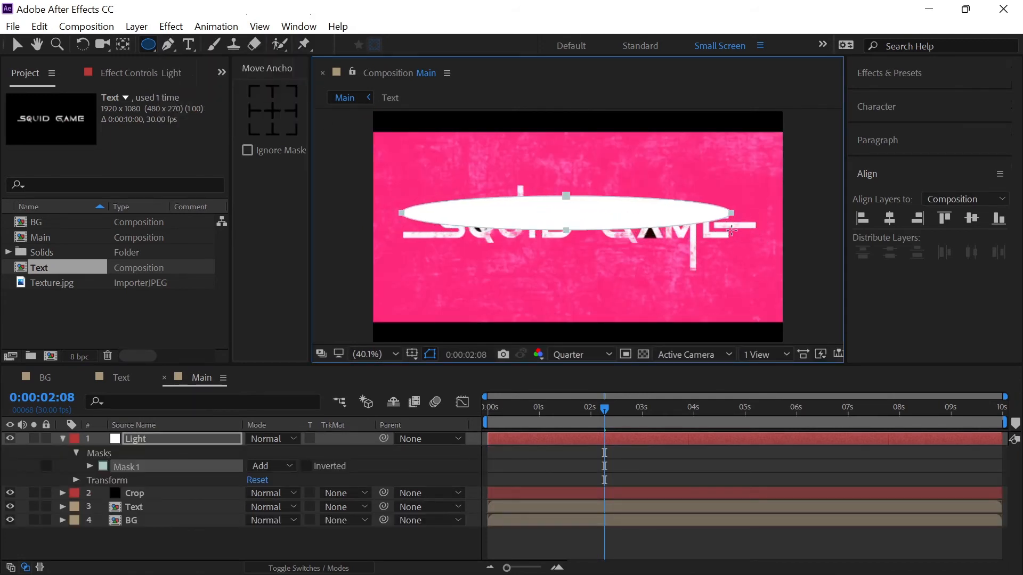
left_click(971, 218)
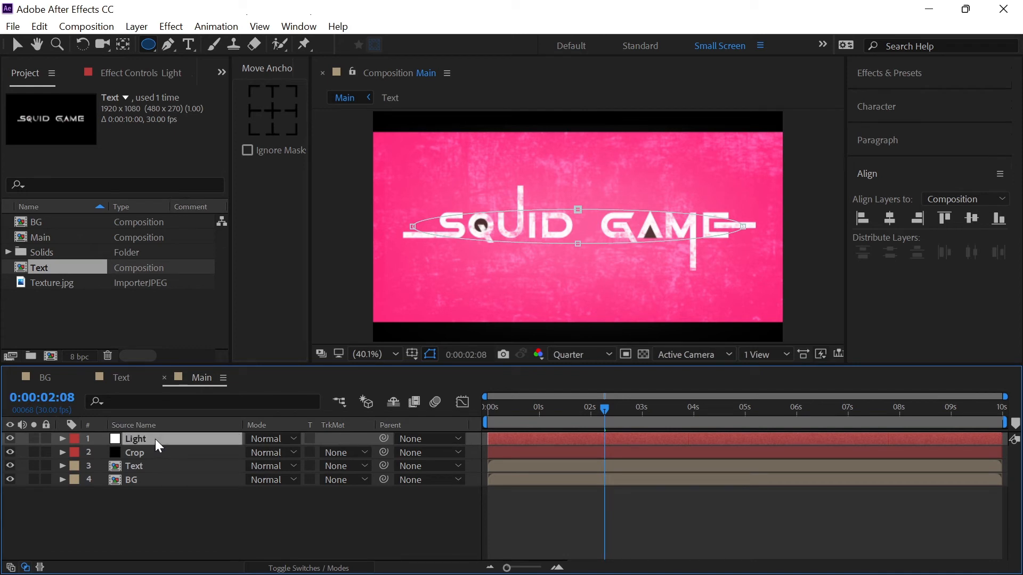
left_click(134, 466)
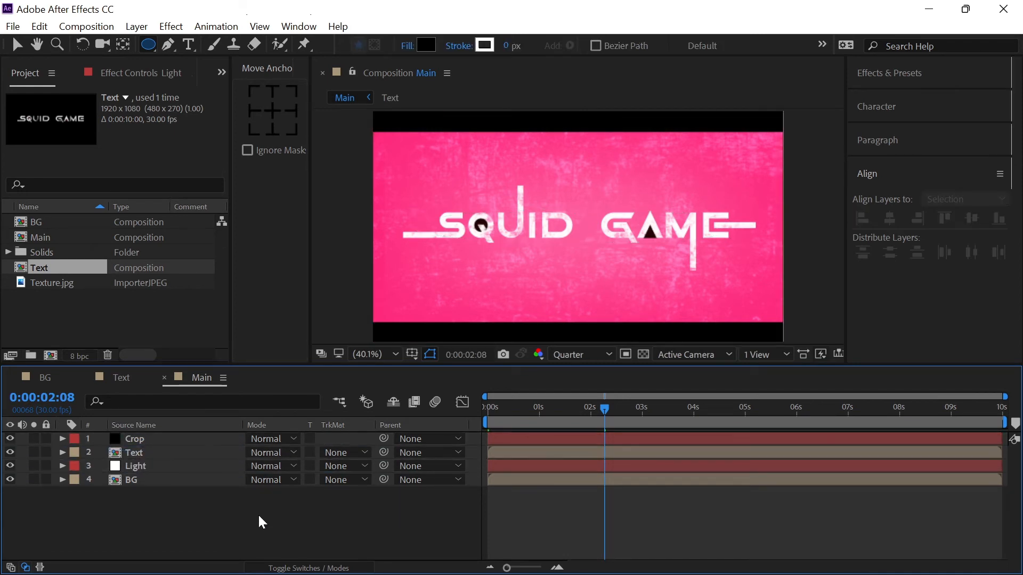
- Create a new black solid named Vignette
right_click(262, 516)
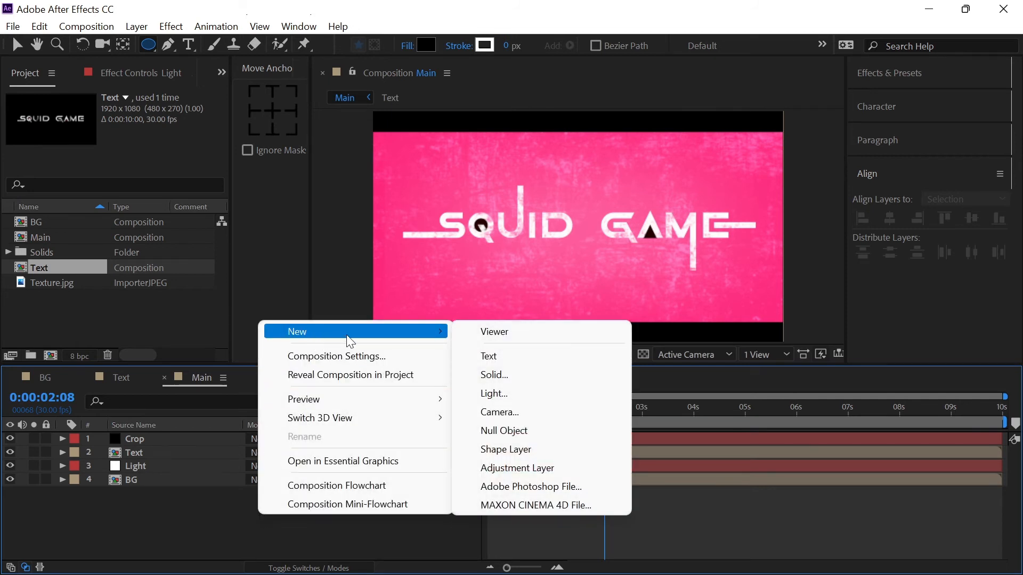
left_click(494, 375)
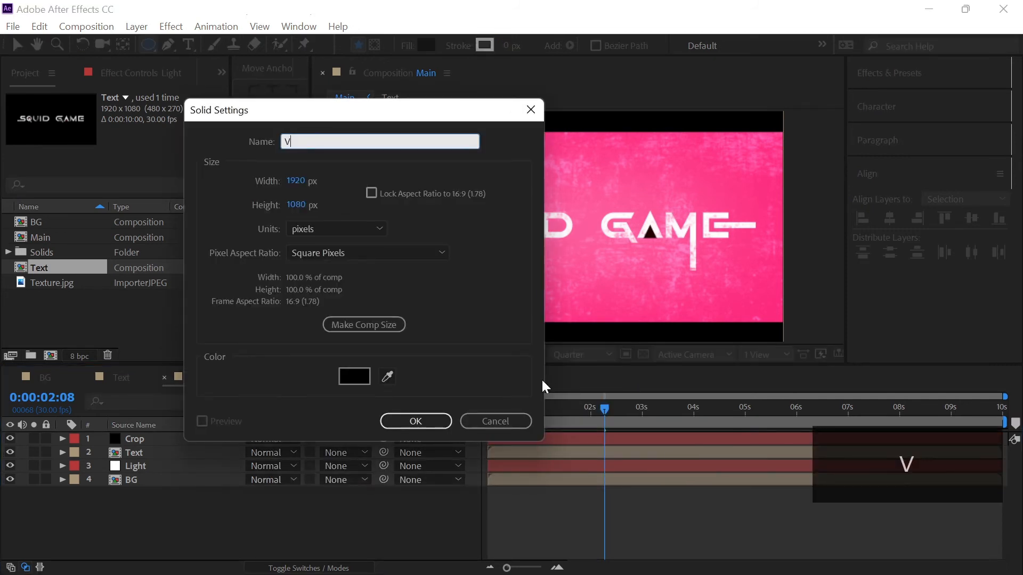
type("ignet")
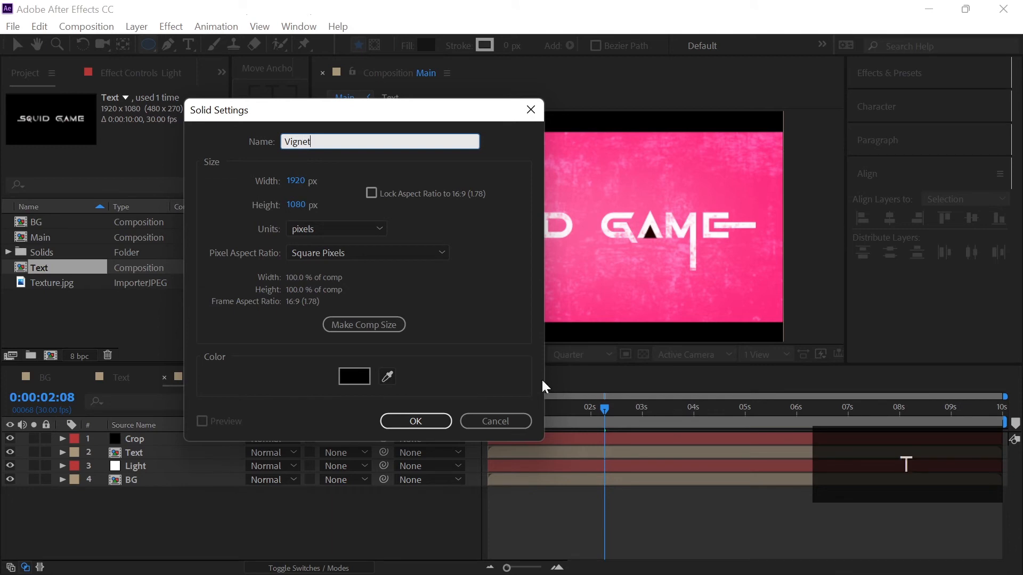
left_click(354, 377)
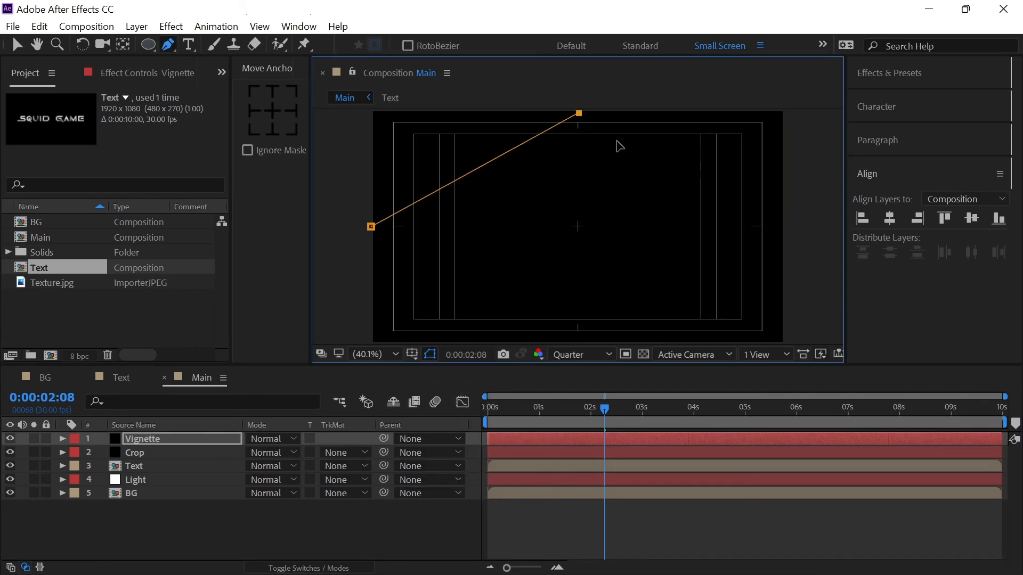
- Draw an inverted oval mask on Vignette and scale the layer to 113%
left_click(781, 227)
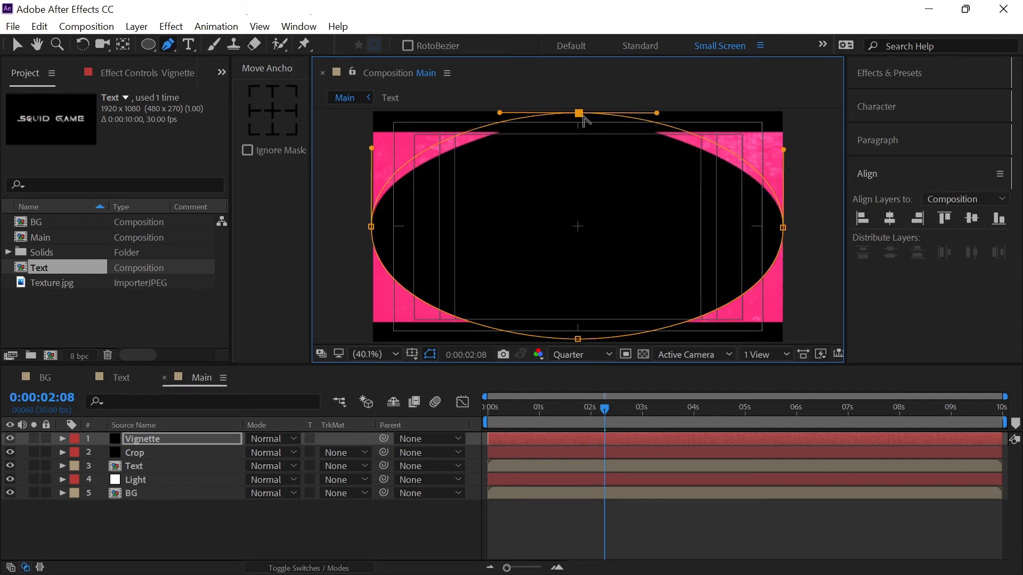
left_click_drag(576, 113, 577, 127)
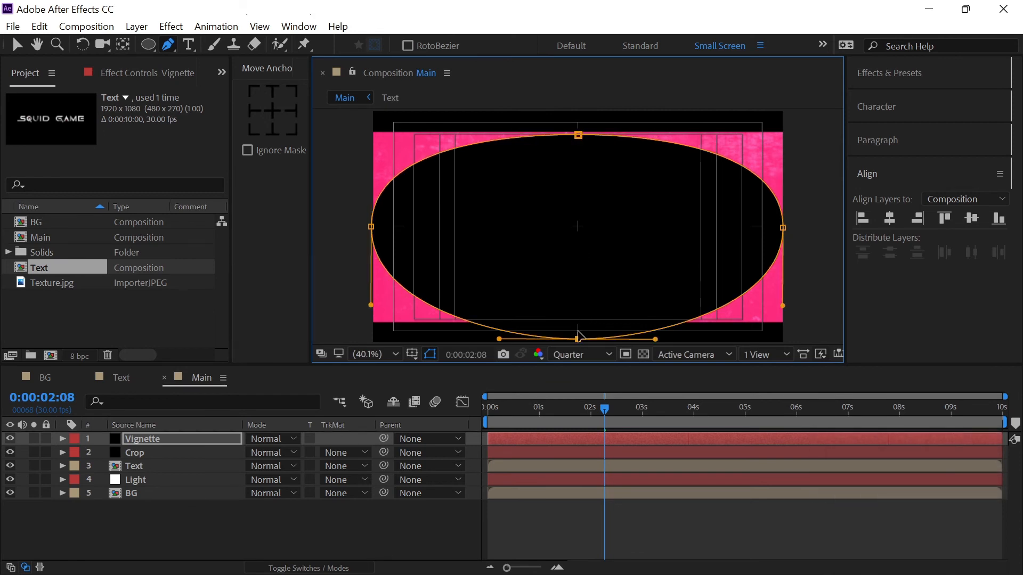
left_click_drag(577, 338, 577, 324)
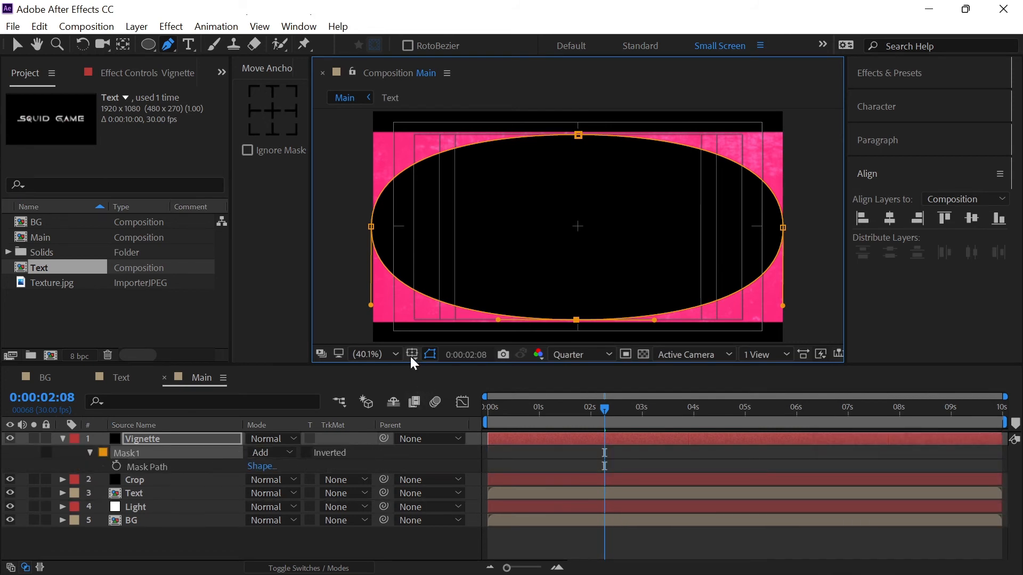
left_click(430, 354)
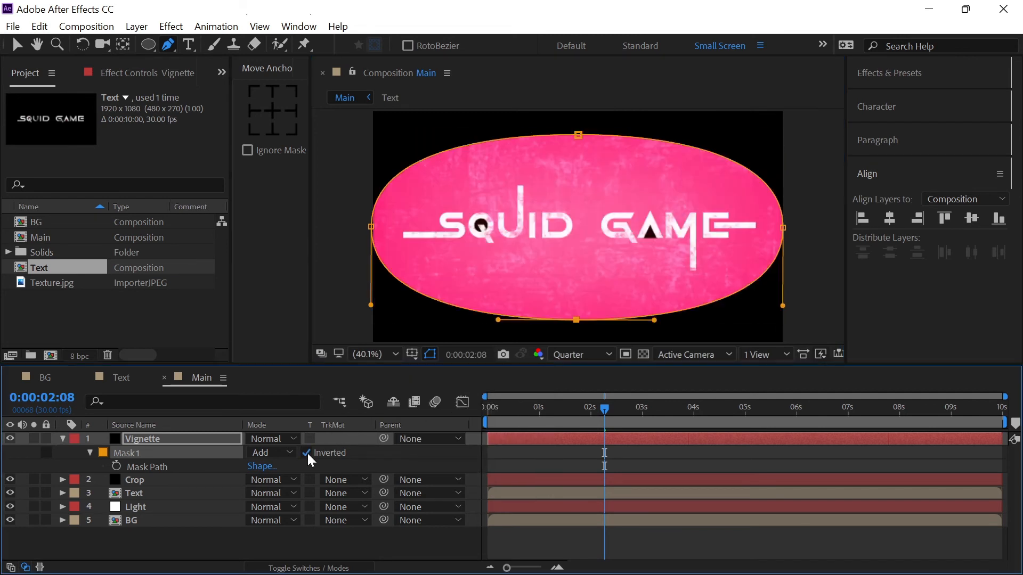
mouse_move(247, 478)
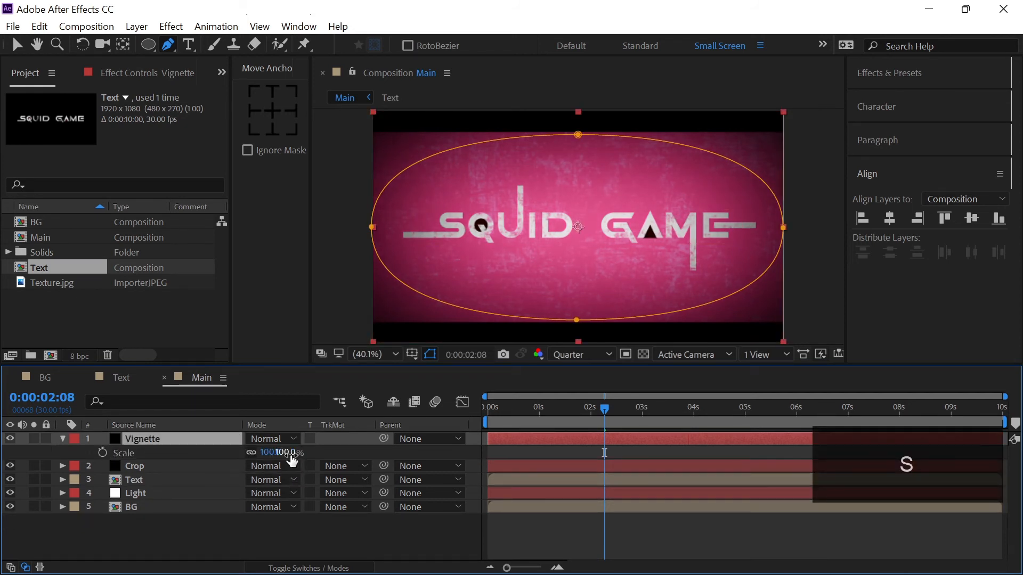
left_click_drag(277, 452, 281, 452)
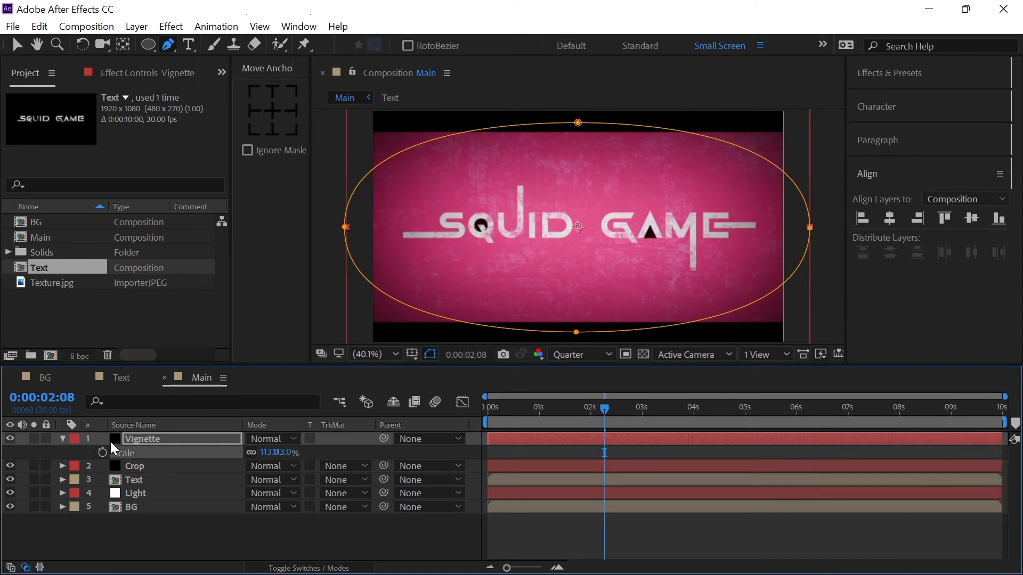
left_click(62, 438)
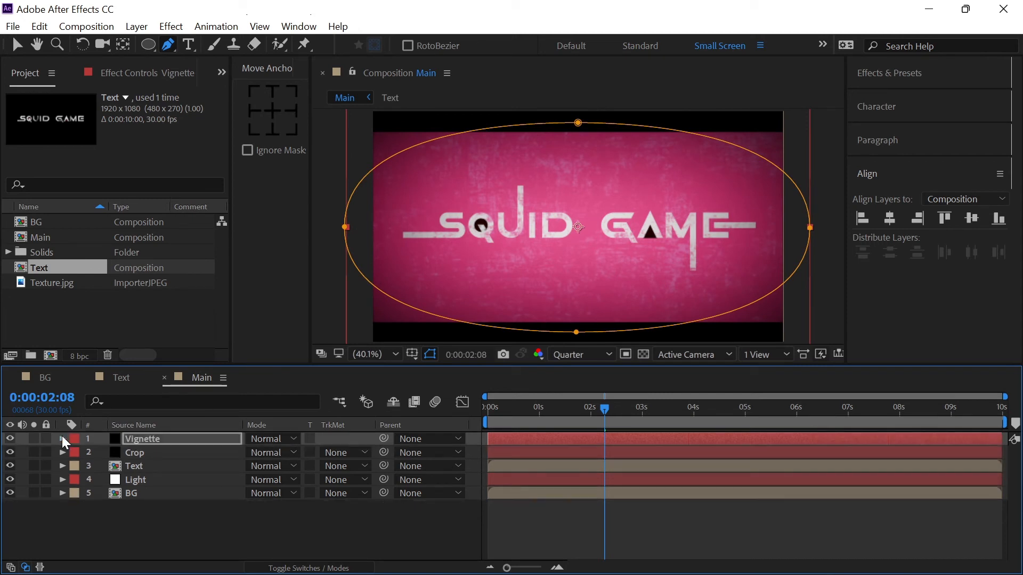
left_click(133, 465)
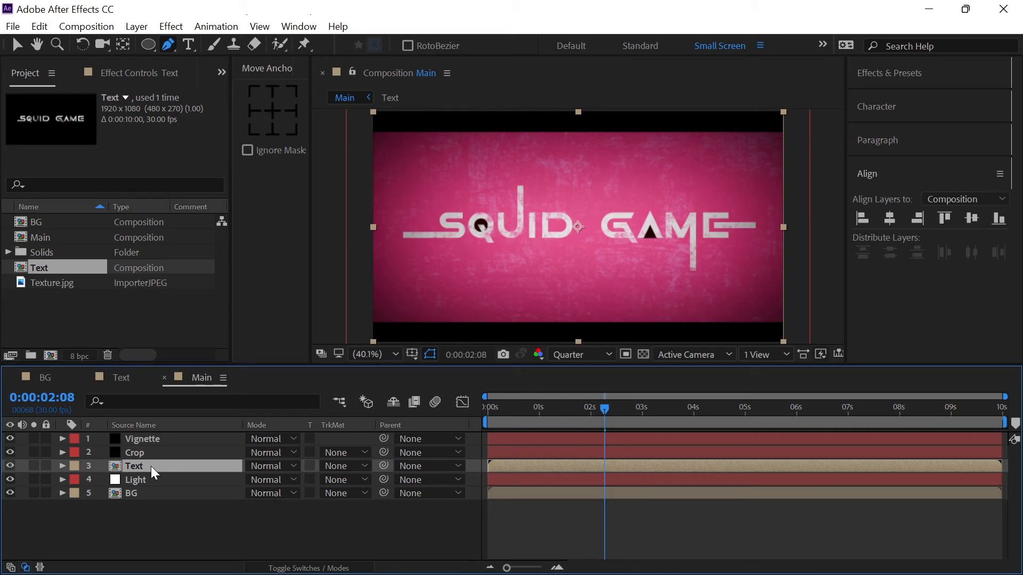
- Lower the Text layer's Scale so the SQUID GAME title is smaller
left_click(61, 466)
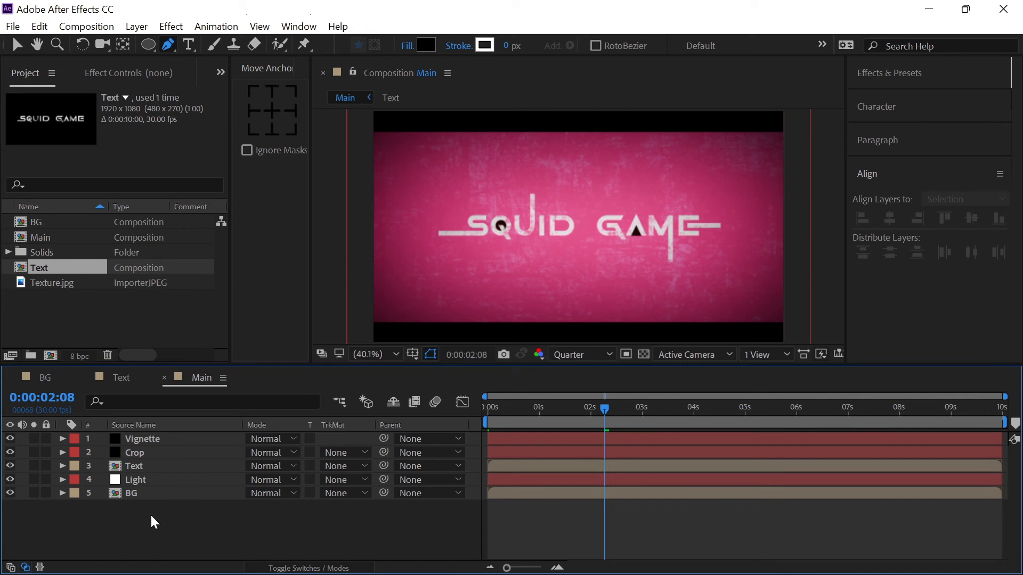
mouse_move(168, 522)
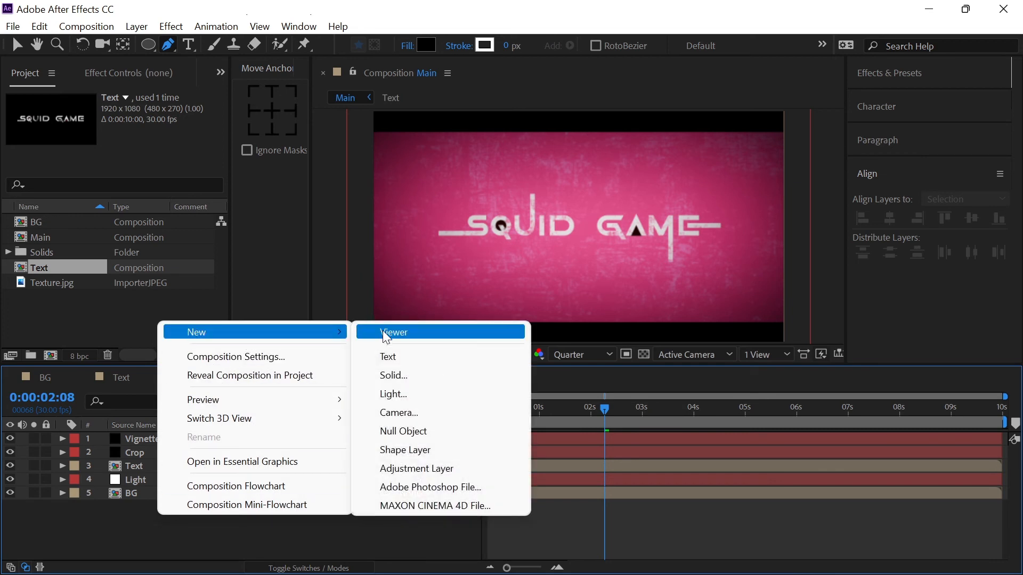
- Add adjustment layer CC with a Curves effect pulled down to slightly darken the comp
left_click(416, 468)
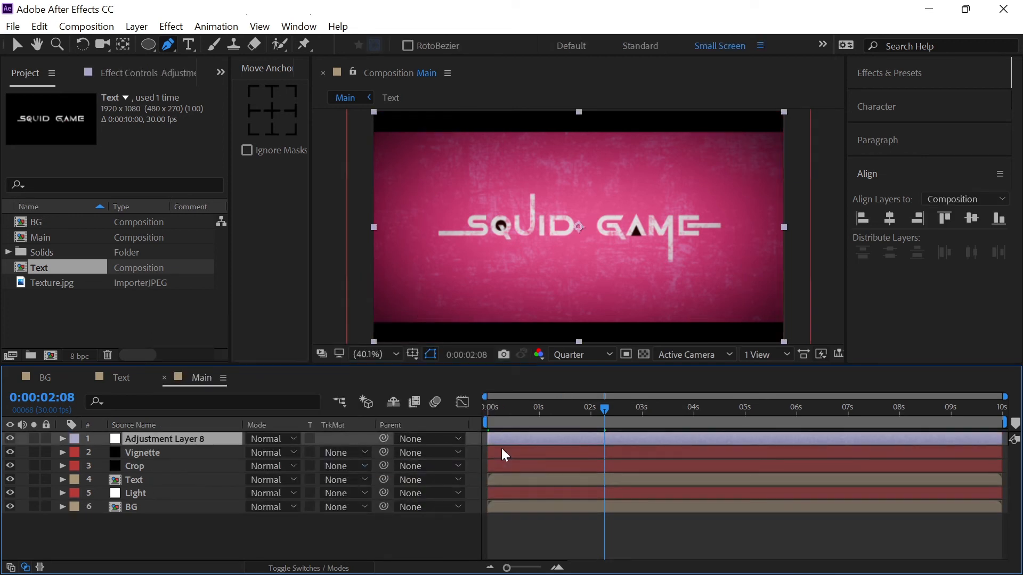
type("CC")
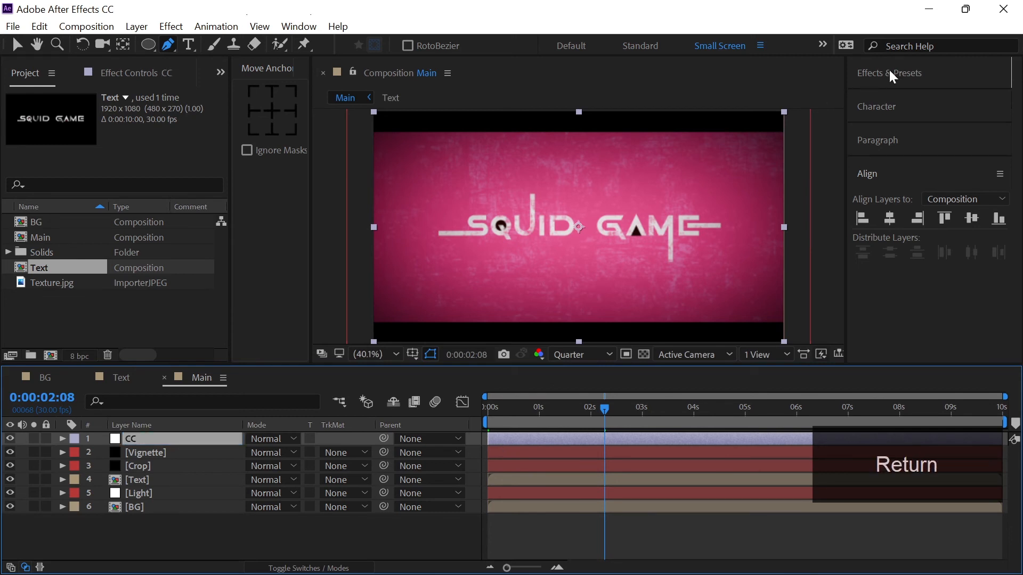
left_click(889, 73)
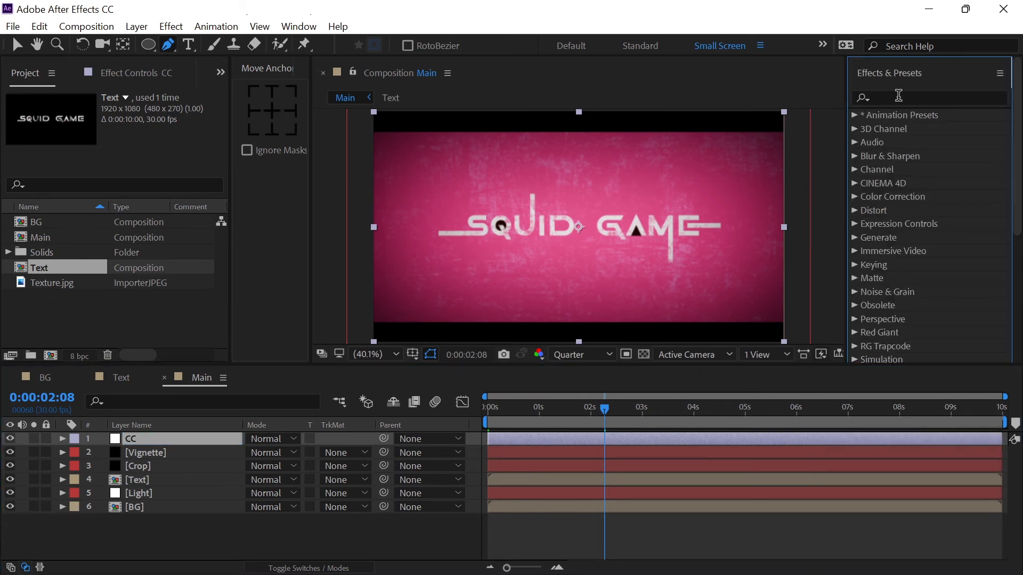
type("Curves")
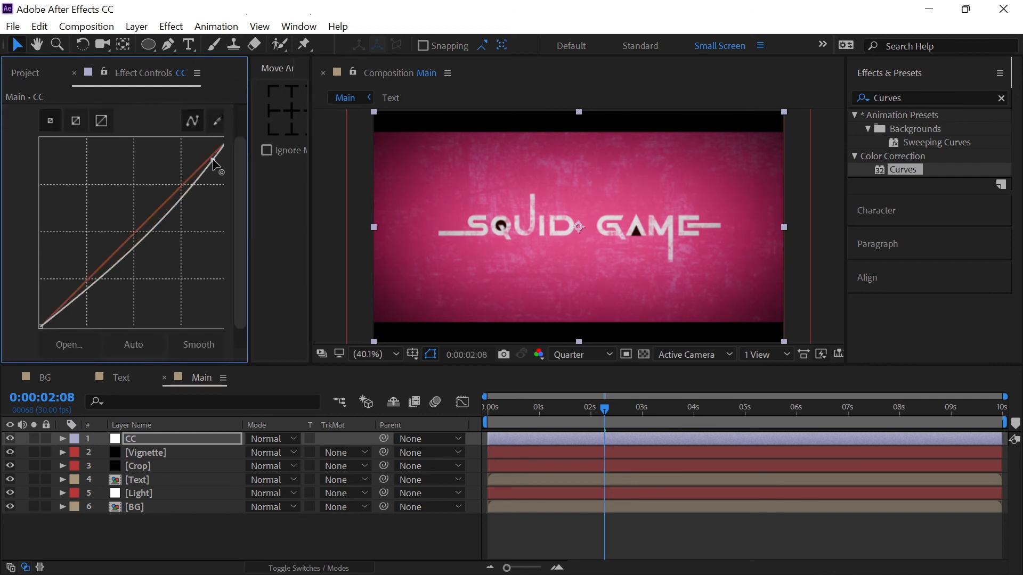
left_click_drag(215, 163, 84, 288)
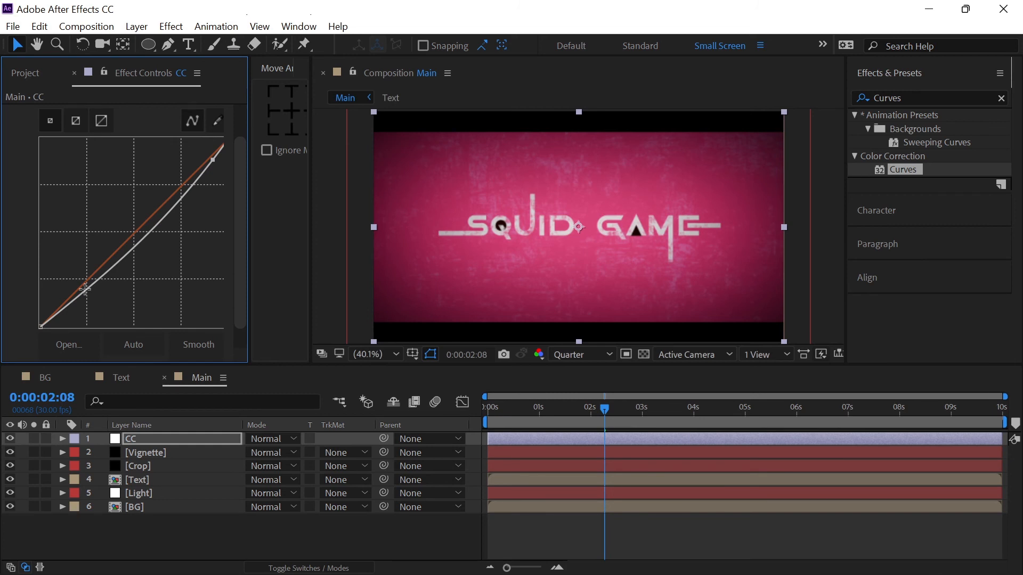
left_click_drag(85, 286, 78, 300)
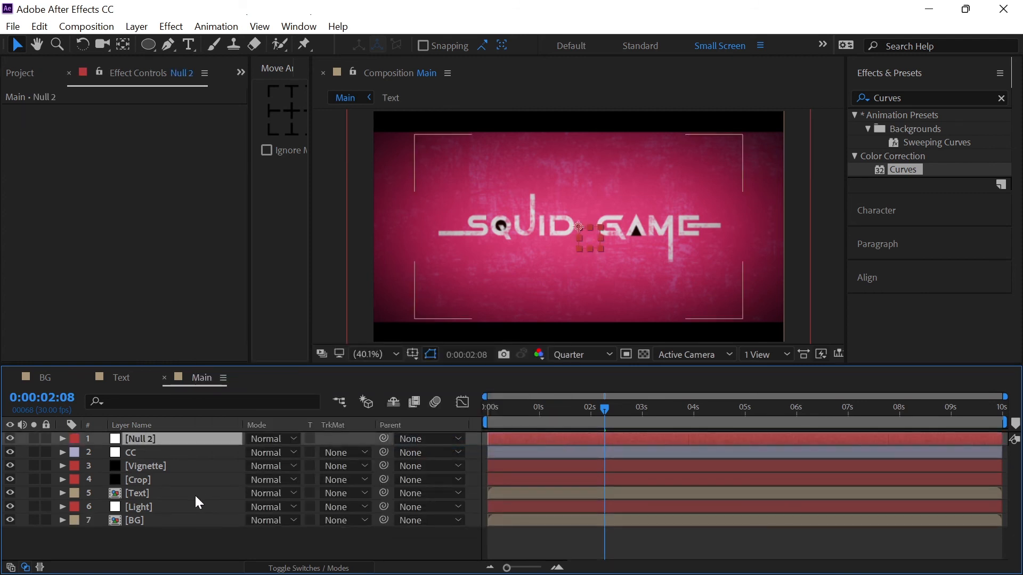
- Parent Text and BG to Null 2 and ease its Scale from 100% to 120%
left_click(134, 520)
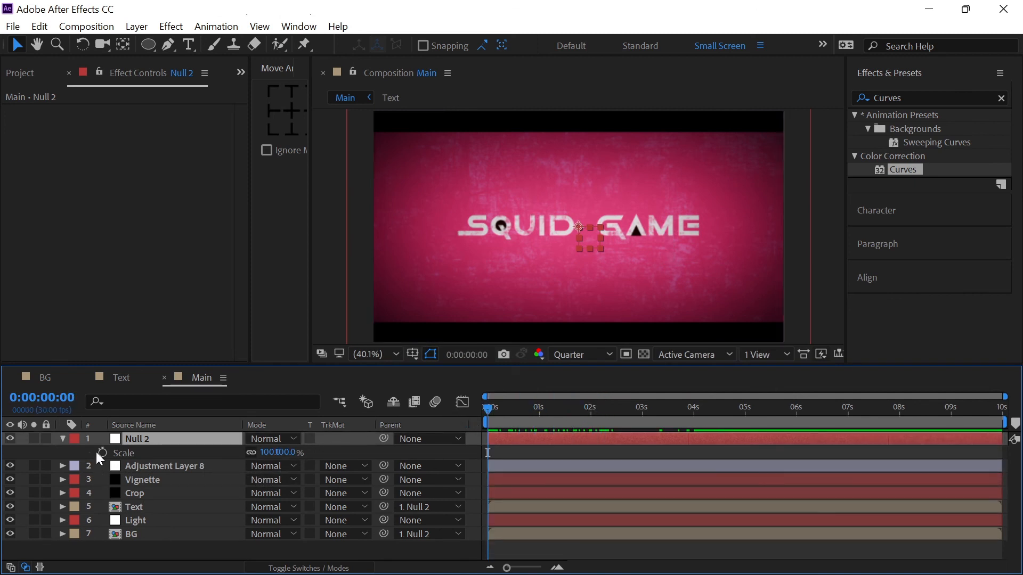
left_click(595, 410)
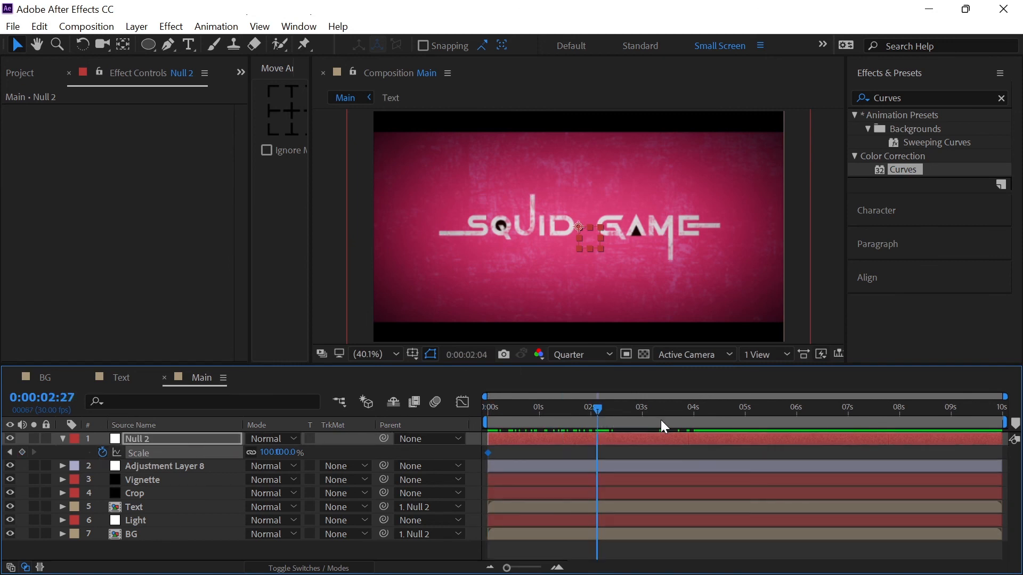
left_click(694, 407)
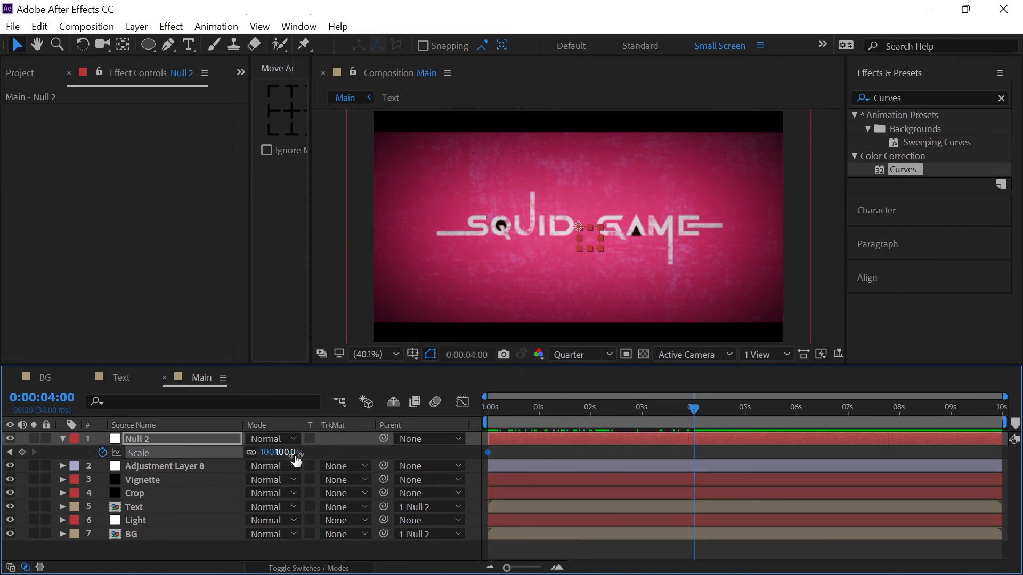
type("12")
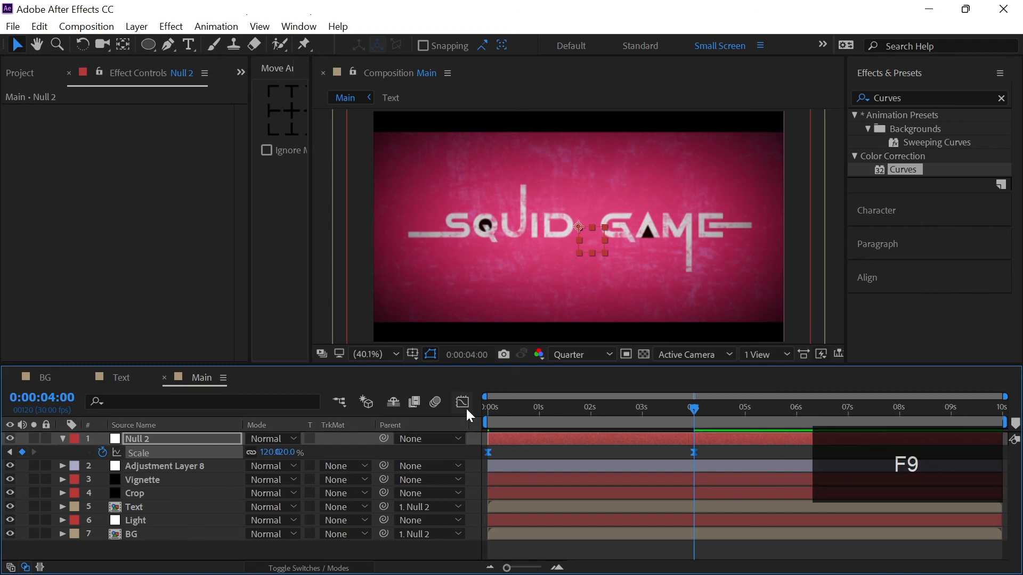
left_click(462, 401)
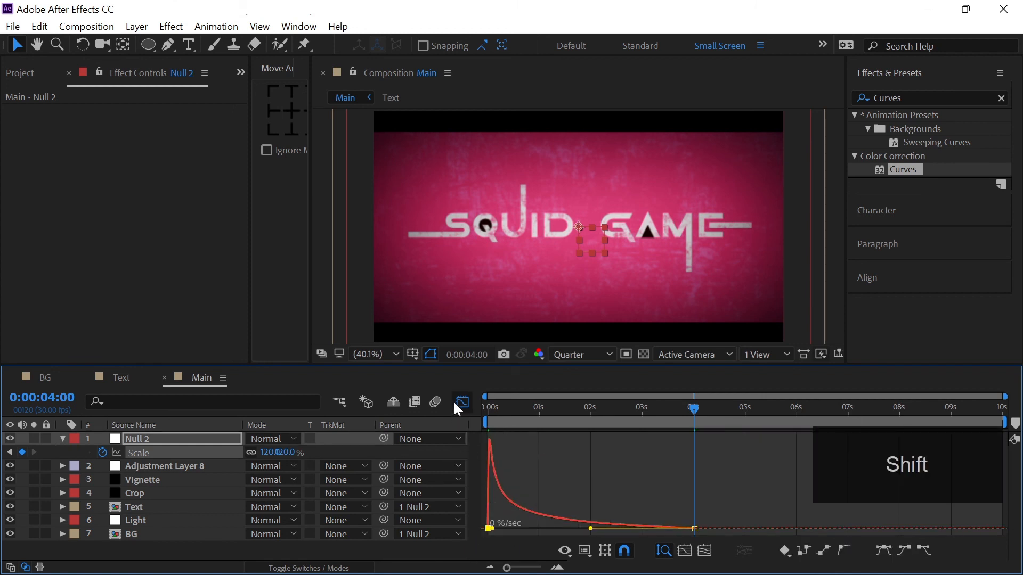
left_click(462, 401)
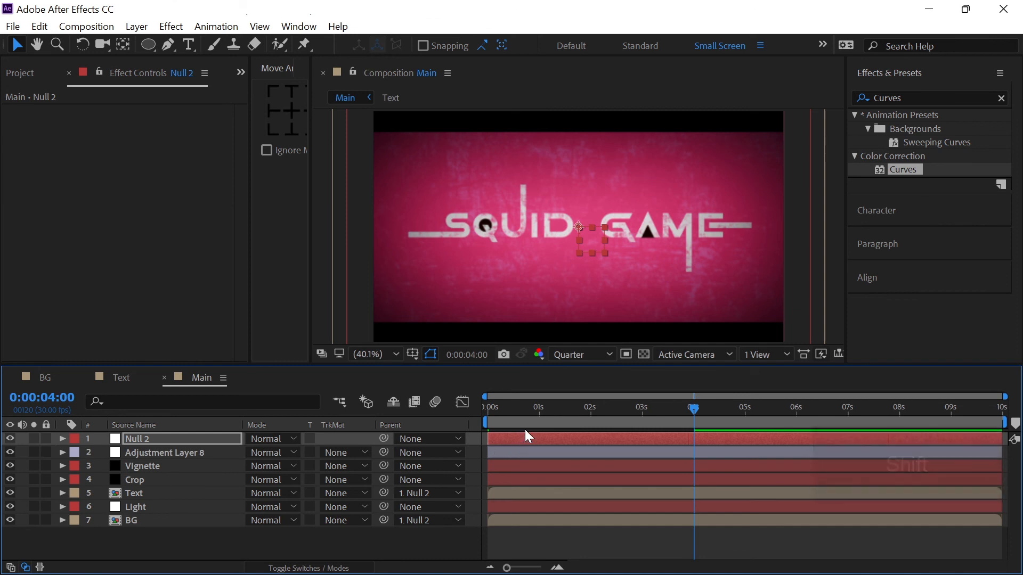
key("space")
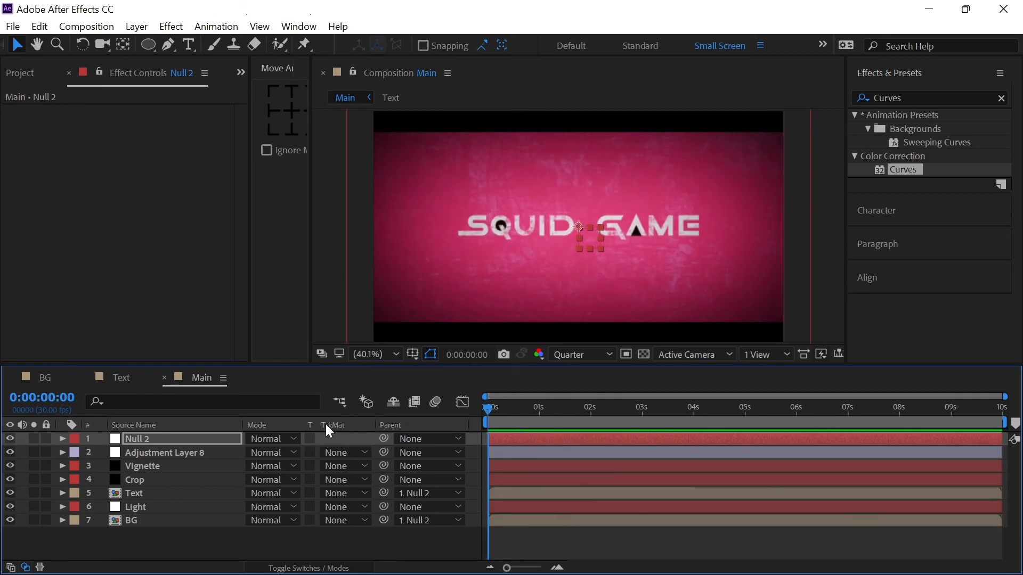
- End the work area at 4 seconds and preview the title animation from frame zero
key("space")
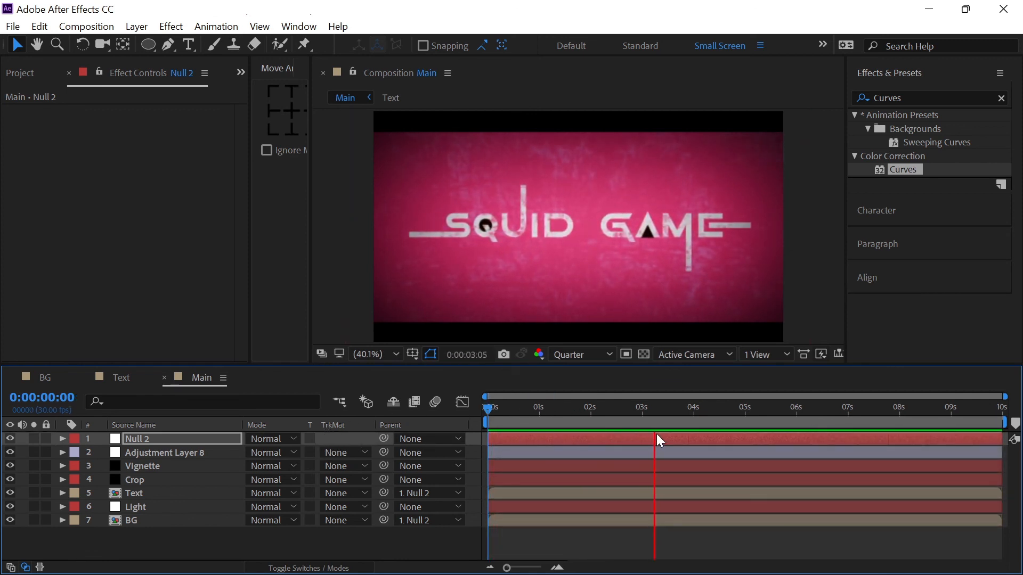
left_click(486, 407)
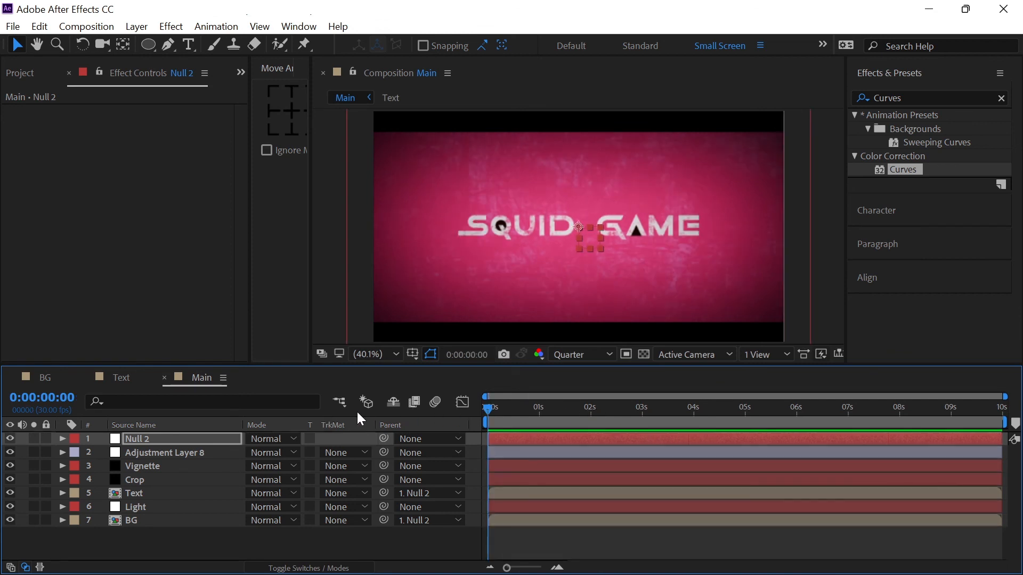
left_click(695, 407)
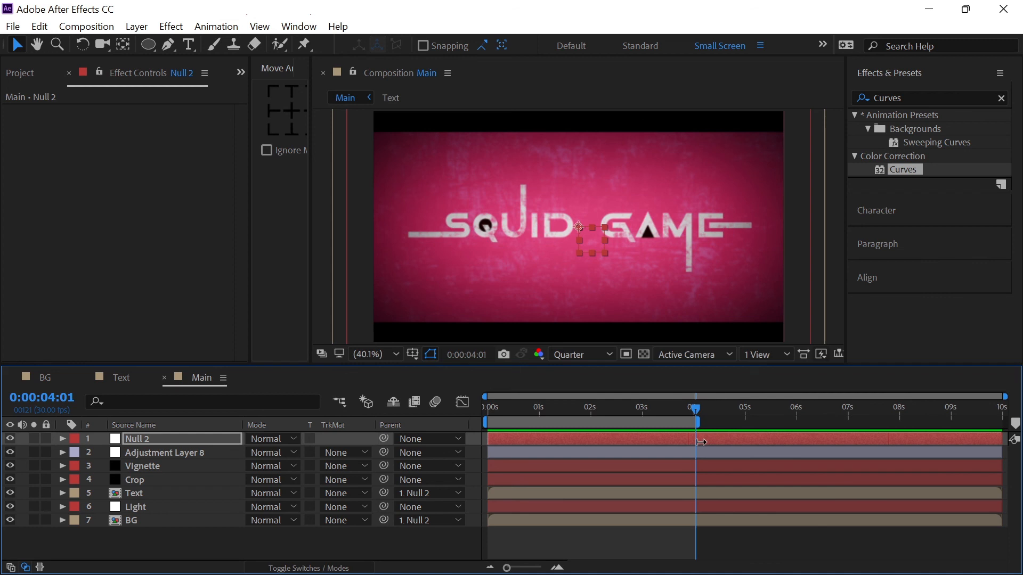
mouse_move(701, 448)
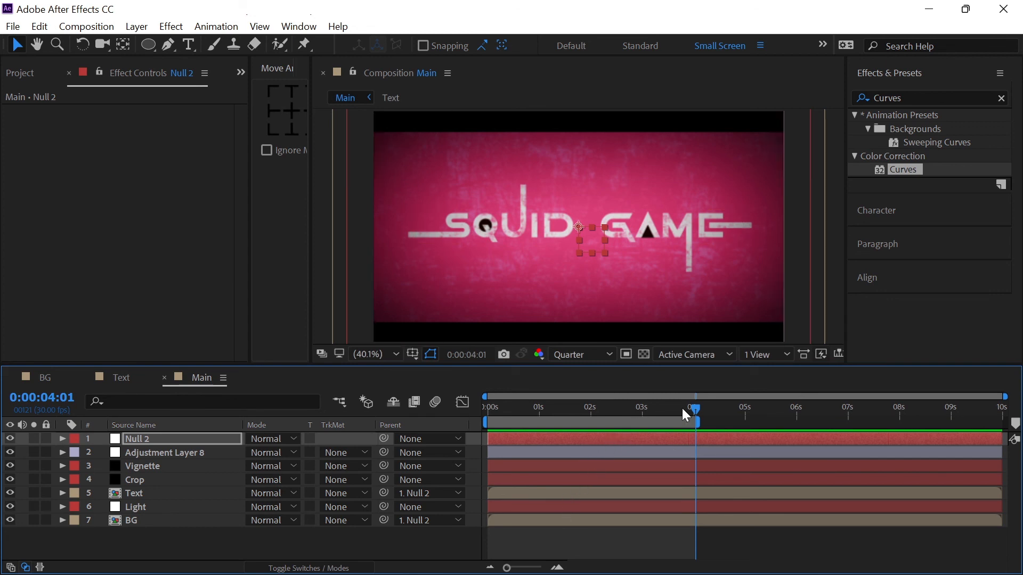
left_click(486, 408)
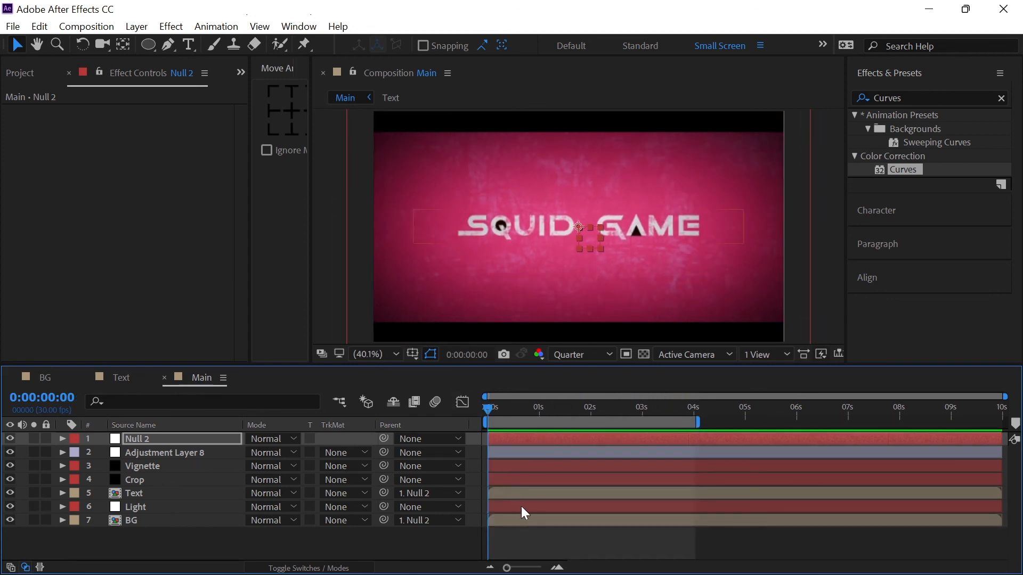
key("space")
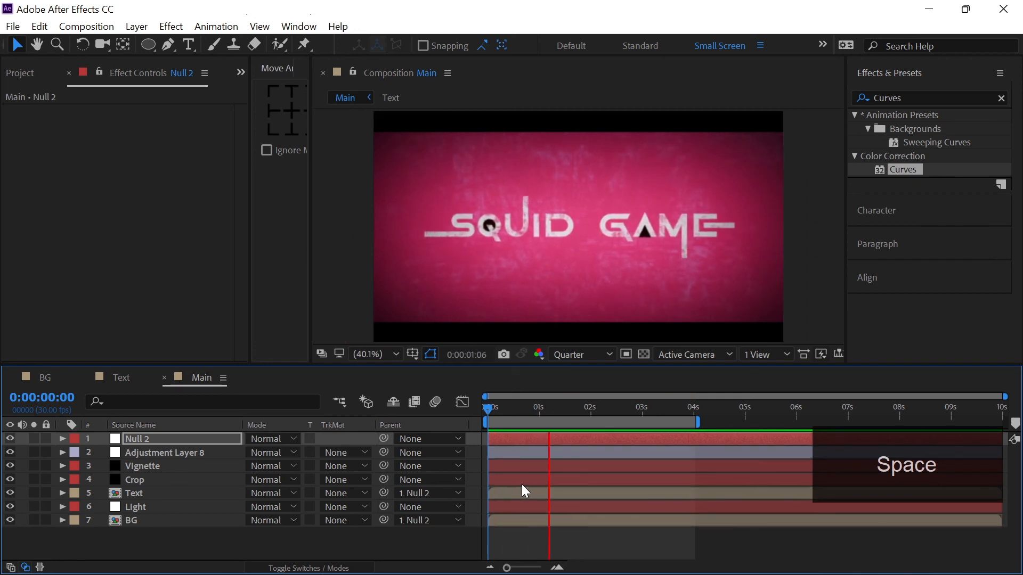